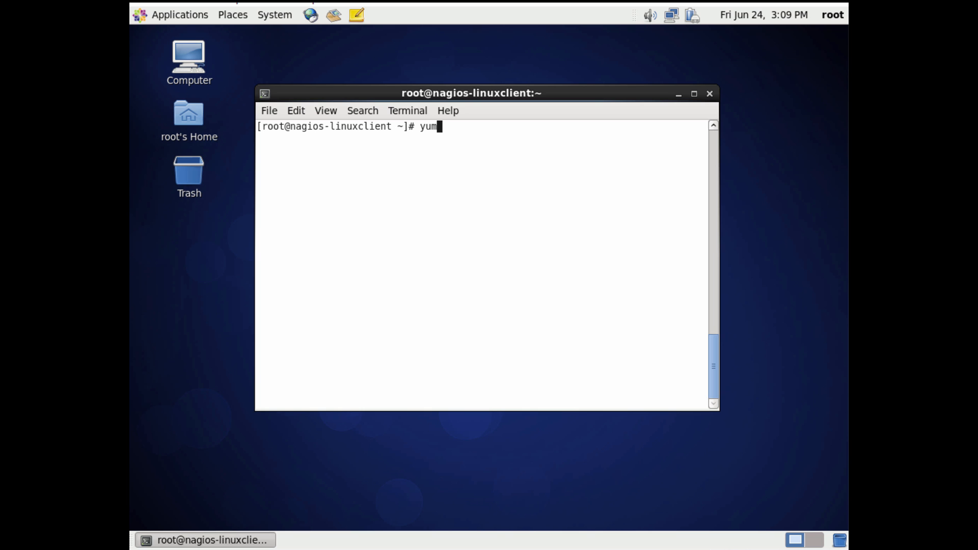
Install the epel-release package with yum, confirming the transaction.
text(install epel)
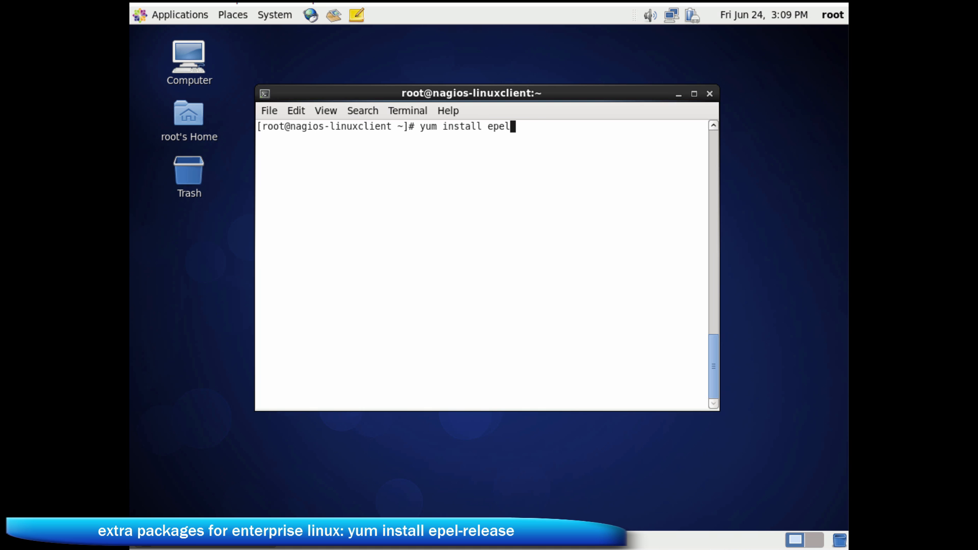
text(-release)
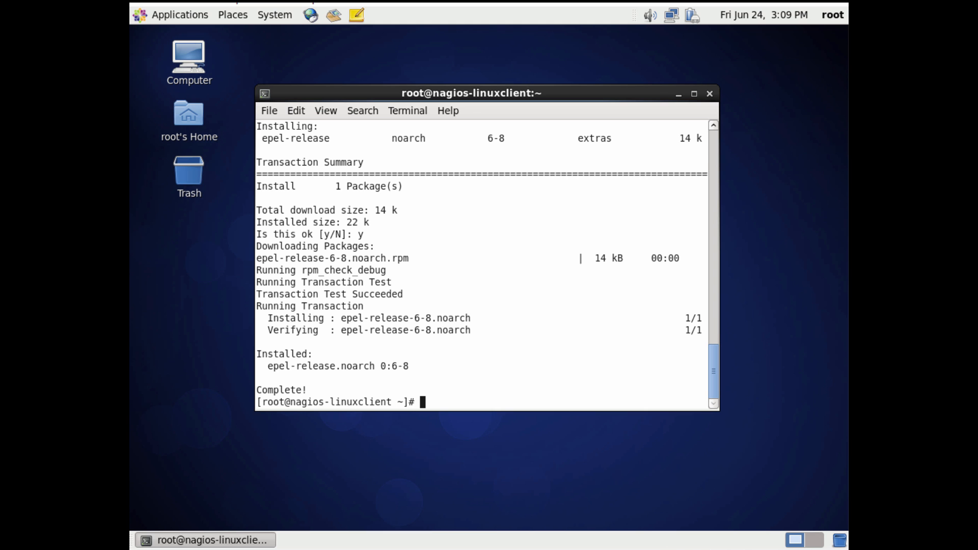
text(yum install n)
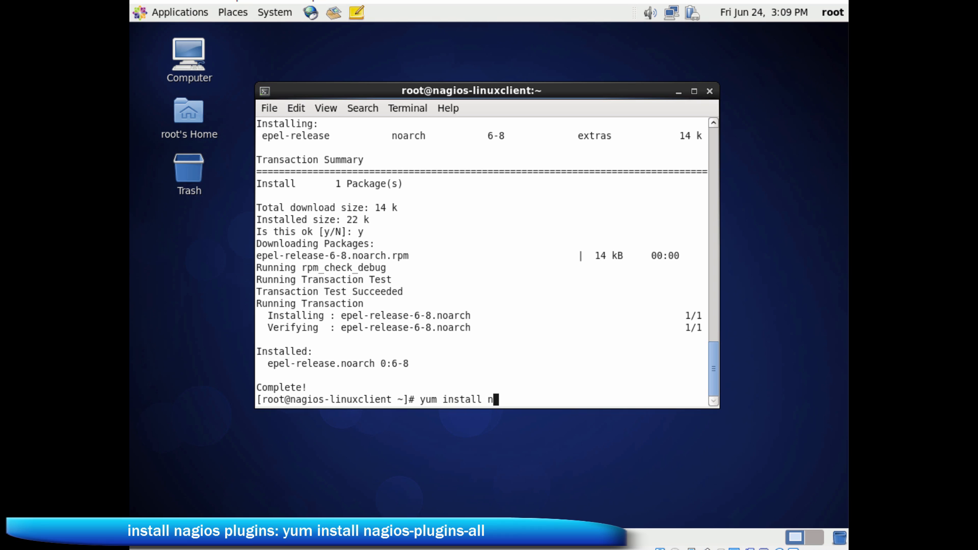
Install nagios-plugins-all with yum and scroll through the listed plugin packages.
text(agios-plugin)
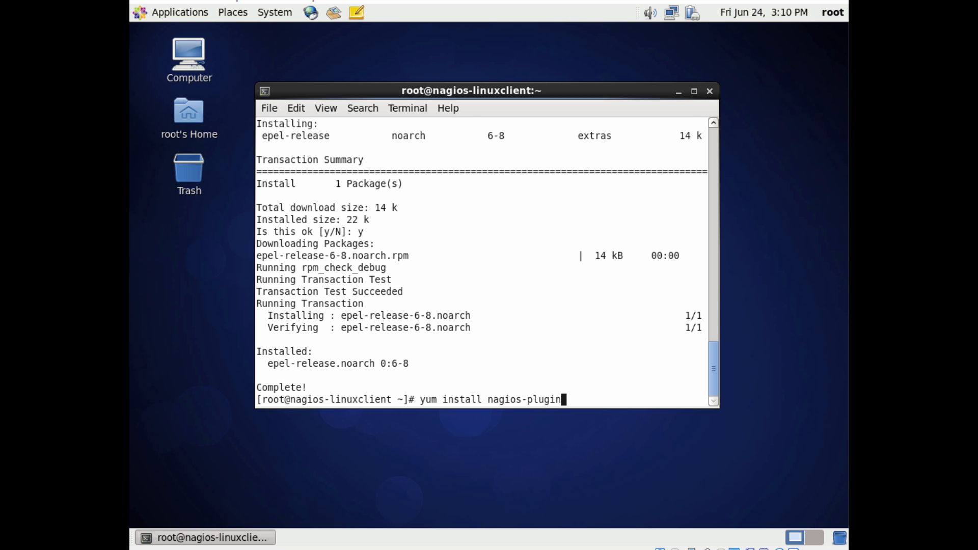
text(s-all)
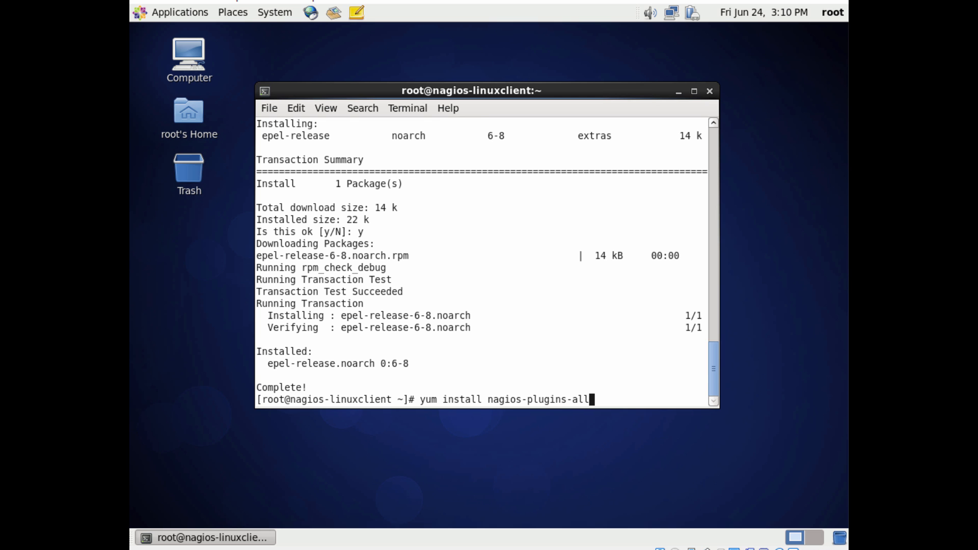
key(Return)
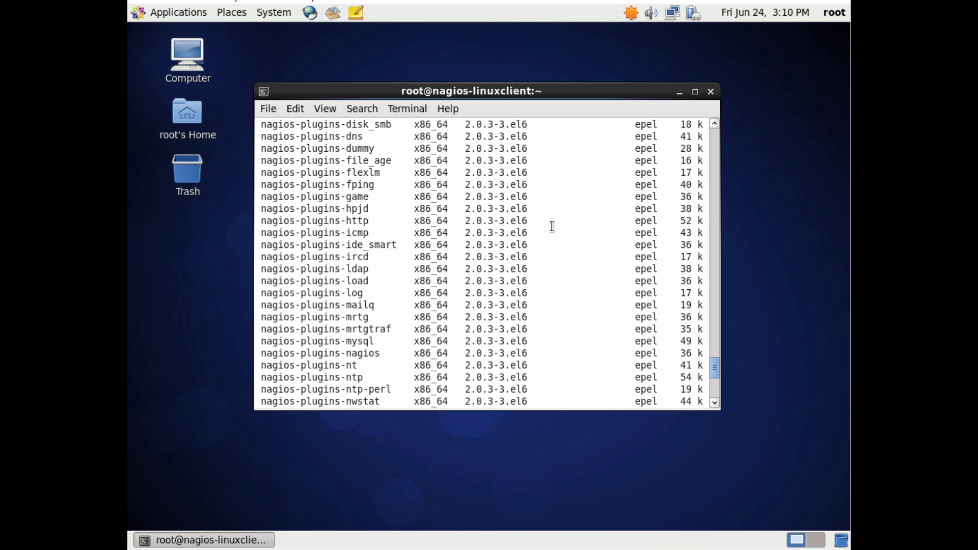
scroll(down, 3)
text(cd /)
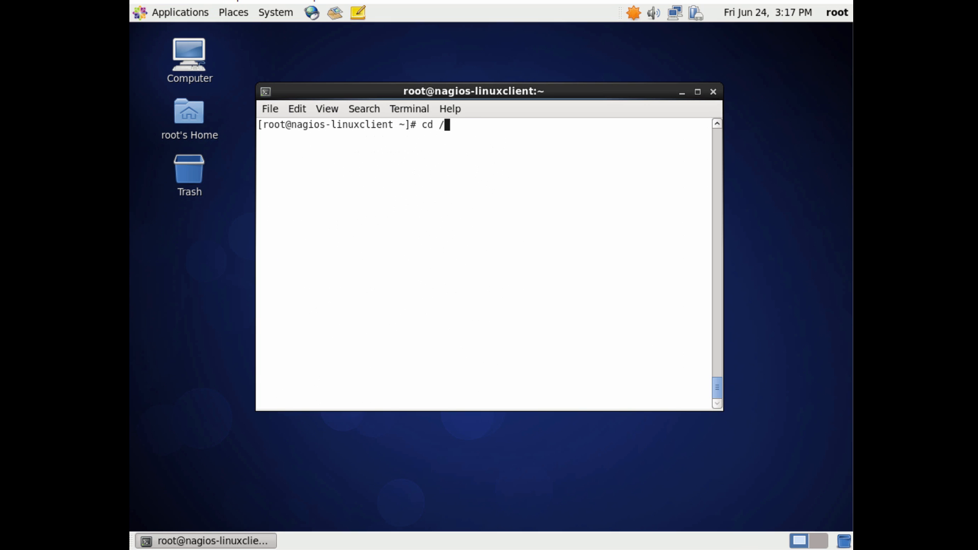
Change into /usr/lib64/nagios/plugins/ and list the installed check_* plugins.
text(usr/lib)
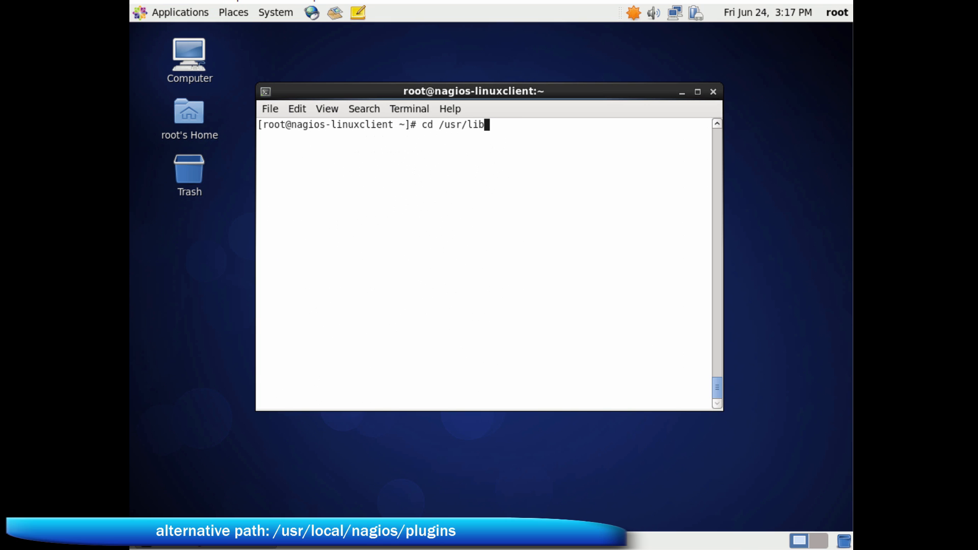
text(64/)
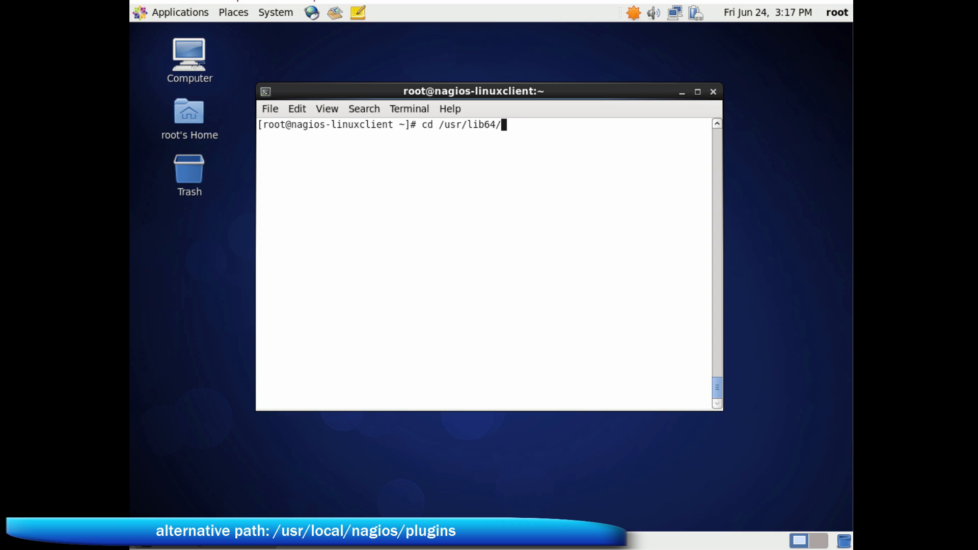
text(n)
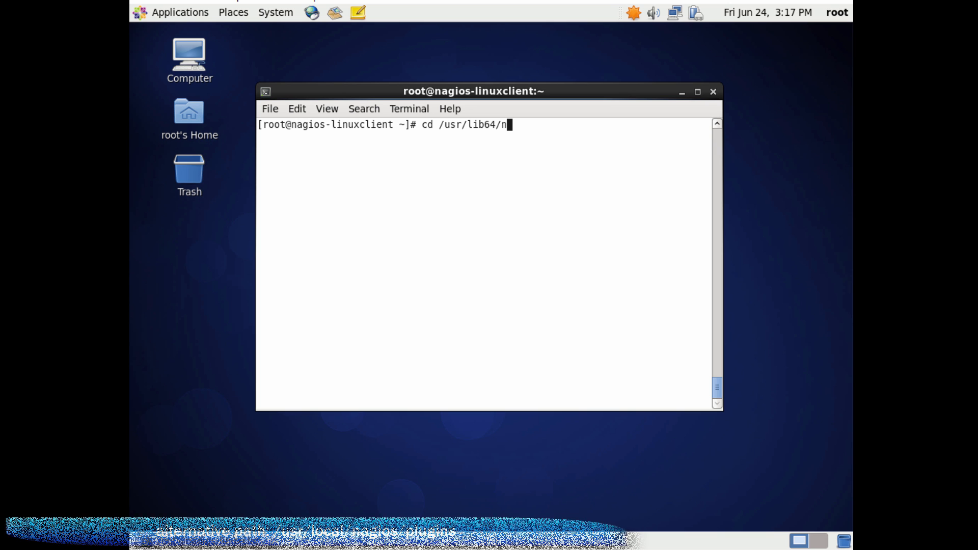
text(gio)
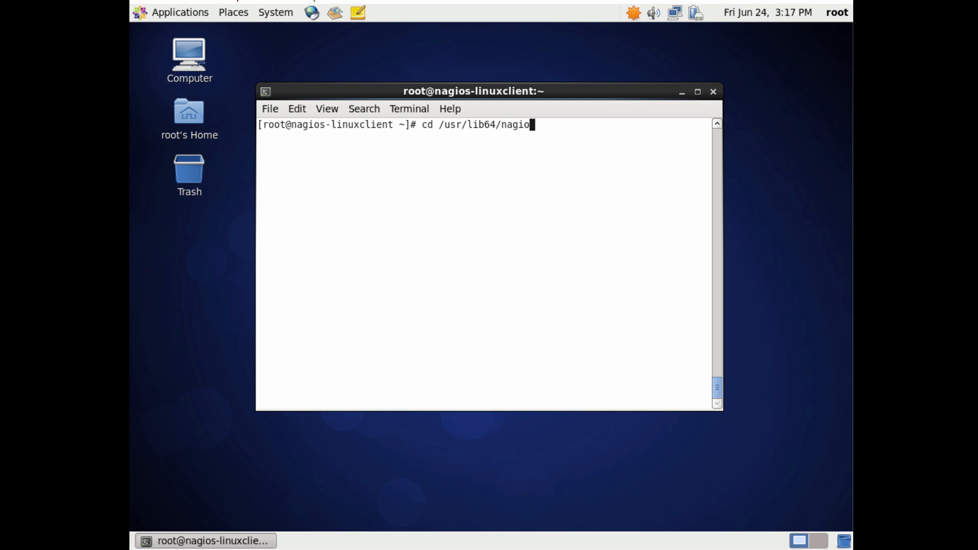
text(/)
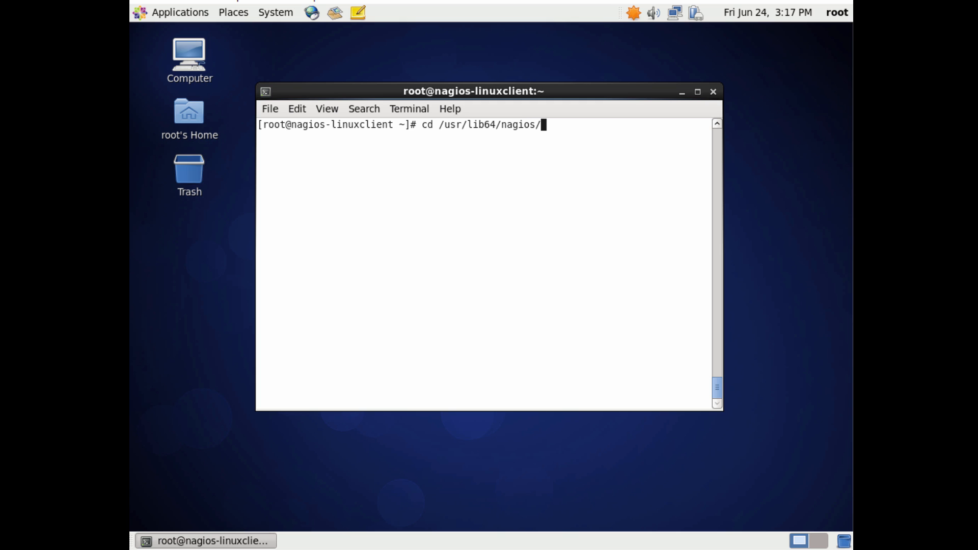
text(plu)
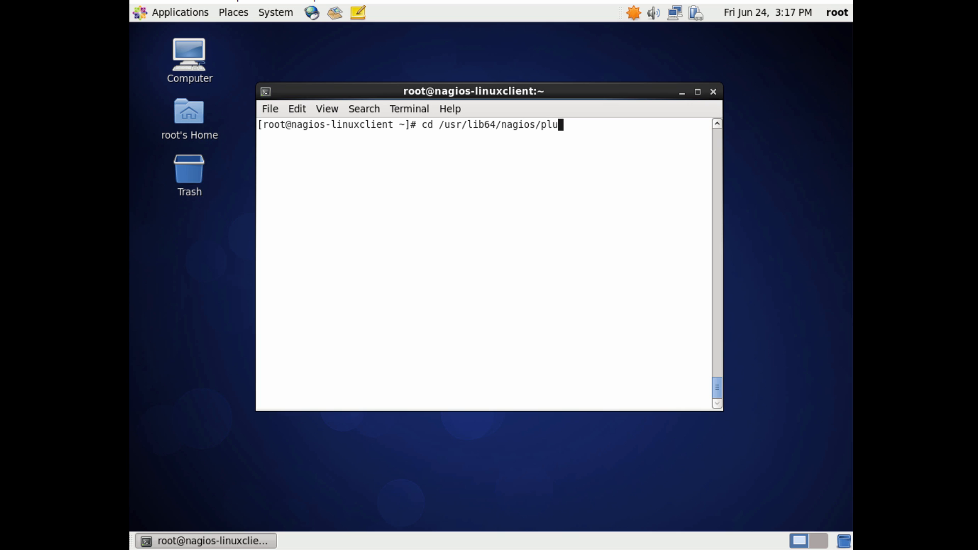
text(gins/)
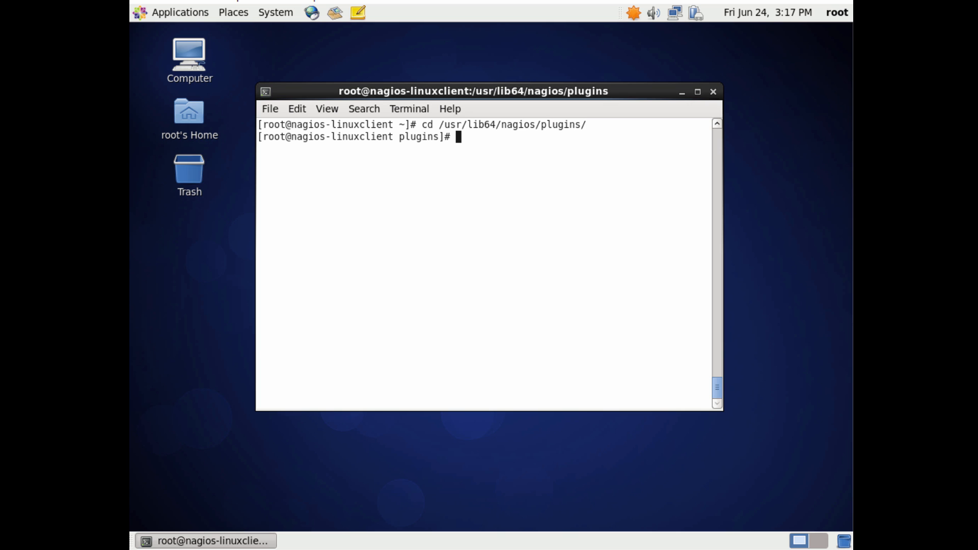
text(ls)
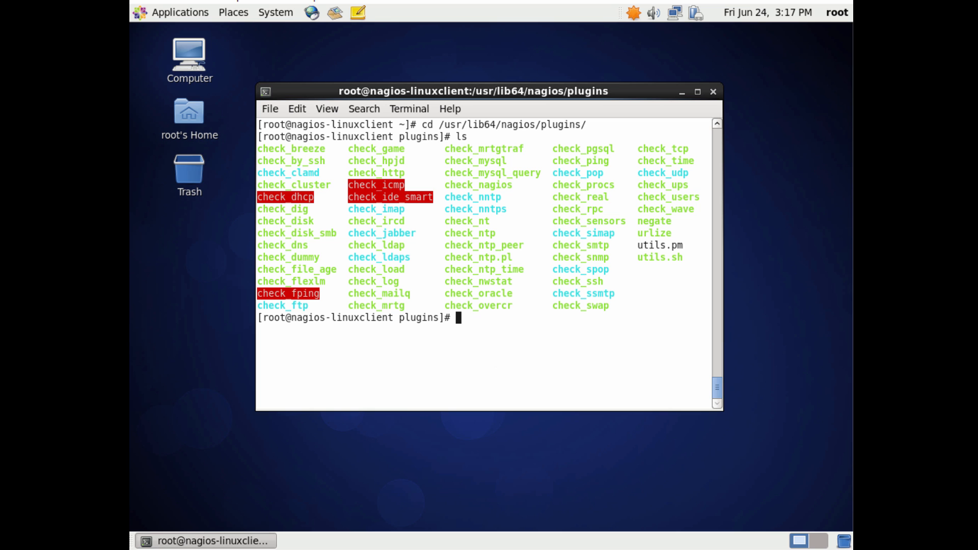
mouse_move(547, 297)
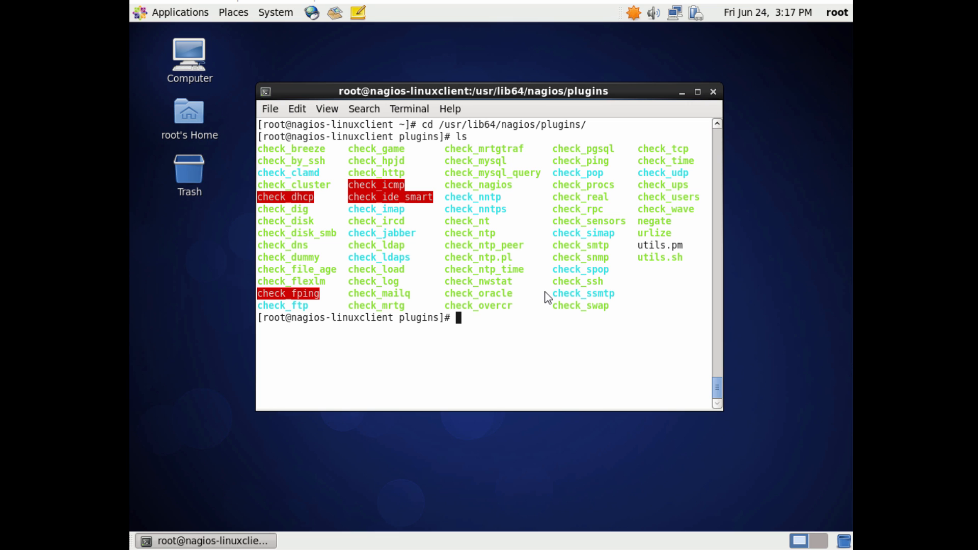
mouse_move(347, 348)
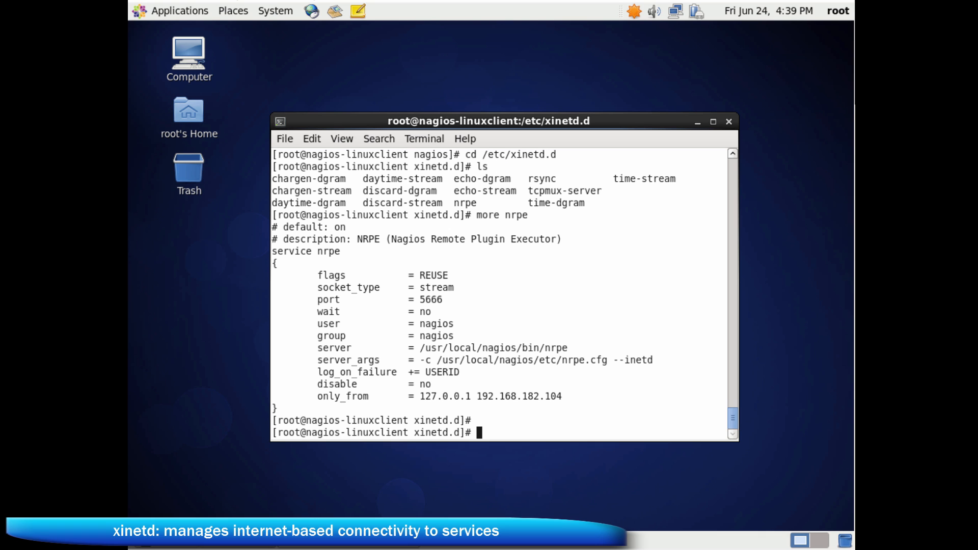
mouse_move(478, 127)
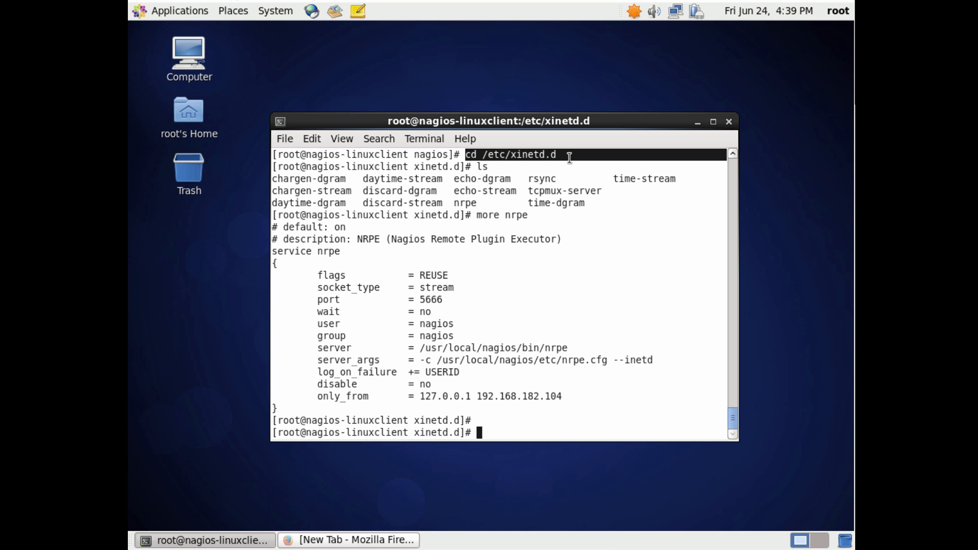
mouse_move(393, 311)
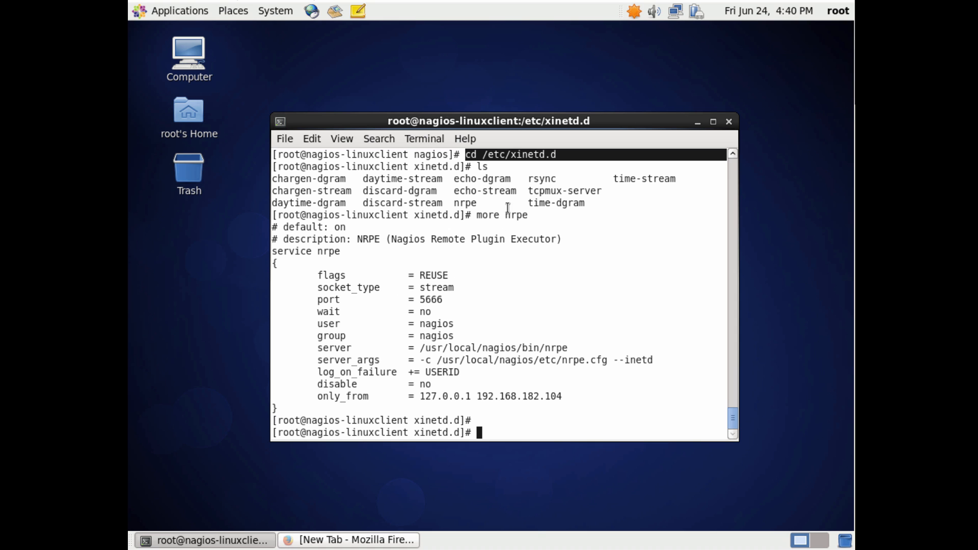
Highlight the nrpe file name and a line of its xinetd service settings.
double_click(465, 202)
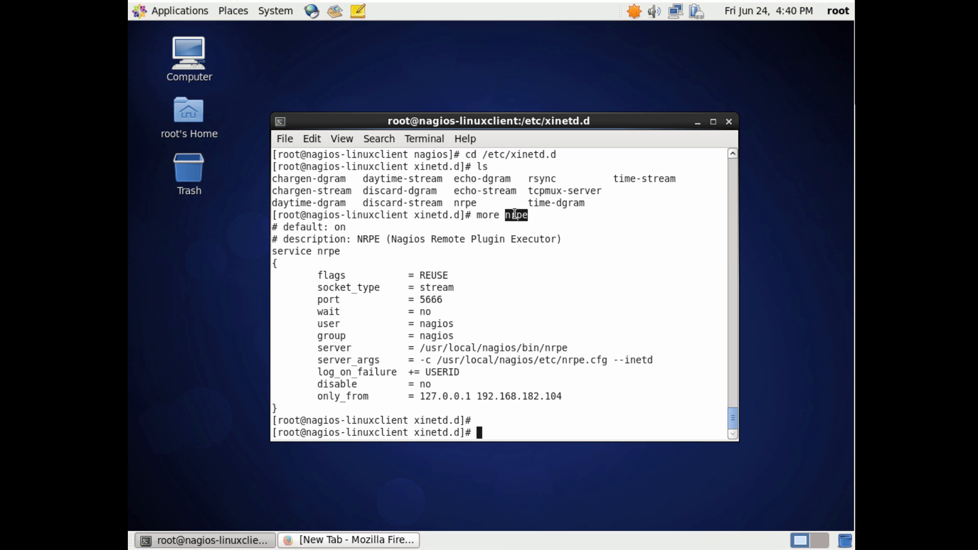
mouse_move(270, 236)
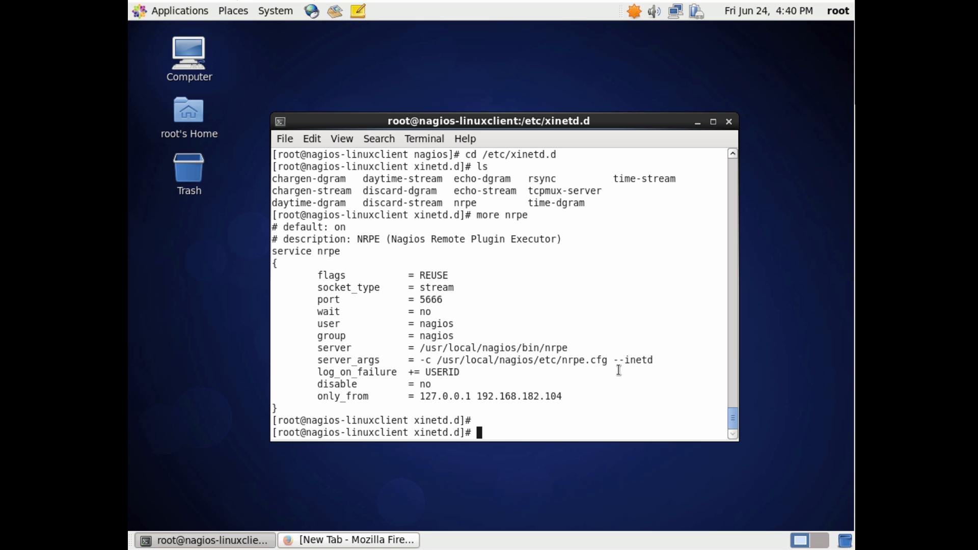
drag(482, 360, 613, 360)
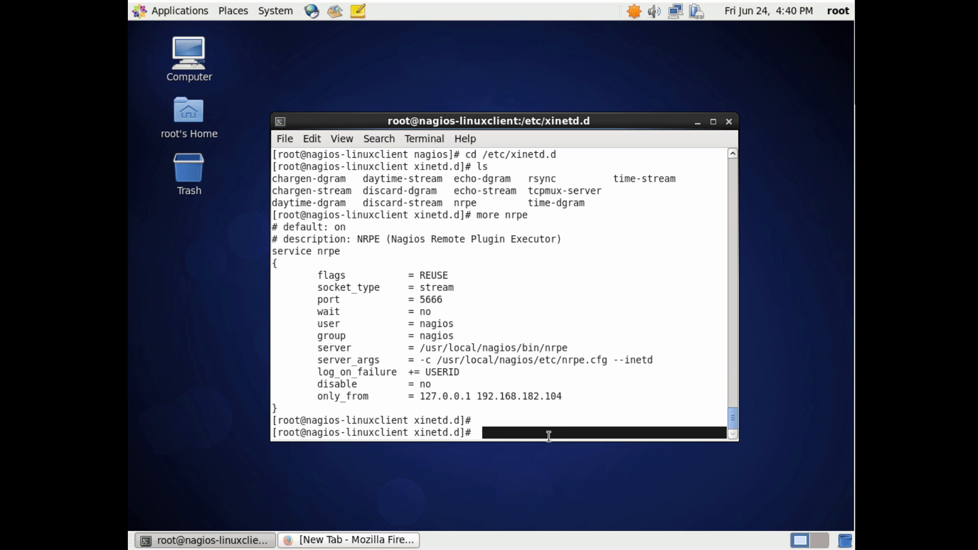
mouse_move(546, 452)
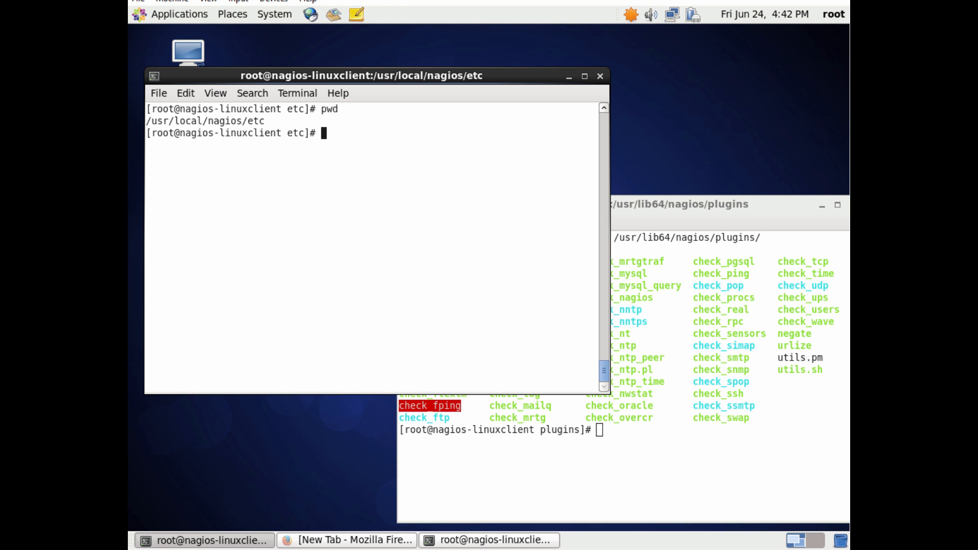
Page through nrpe.cfg with more to the command definitions, highlighting check_users.
text(ls)
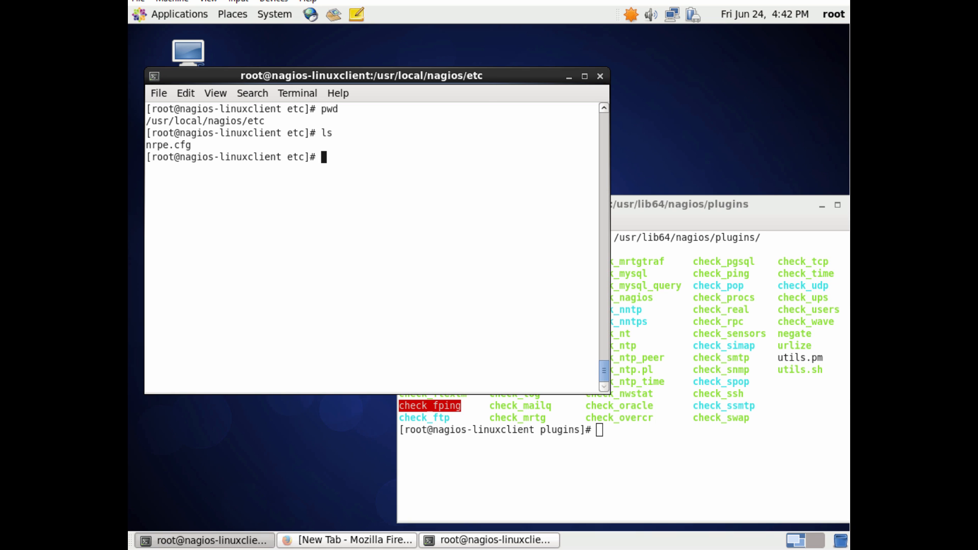
text(more)
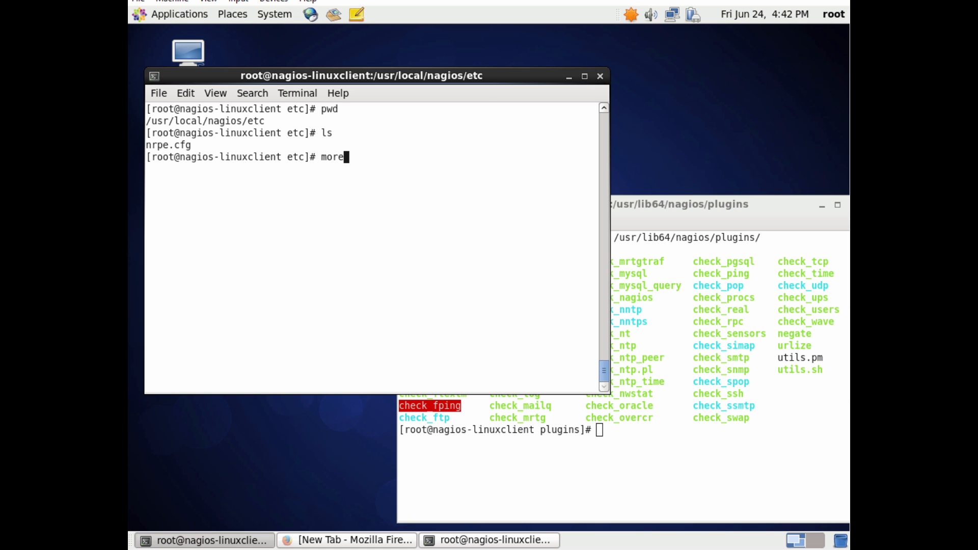
text(nr)
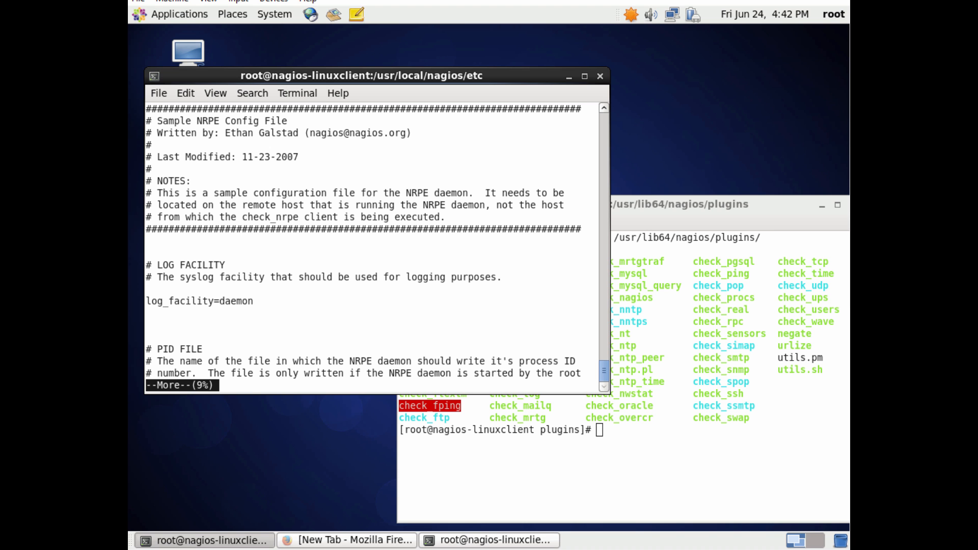
key(space)
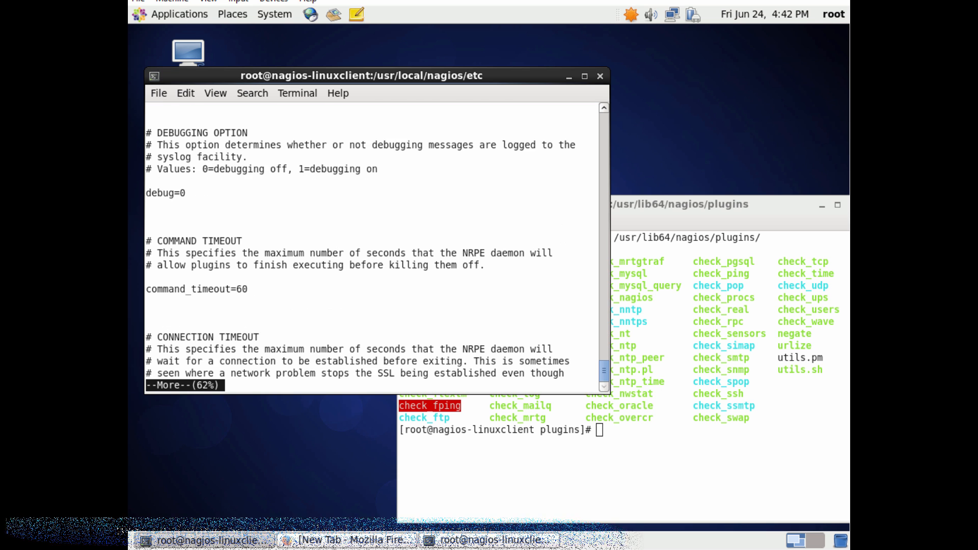
key(space)
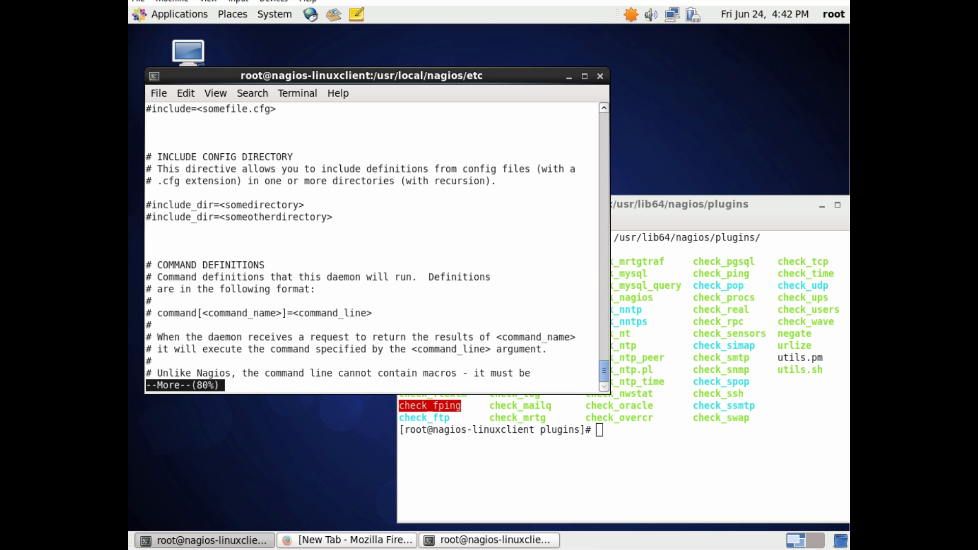
key(space)
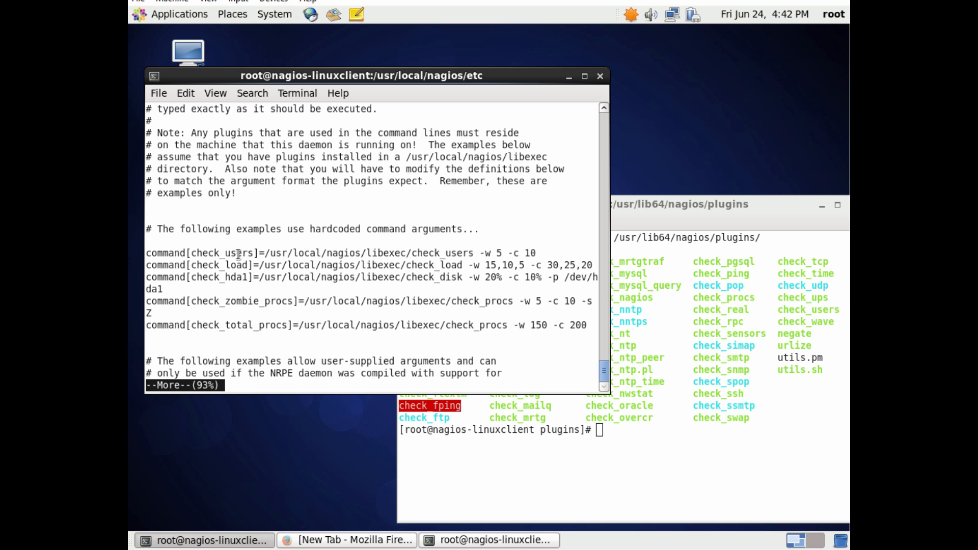
double_click(222, 252)
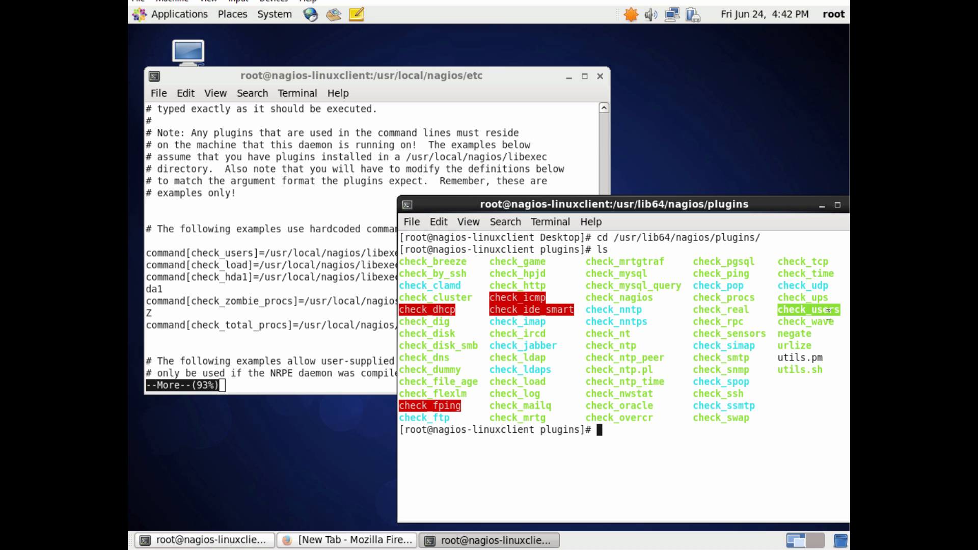
mouse_move(129, 516)
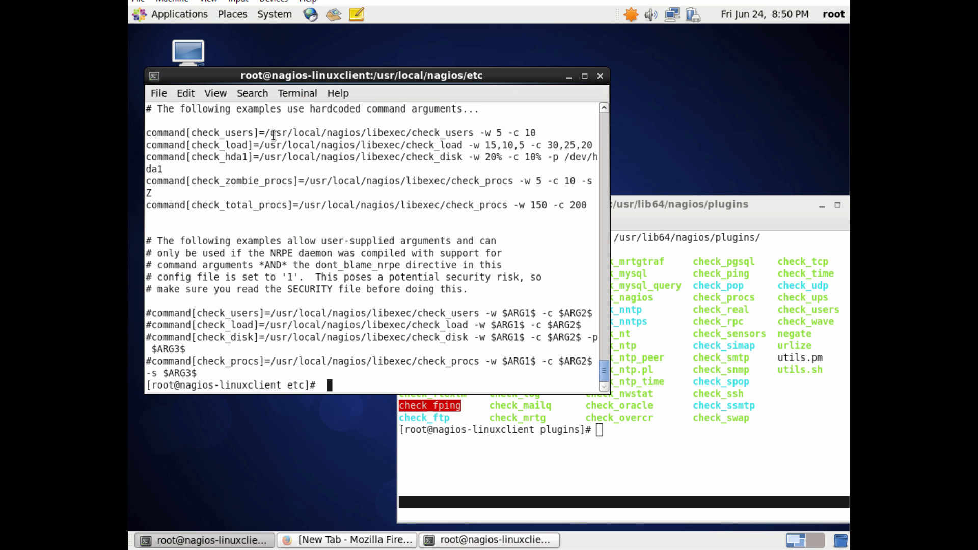
Highlight check_users and check_load, then bring forward and reposition the plugins directory window.
double_click(222, 132)
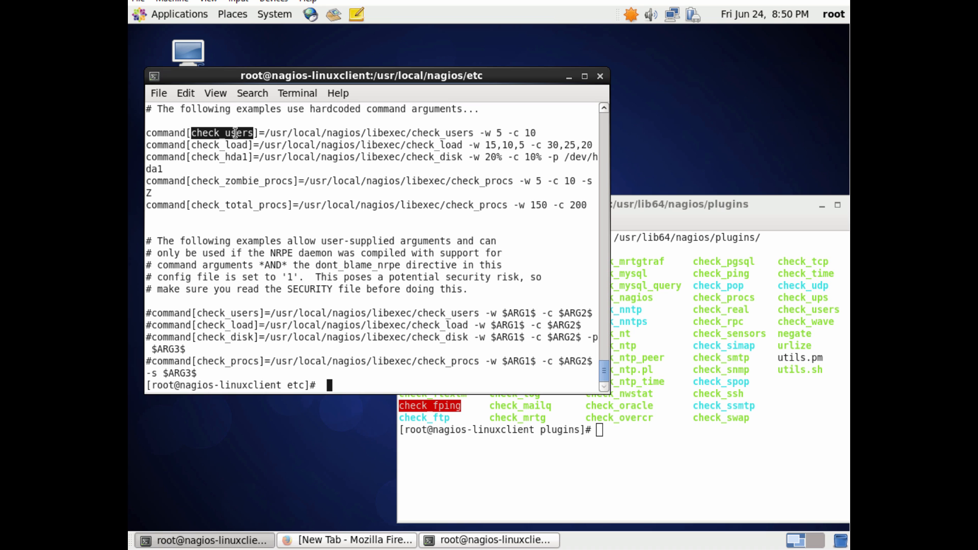
double_click(219, 144)
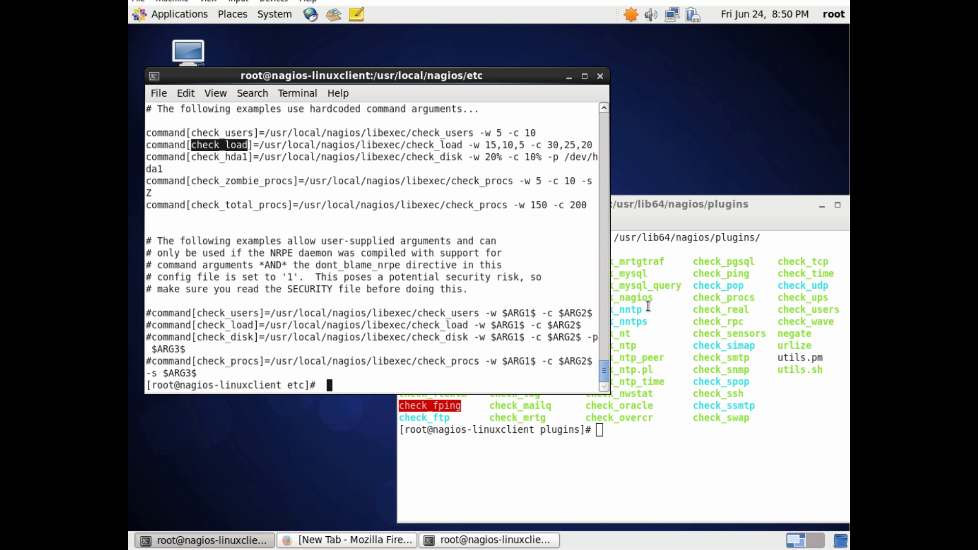
click(614, 203)
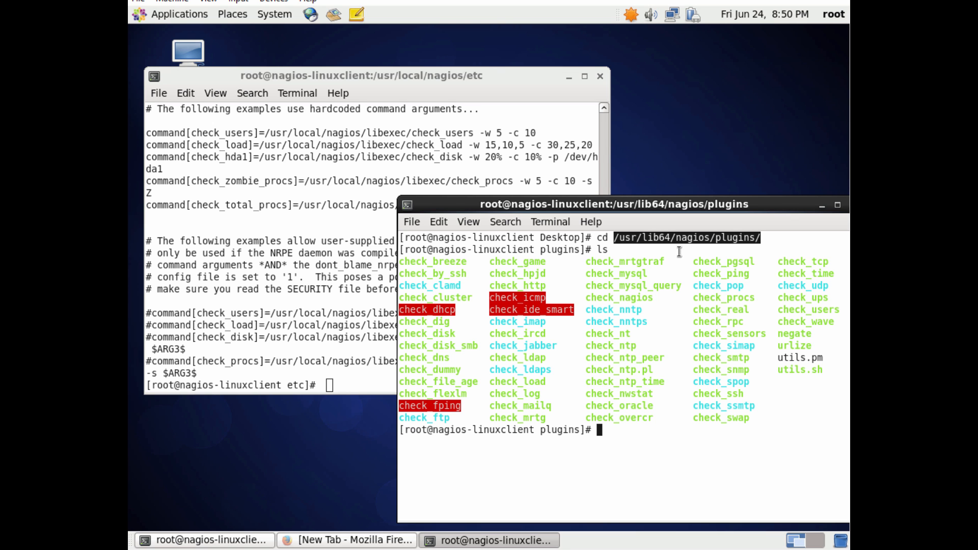
mouse_move(675, 283)
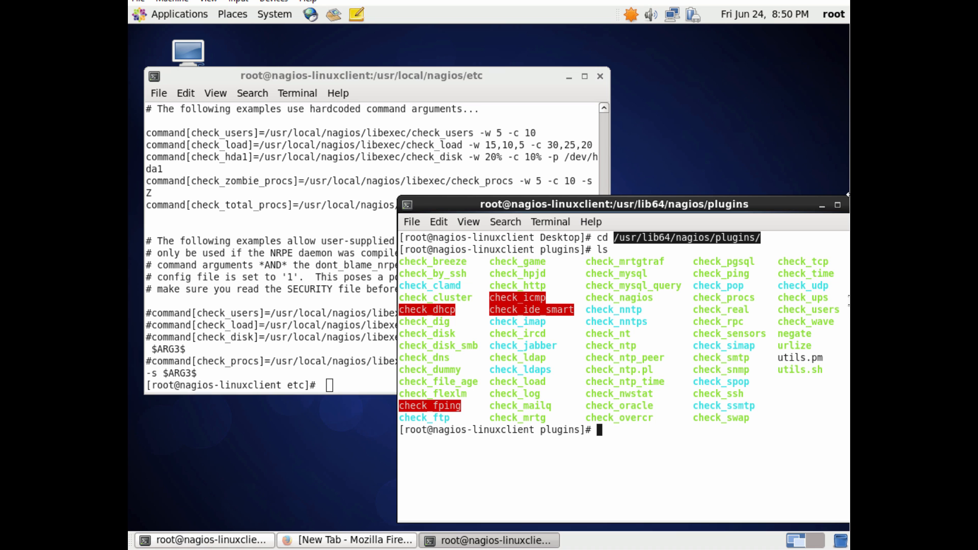
double_click(808, 309)
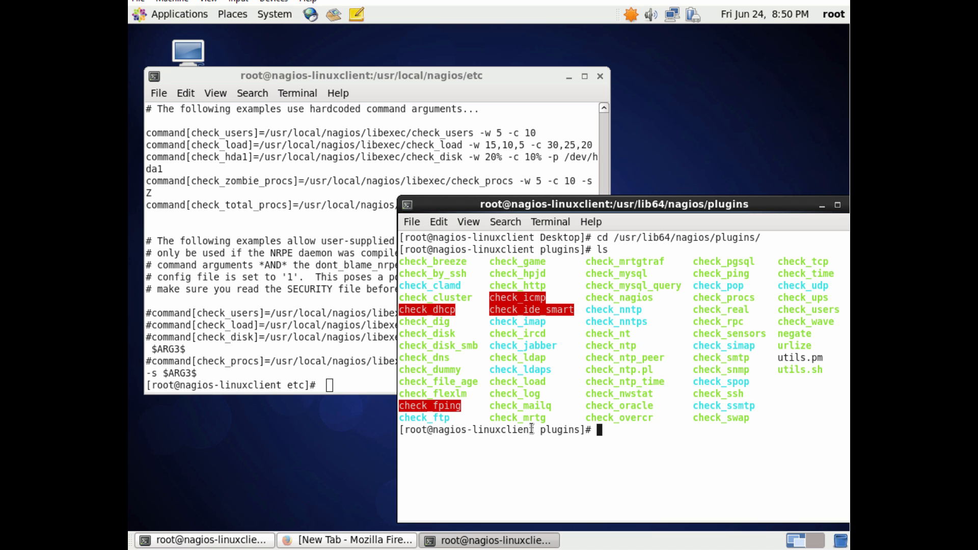
drag(614, 204, 559, 120)
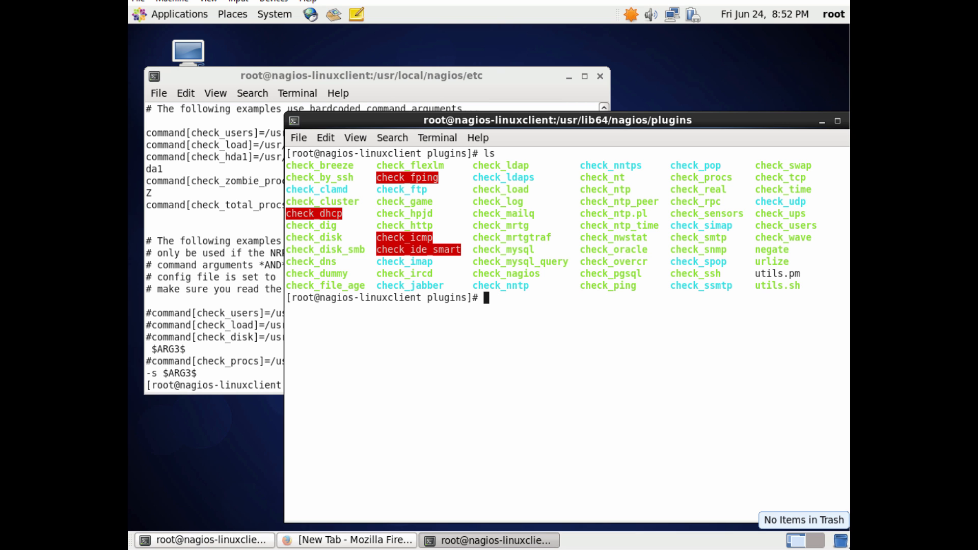
Create check_fileopen in vi with bash code checking open files against WARNING/CRITICAL thresholds.
text(vi)
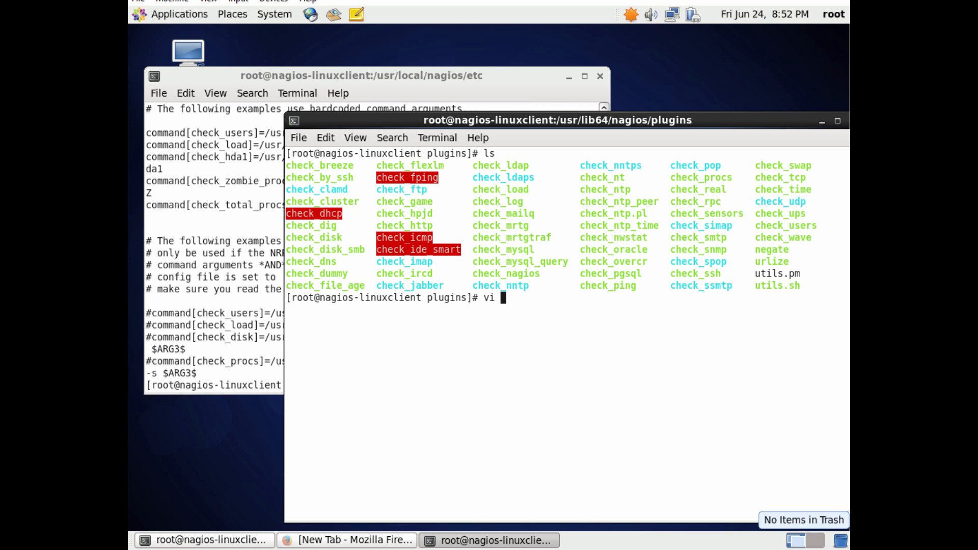
text(c)
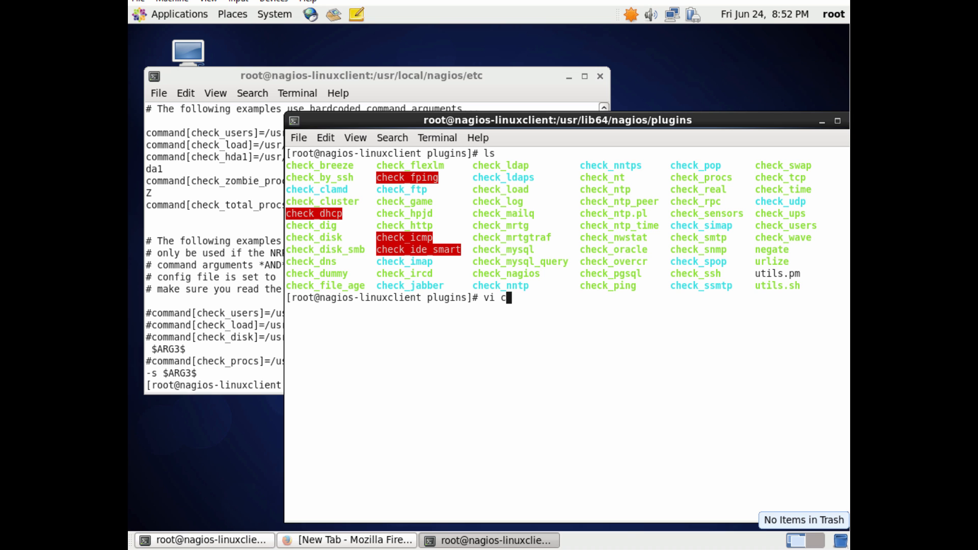
text(heck_)
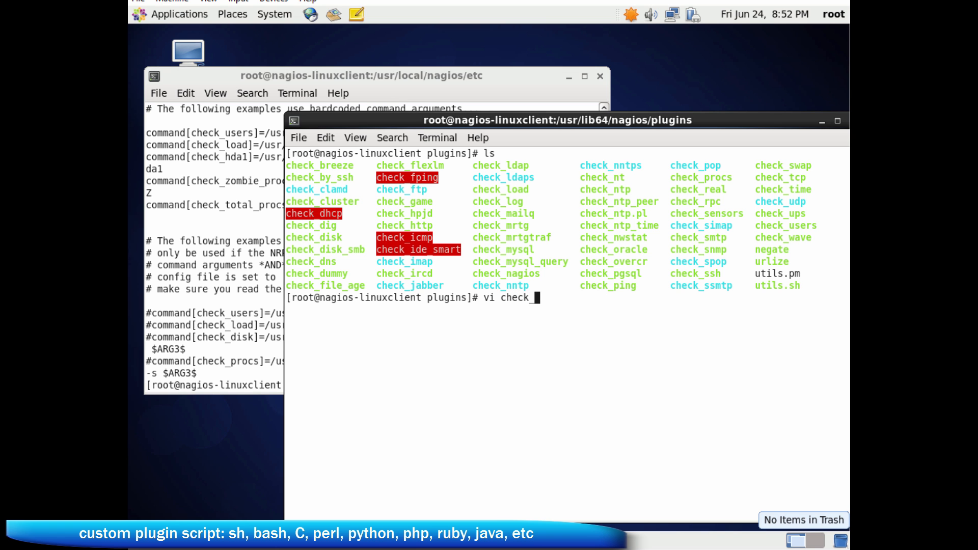
text(fileopen)
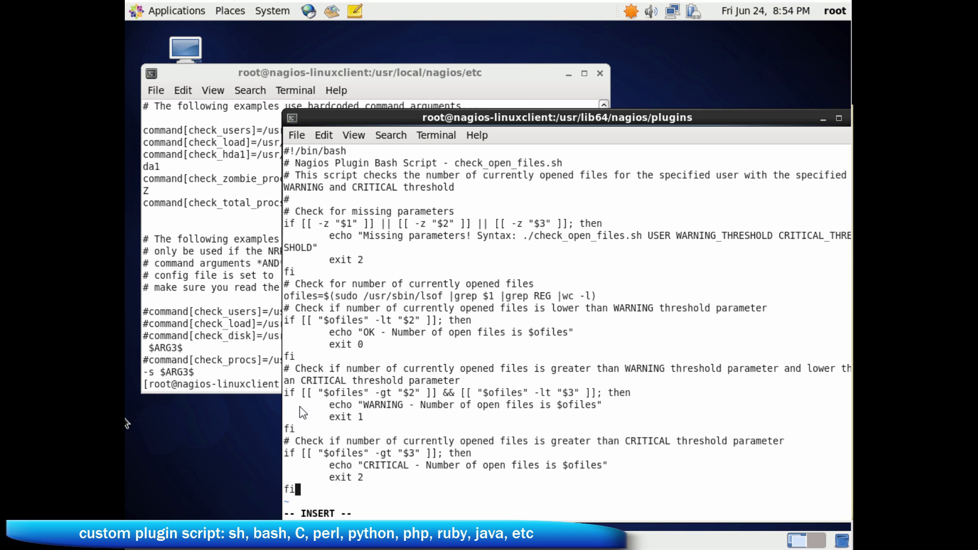
mouse_move(424, 394)
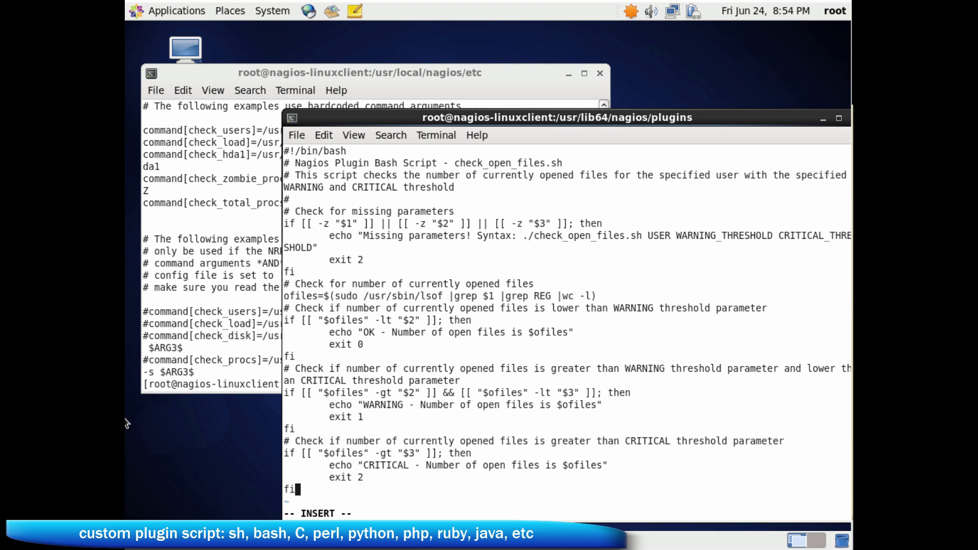
mouse_move(207, 169)
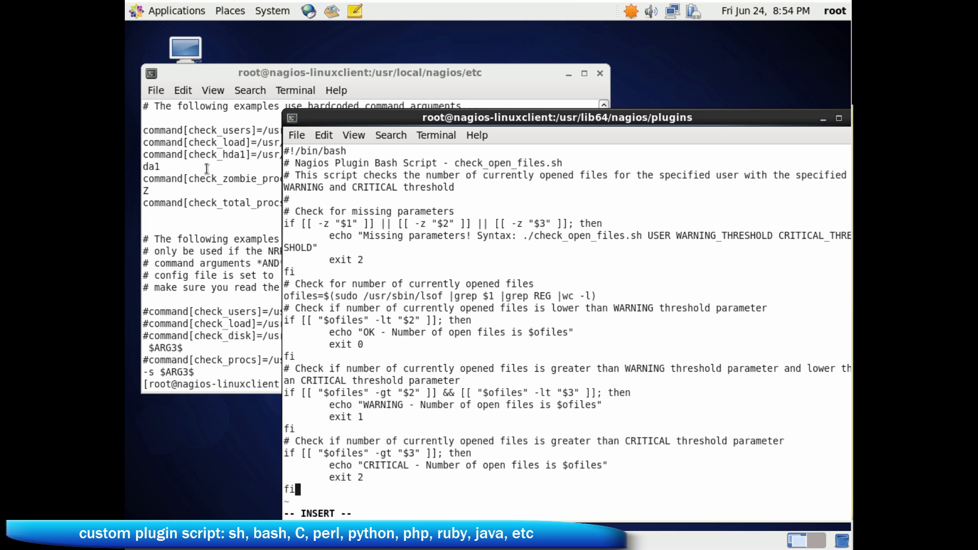
mouse_move(378, 211)
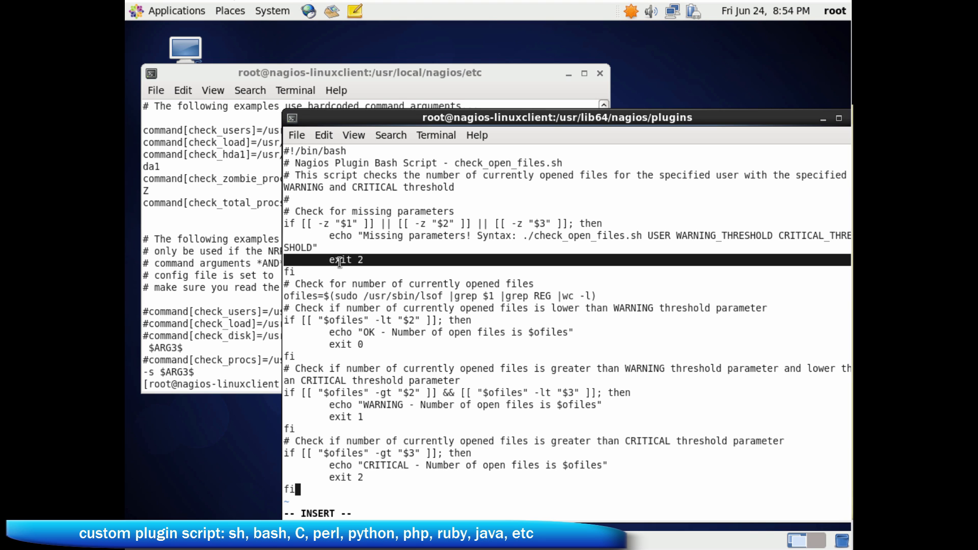
mouse_move(341, 350)
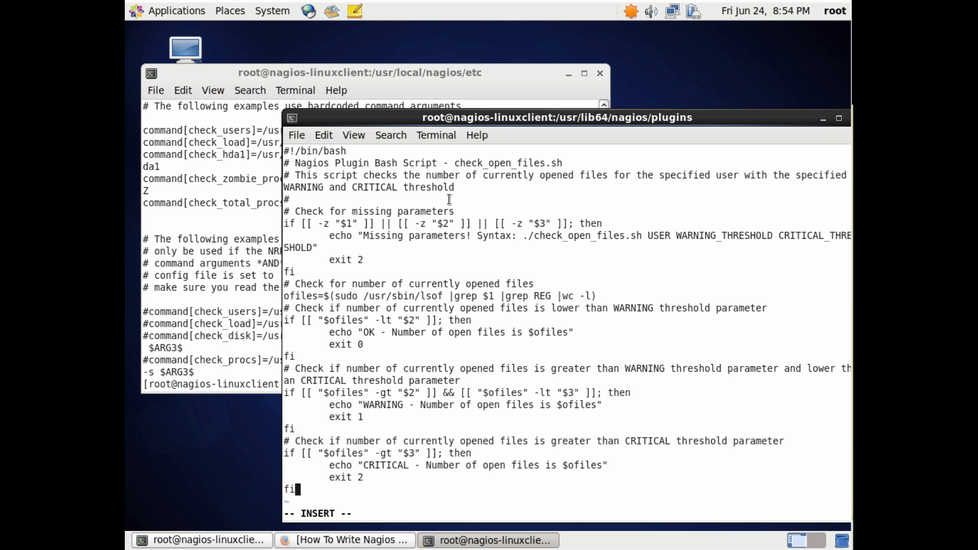
mouse_move(584, 142)
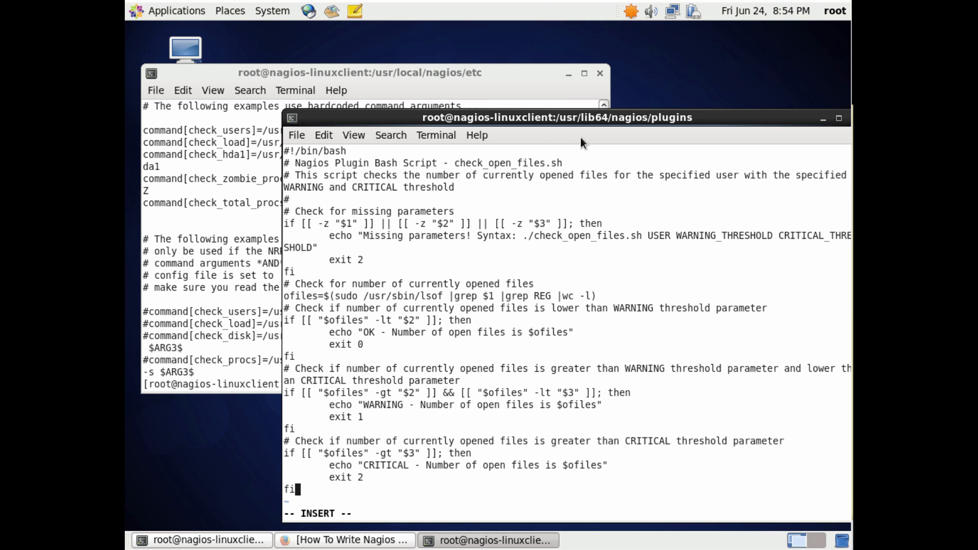
mouse_move(583, 147)
text(ls)
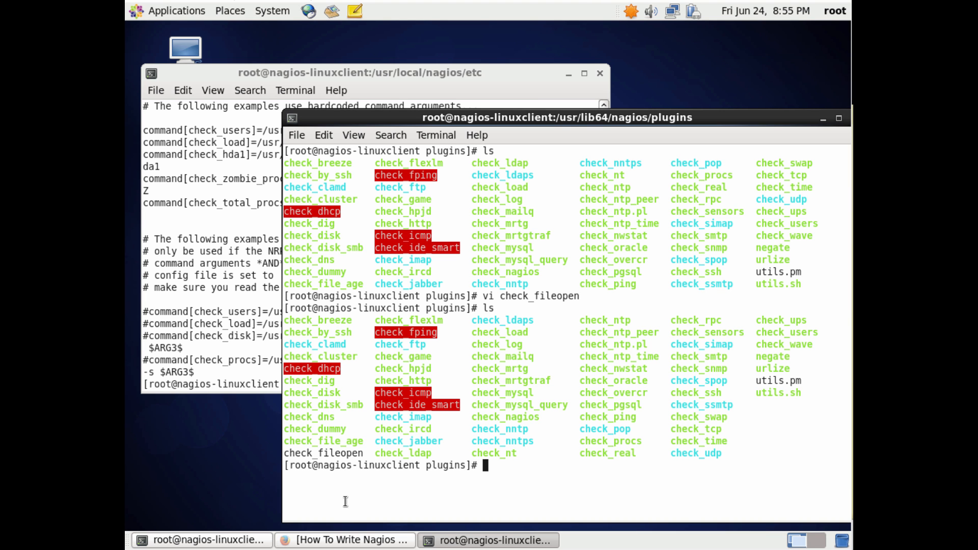
Make check_fileopen executable with chmod 755.
double_click(322, 453)
text(chmod)
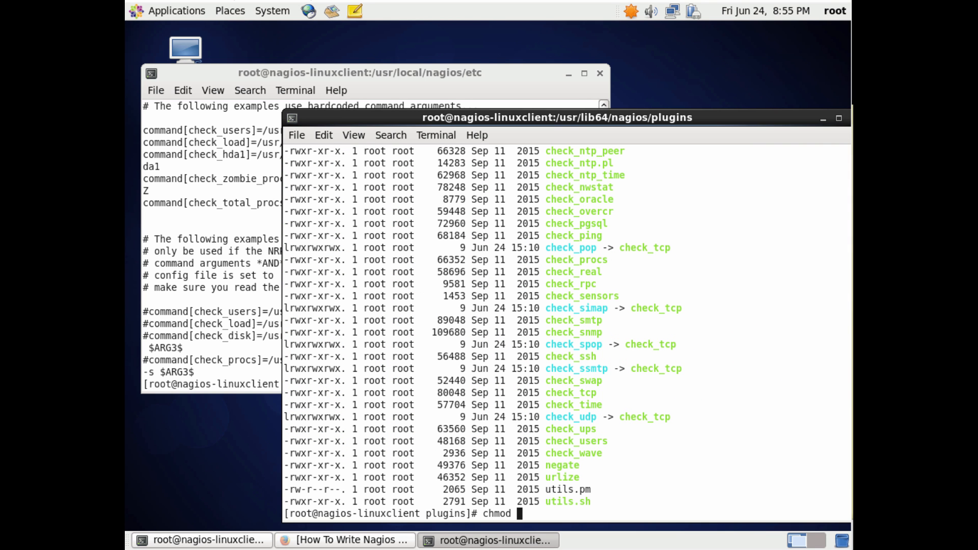
text(755)
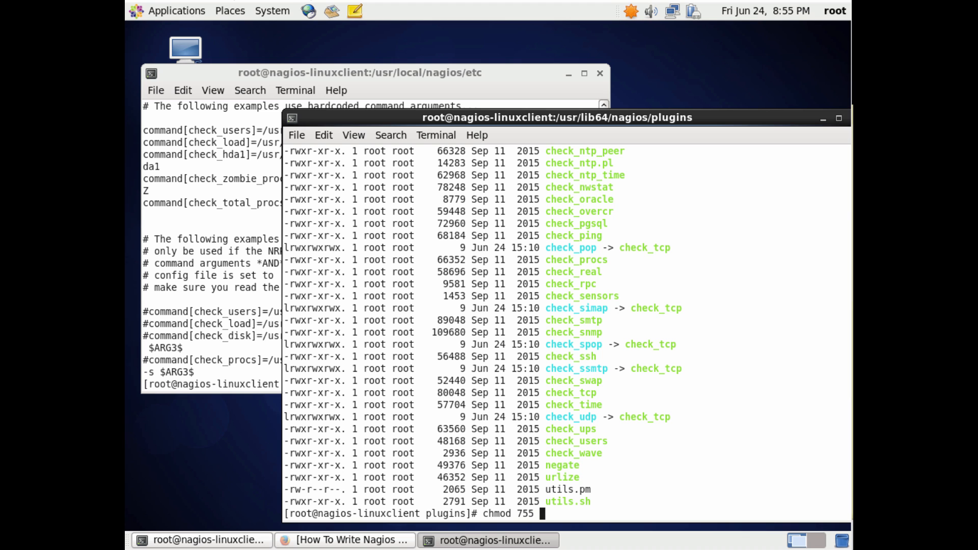
text(check)
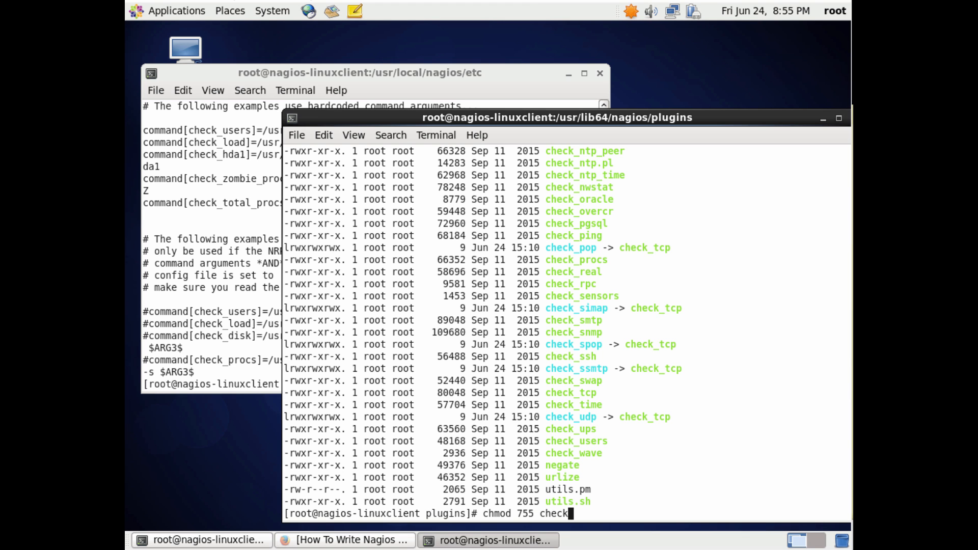
text(_file)
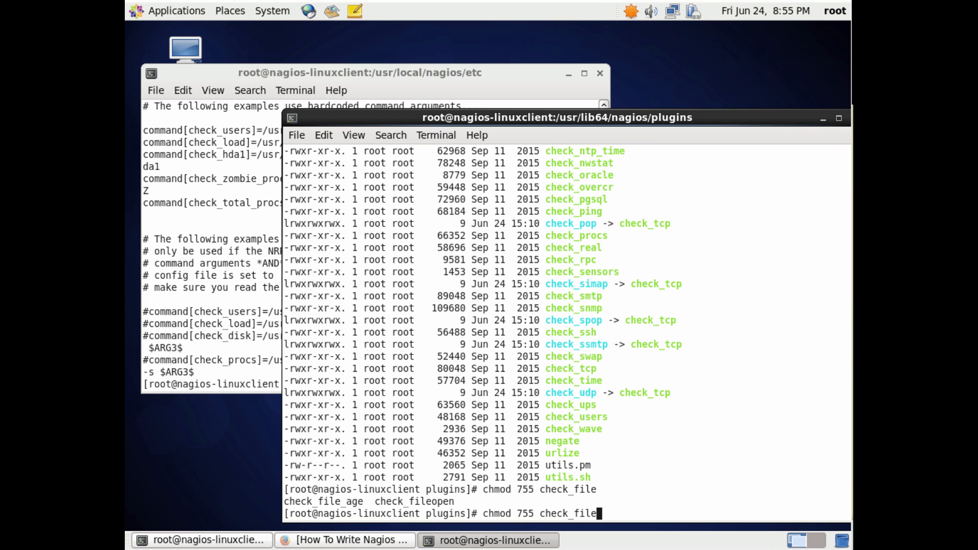
text(pen)
text(./)
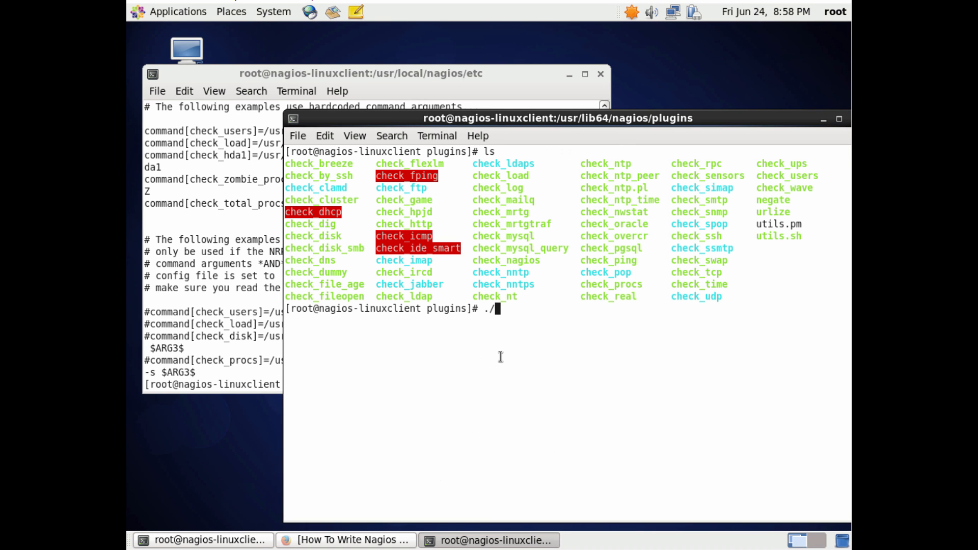
Run check_fileopen for apache with thresholds 1200 and 1400, getting OK: 736 open files.
text(check)
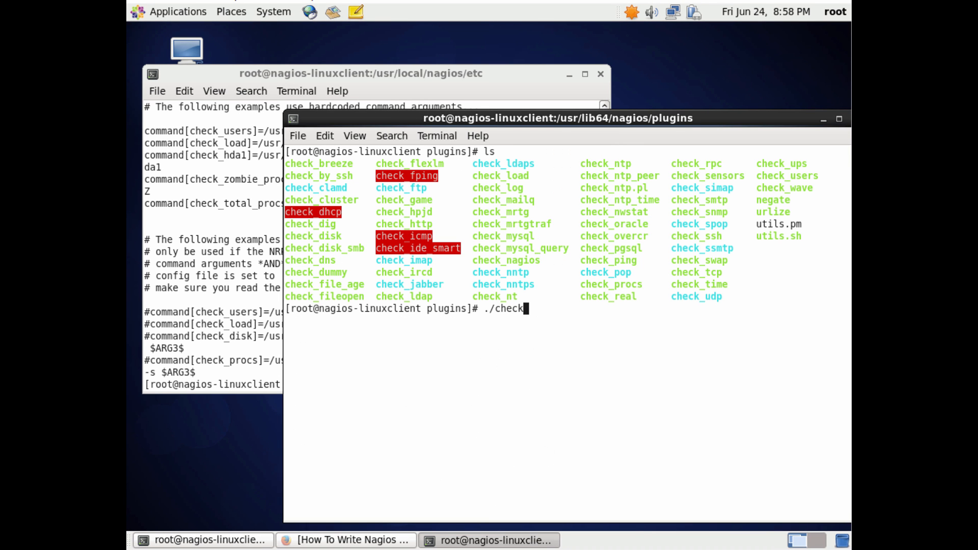
text(fileopen)
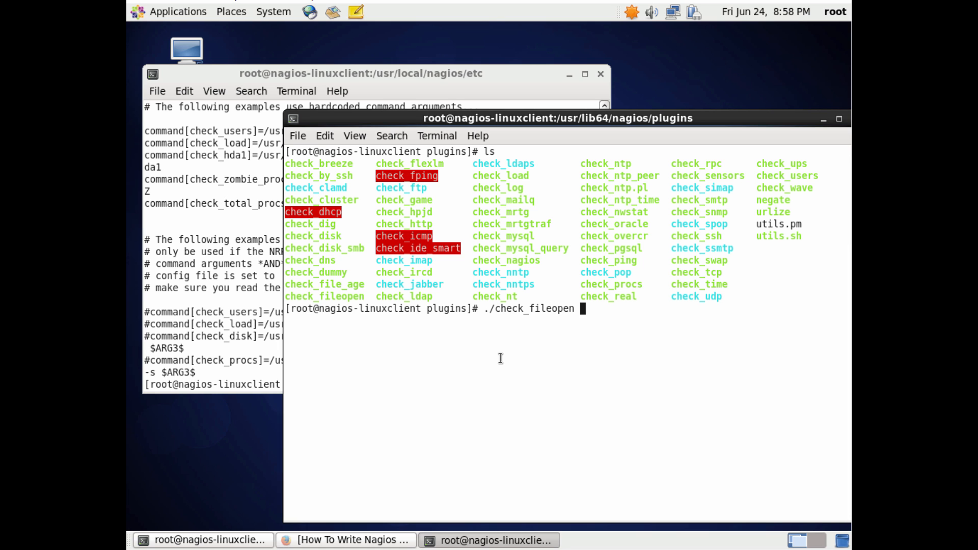
text(apache)
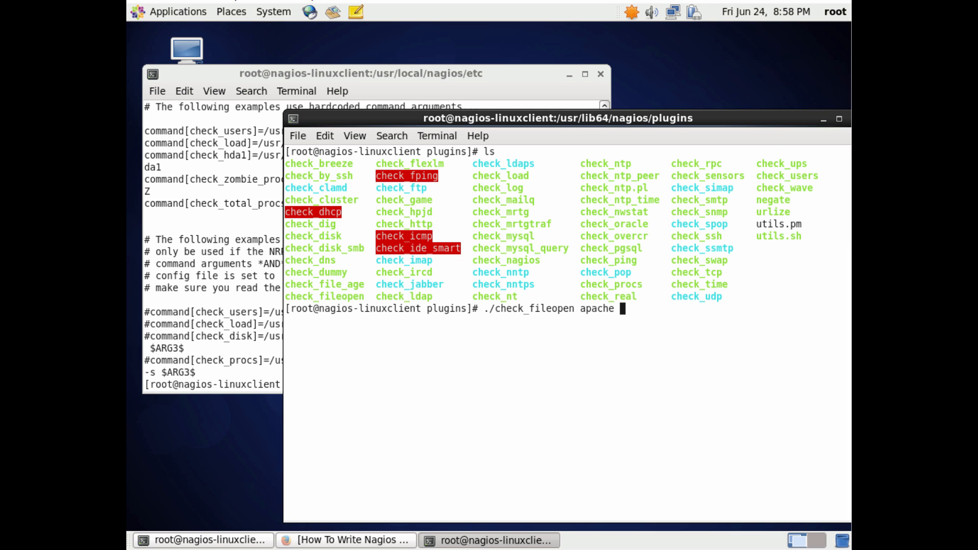
text(1200 1400)
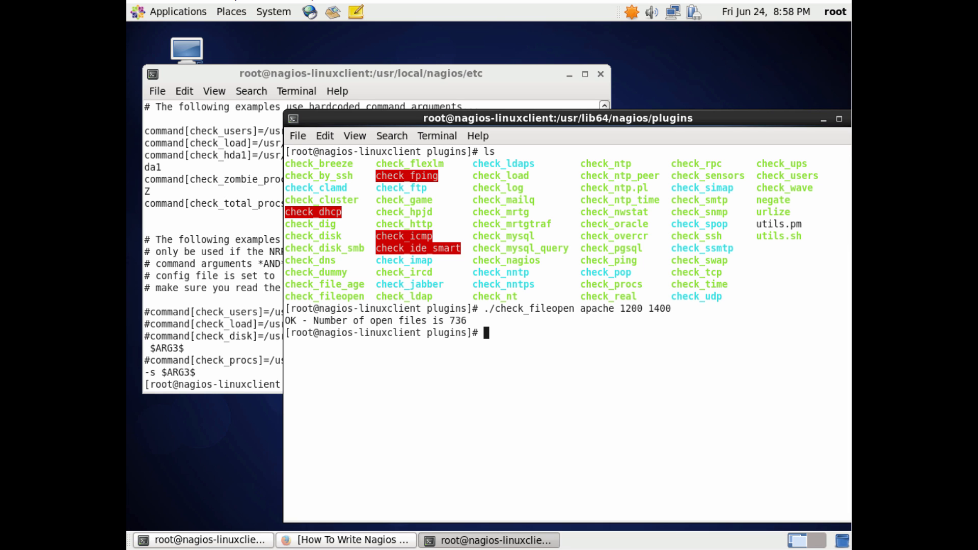
Rerun ./check_fileopen for apache under sh -xv to trace each step.
text(sh -xv)
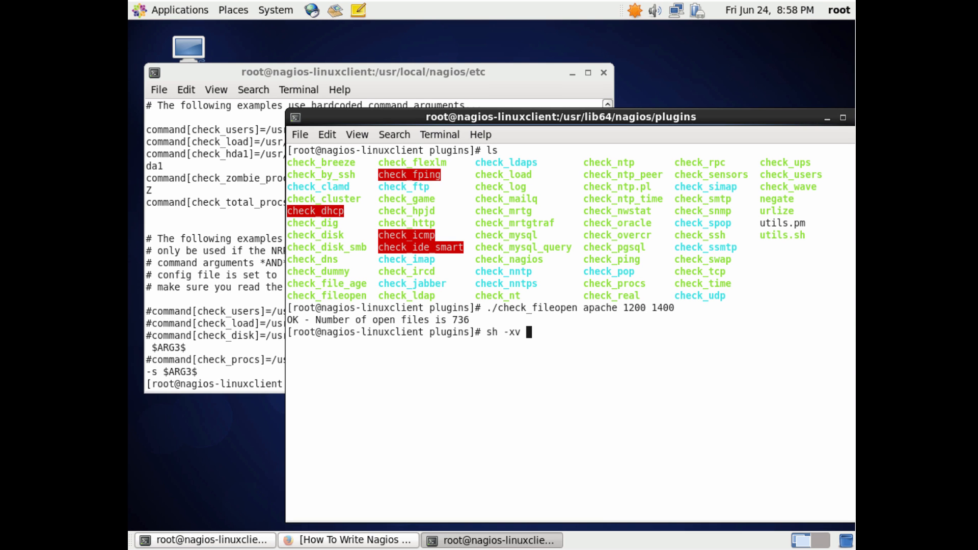
text(./check_f)
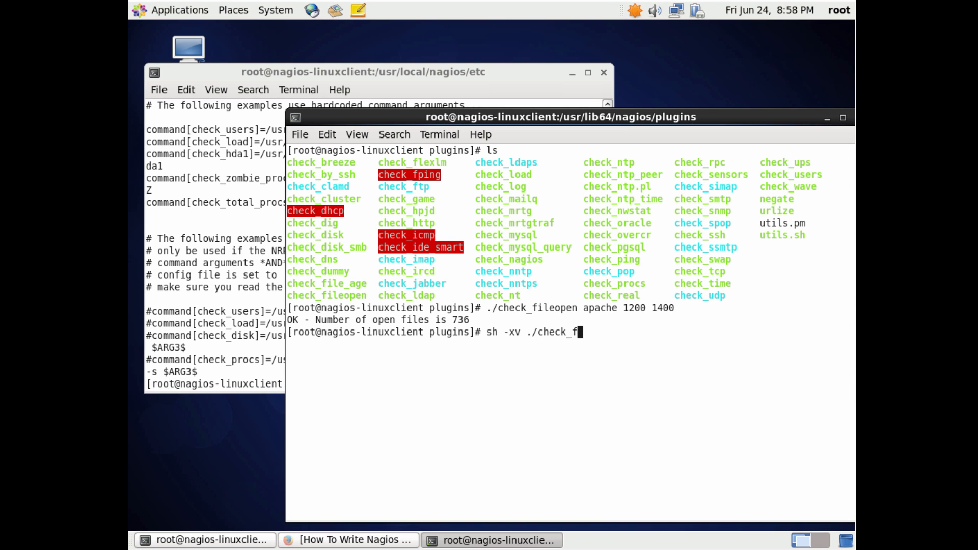
text(ileopen)
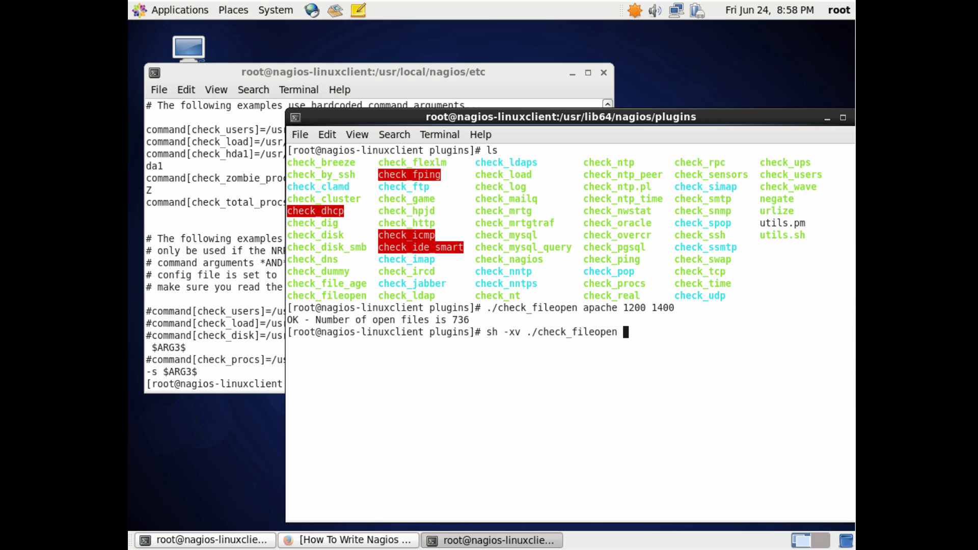
text(apache)
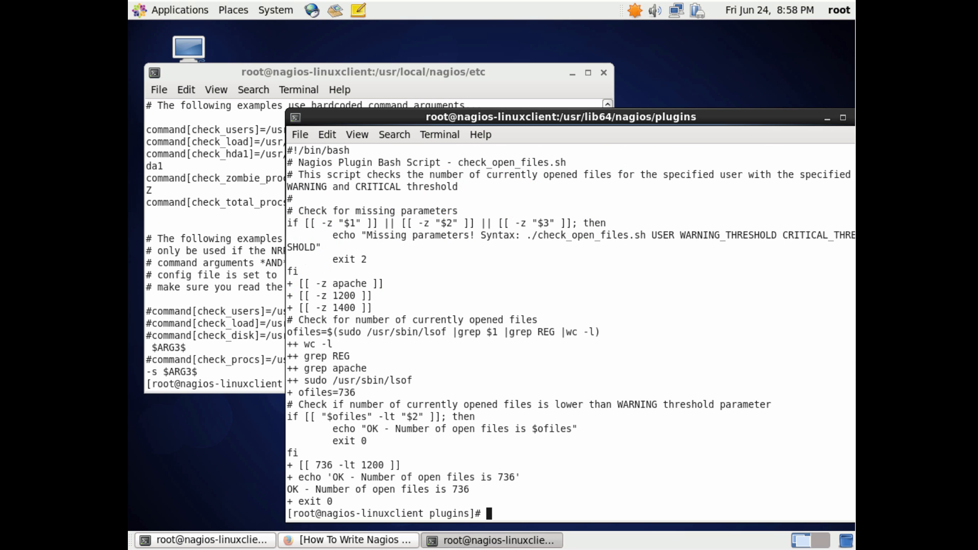
mouse_move(310, 282)
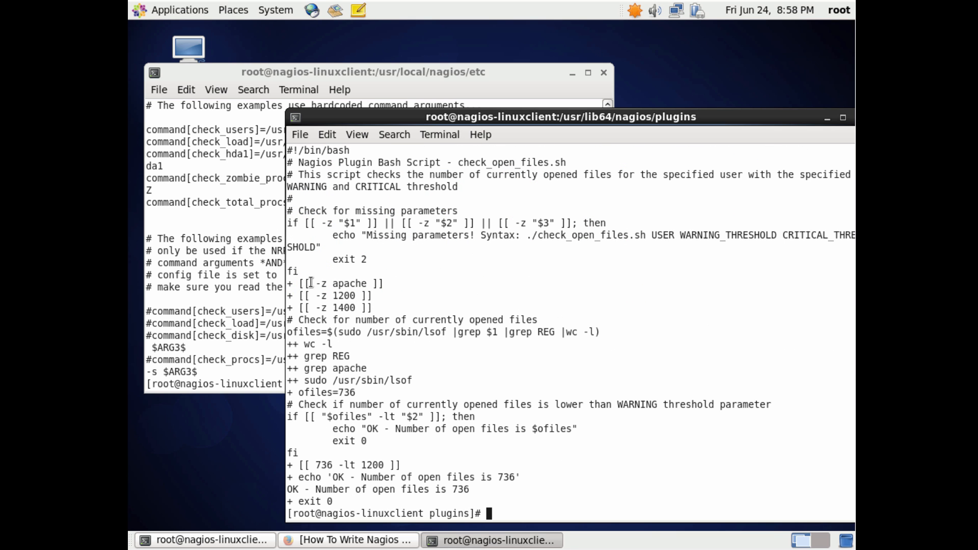
mouse_move(322, 368)
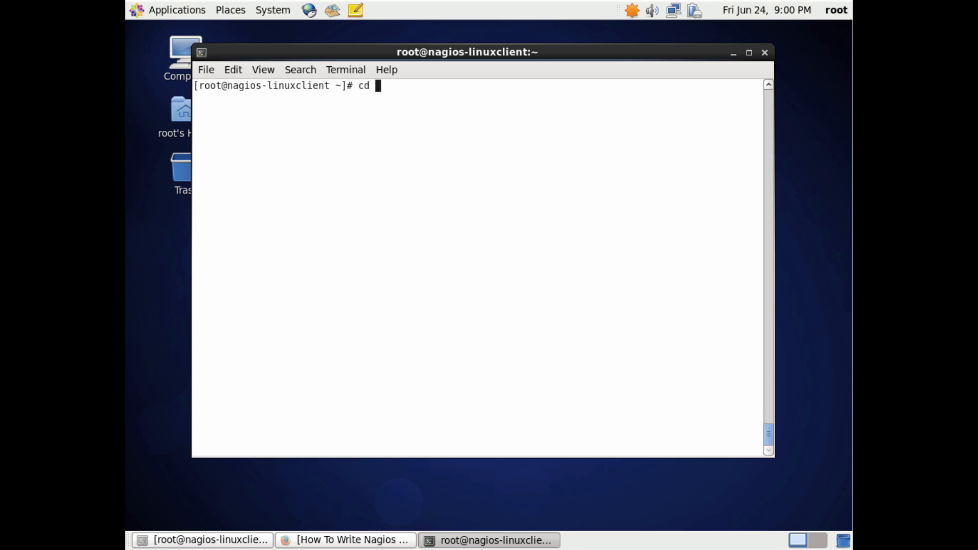
Open nrpe.cfg from /usr/local/nagios/etc in vi and scroll to its command definitions.
text(/usr/local/)
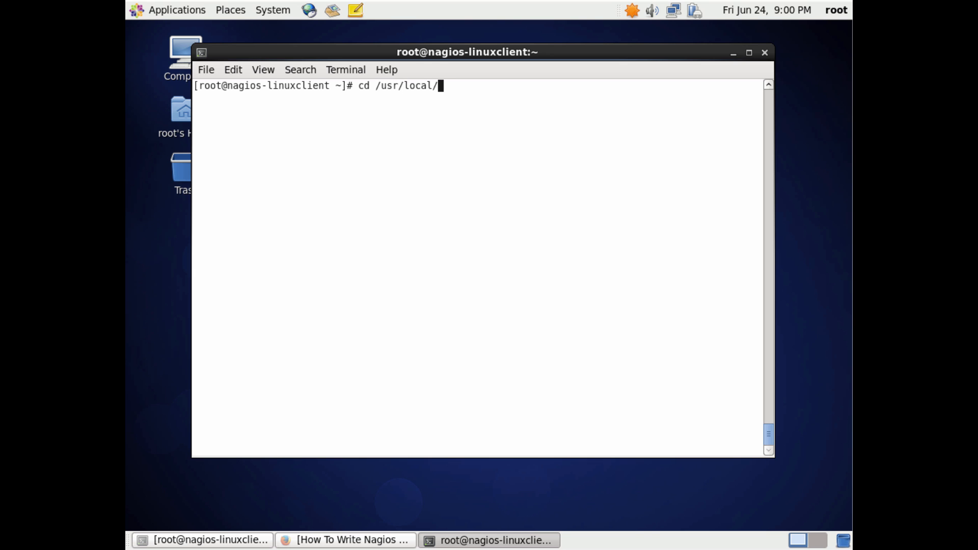
text(nagios/etc)
text(ls)
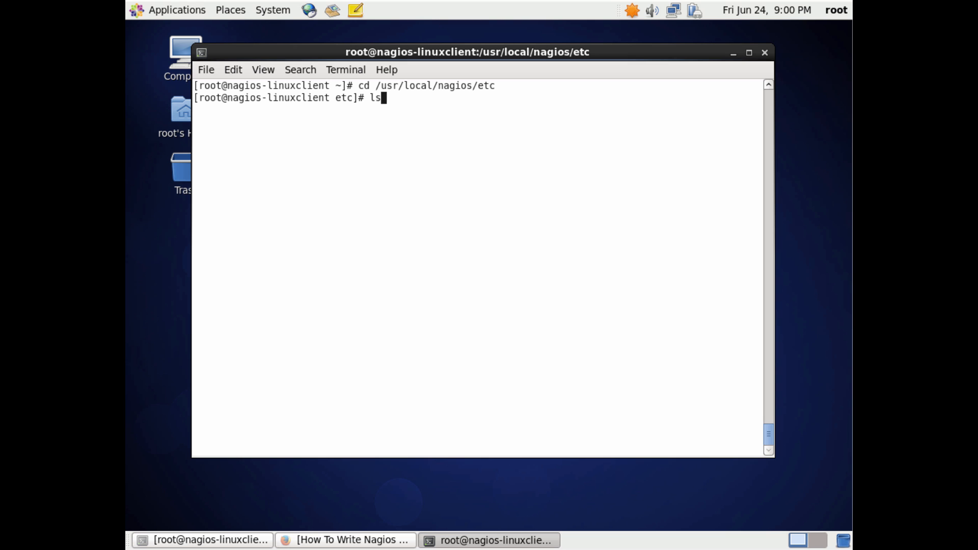
text(vi n)
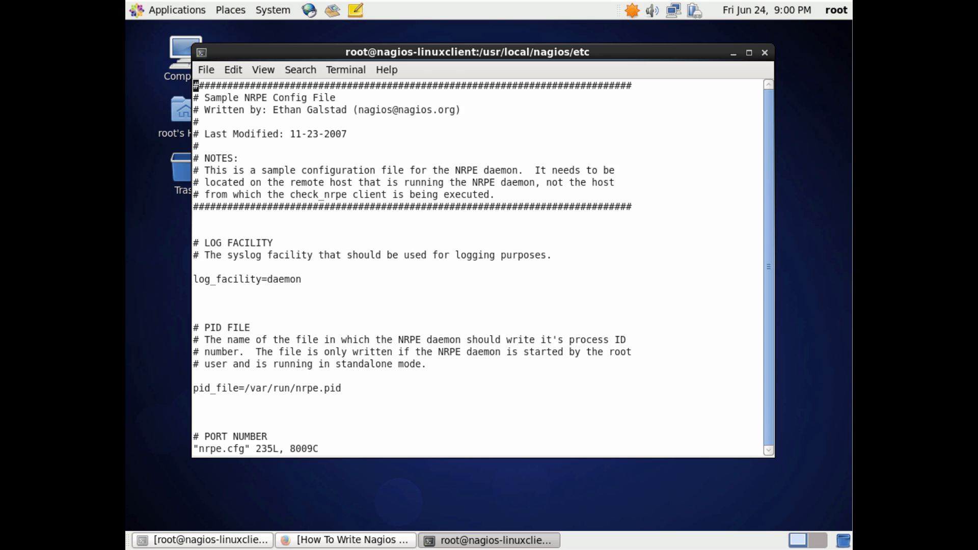
scroll(down, 3)
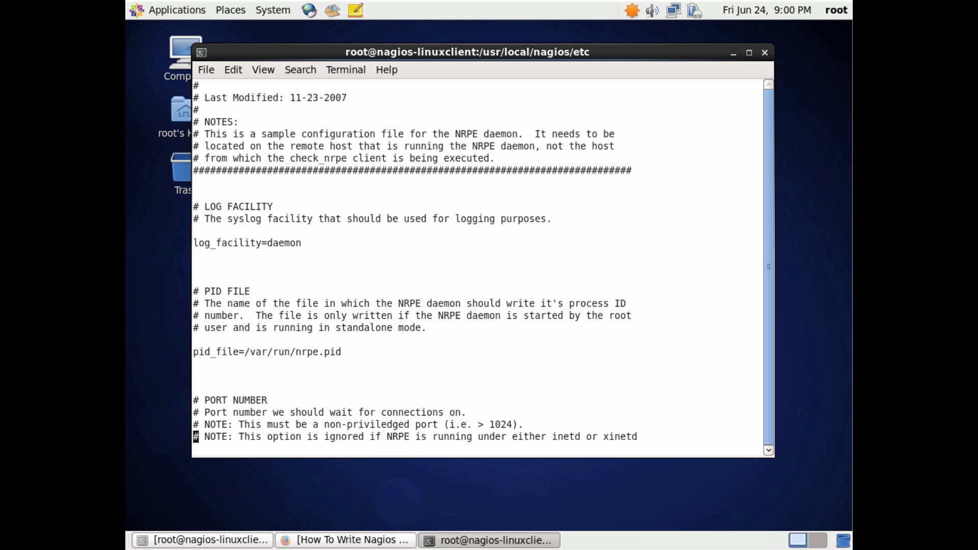
scroll(down, 3)
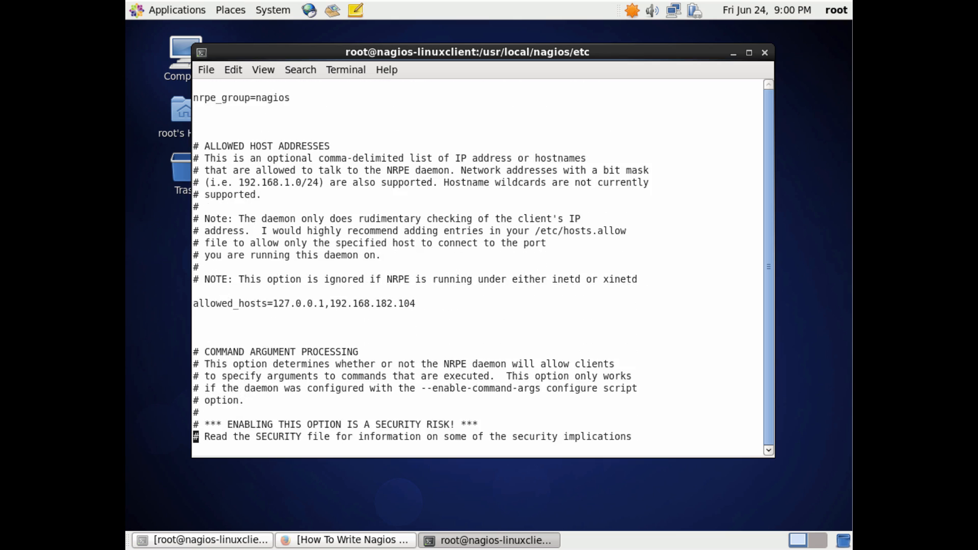
scroll(down, 3)
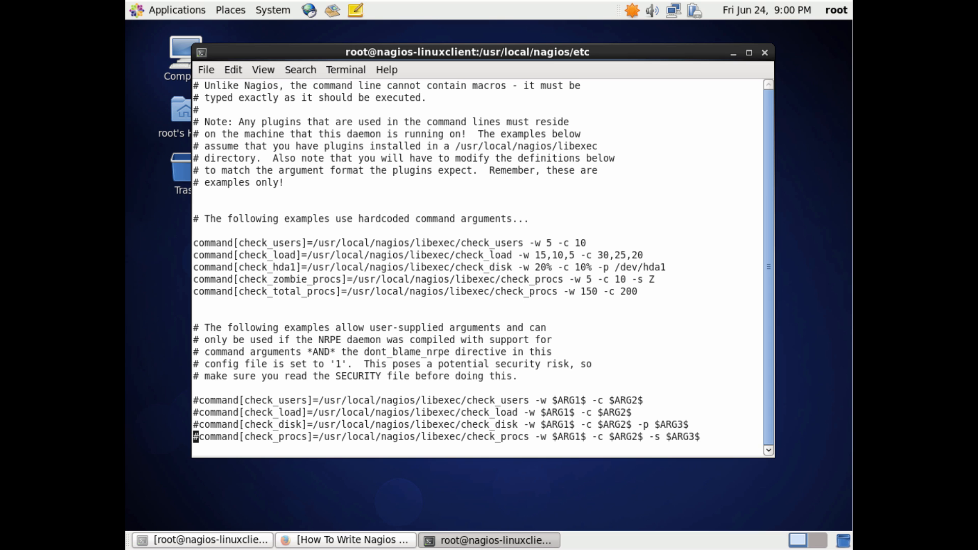
mouse_move(182, 314)
text(command[)
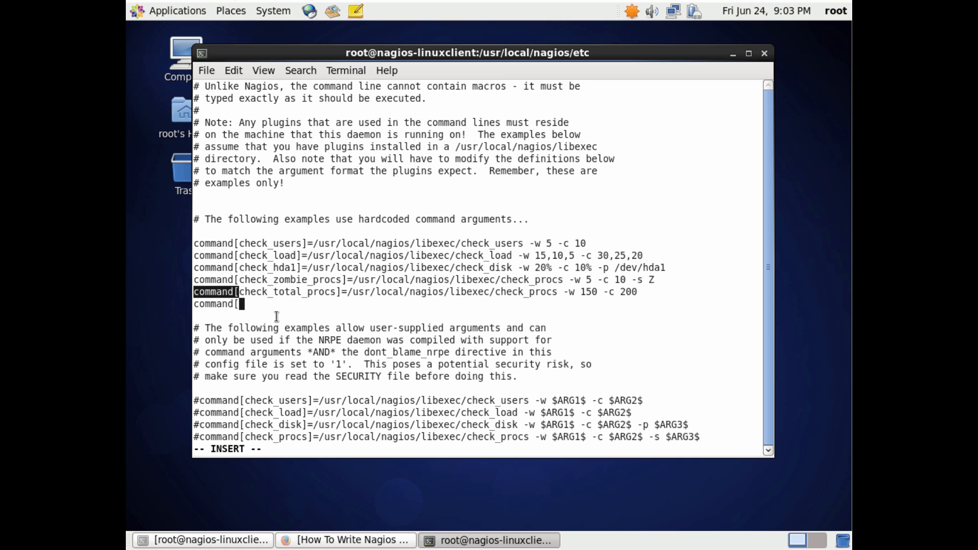
Add command[check_fileopen]=/usr/lib64/nagios/plugins/check_fileopen apache 1200 1400 to nrpe.cfg, then save and quit.
text(chec)
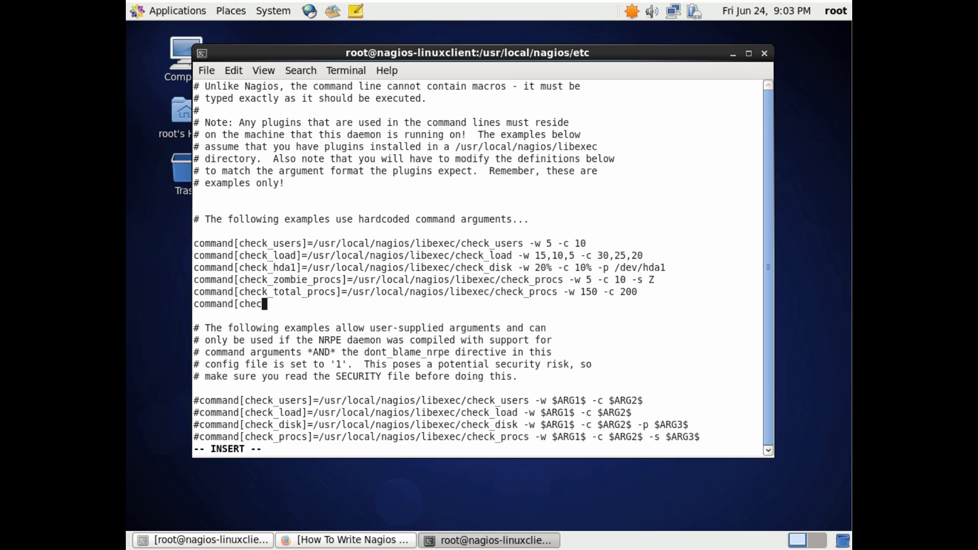
text(k_fileopen)
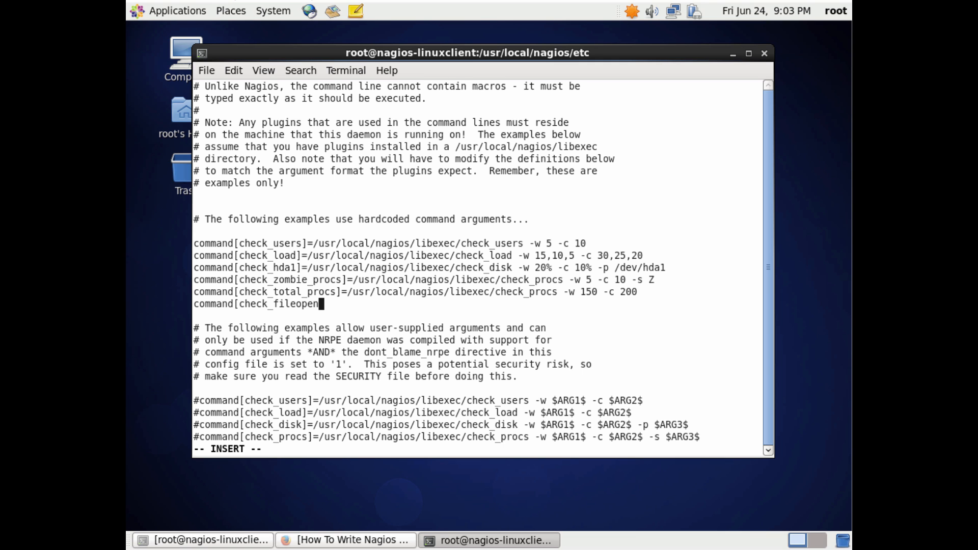
text(]=)
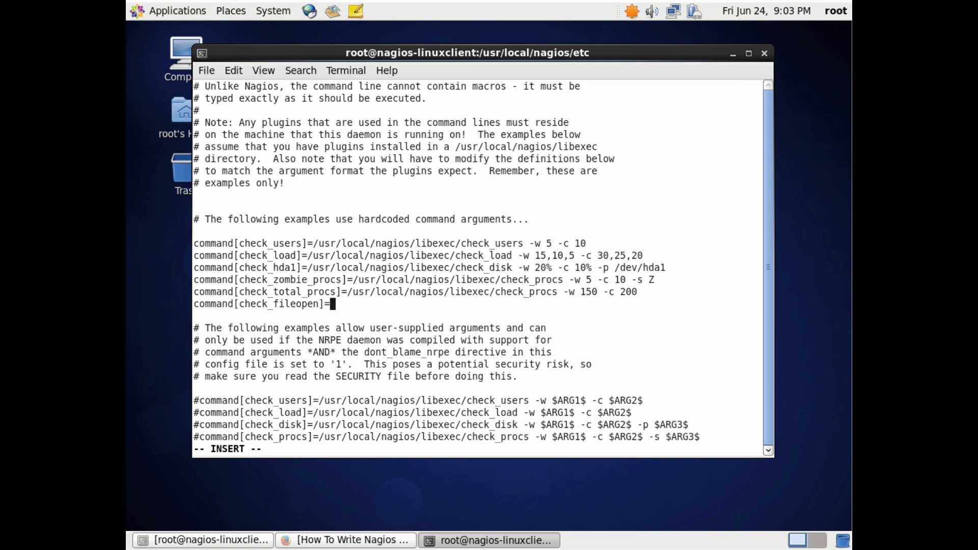
text(/usr/l)
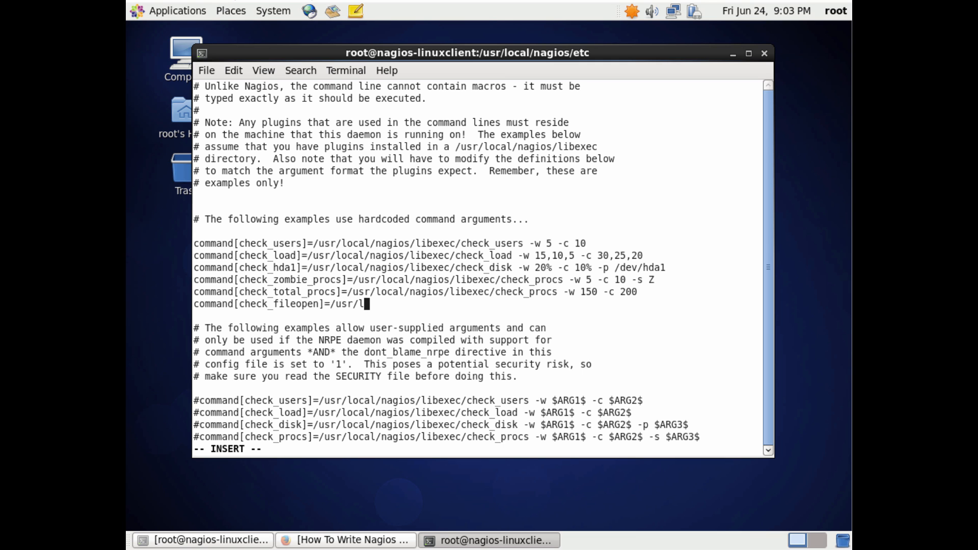
text(ib64/)
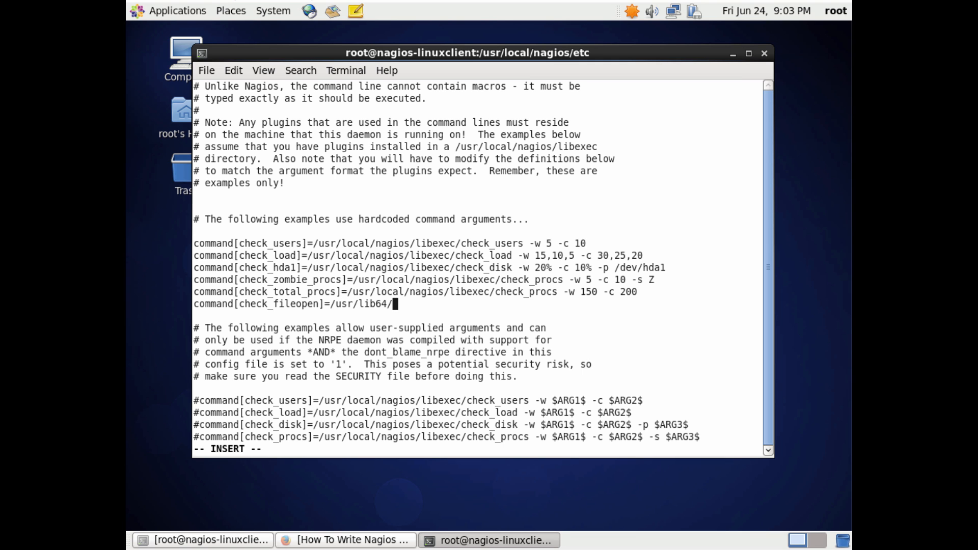
text(nagios/)
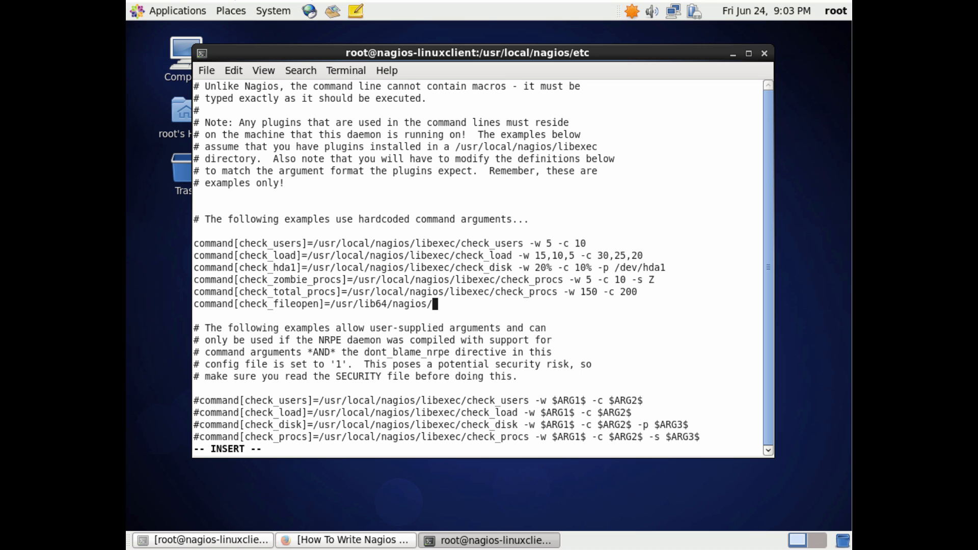
text(plugins)
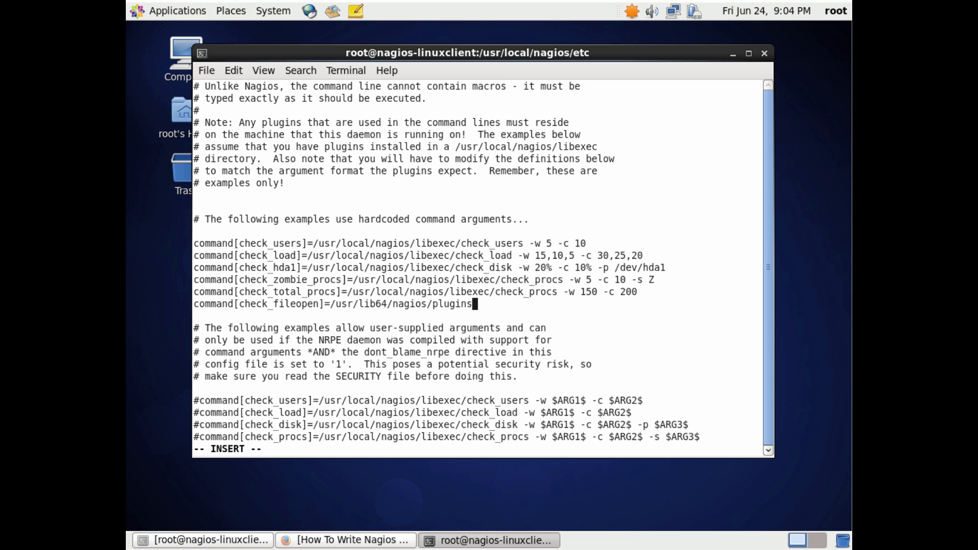
text(check)
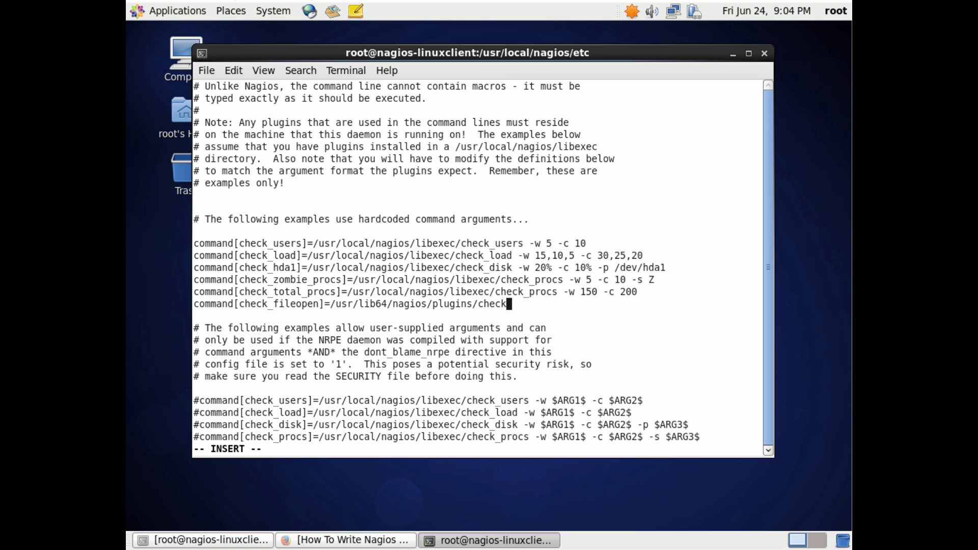
text(_fil)
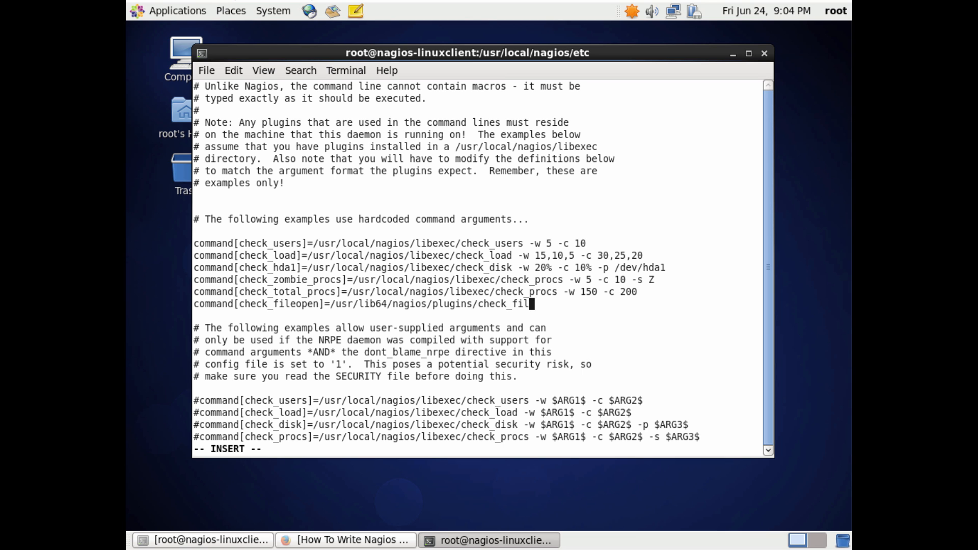
text(eopen)
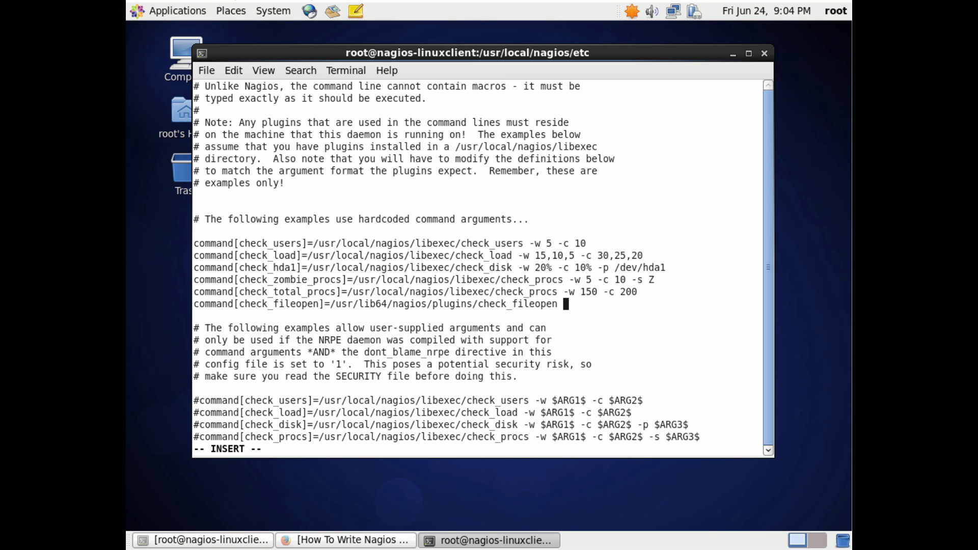
text(apache)
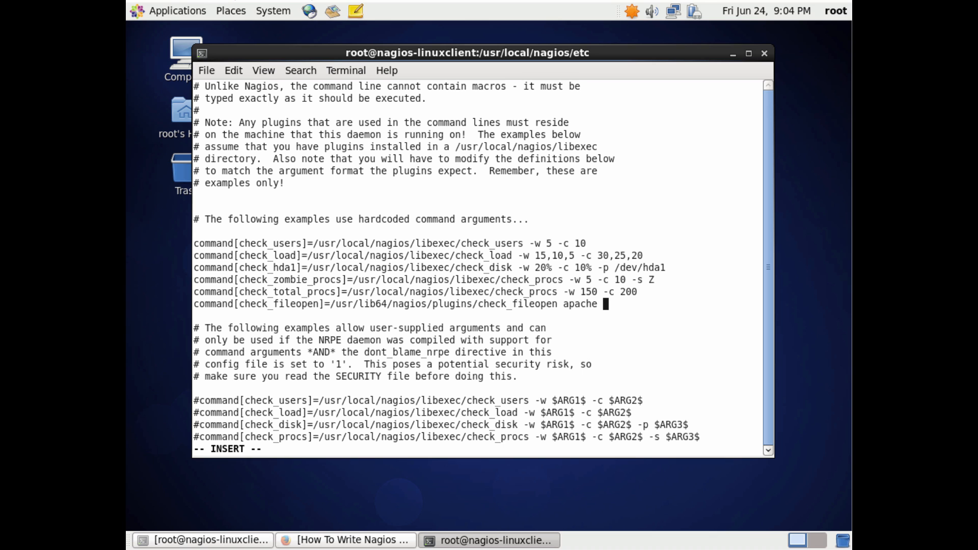
text(1200 1400)
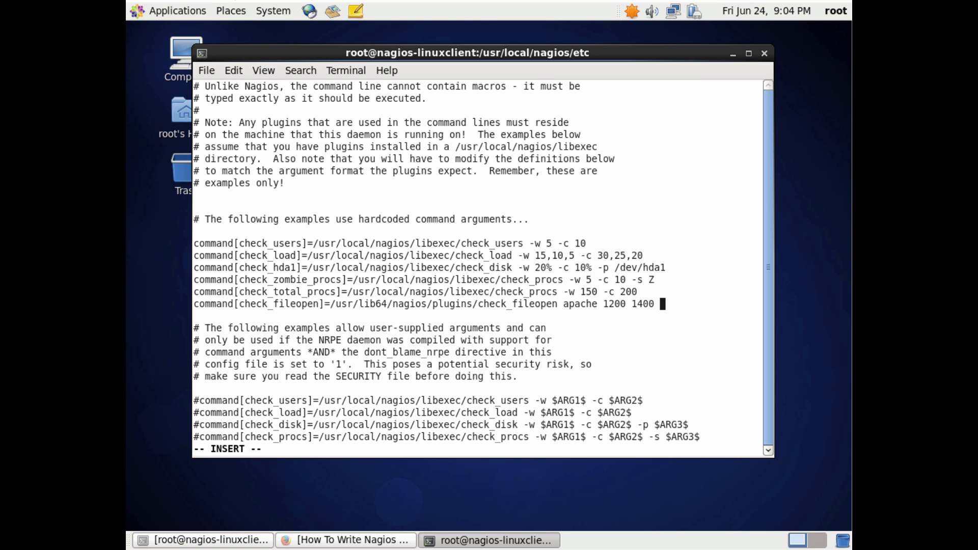
mouse_move(141, 525)
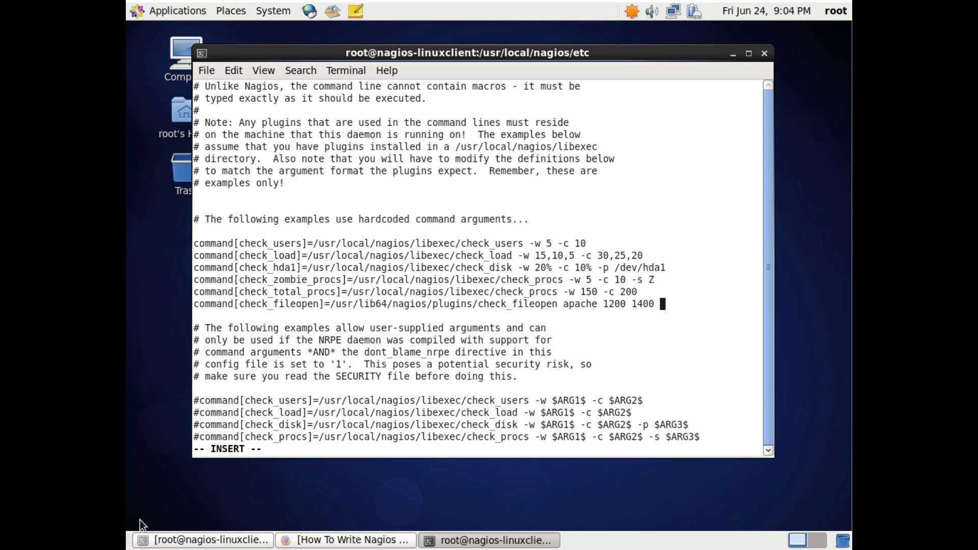
mouse_move(211, 539)
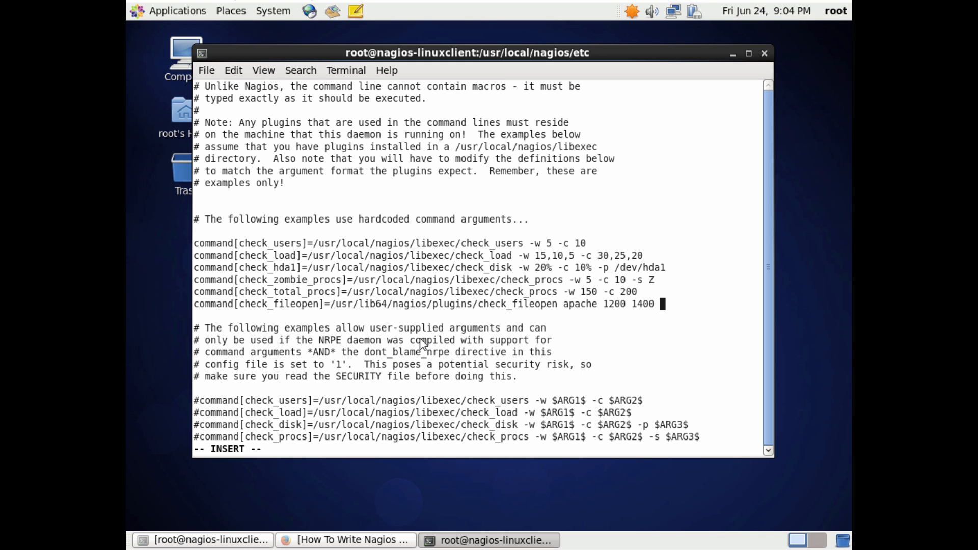
text(:wq)
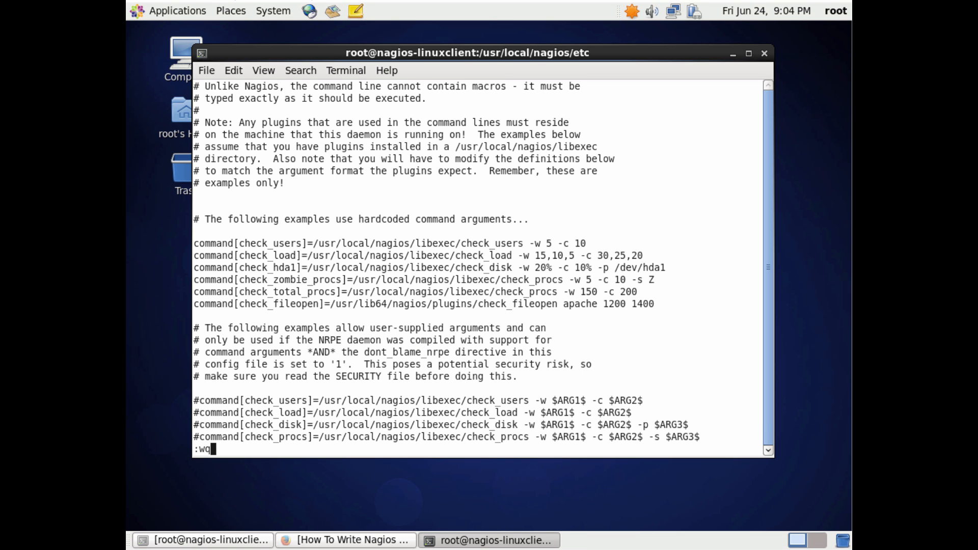
key(Return)
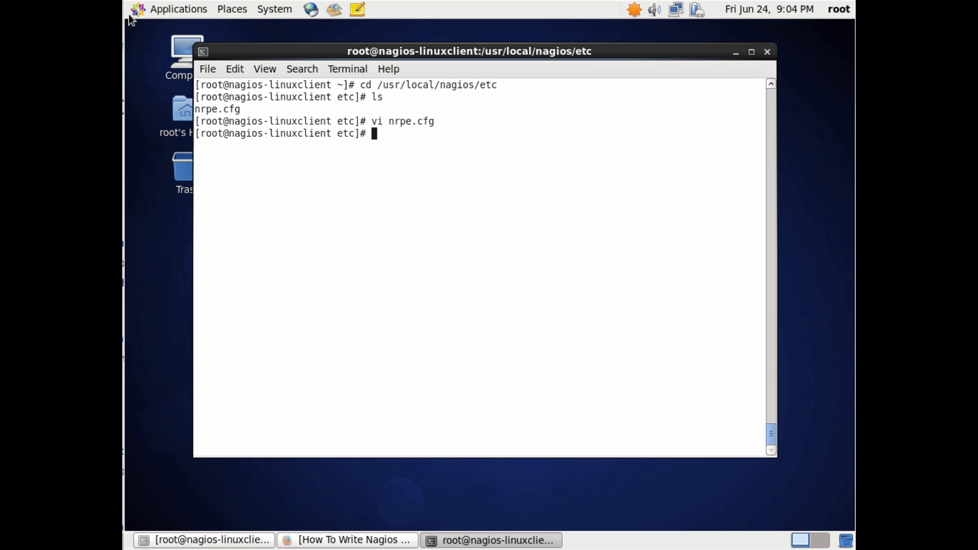
mouse_move(364, 259)
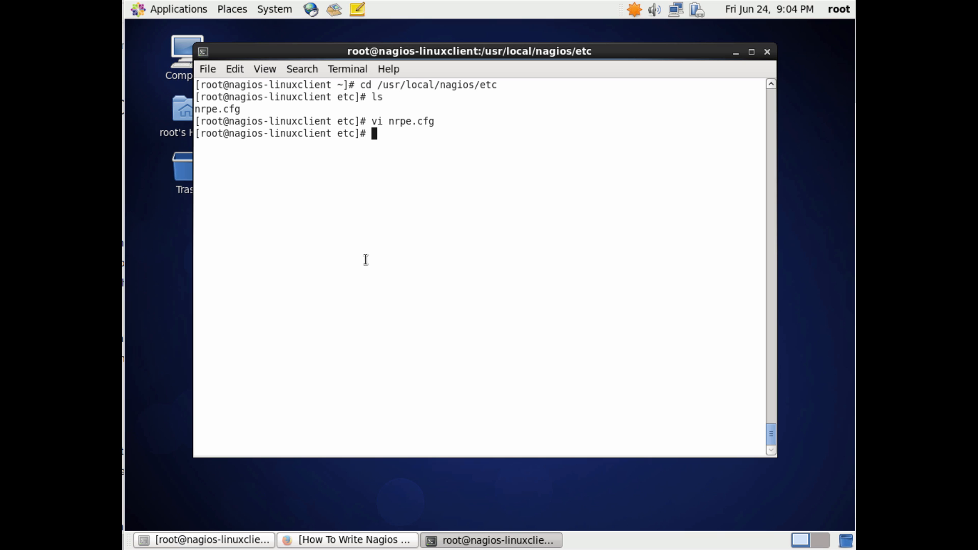
mouse_move(128, 383)
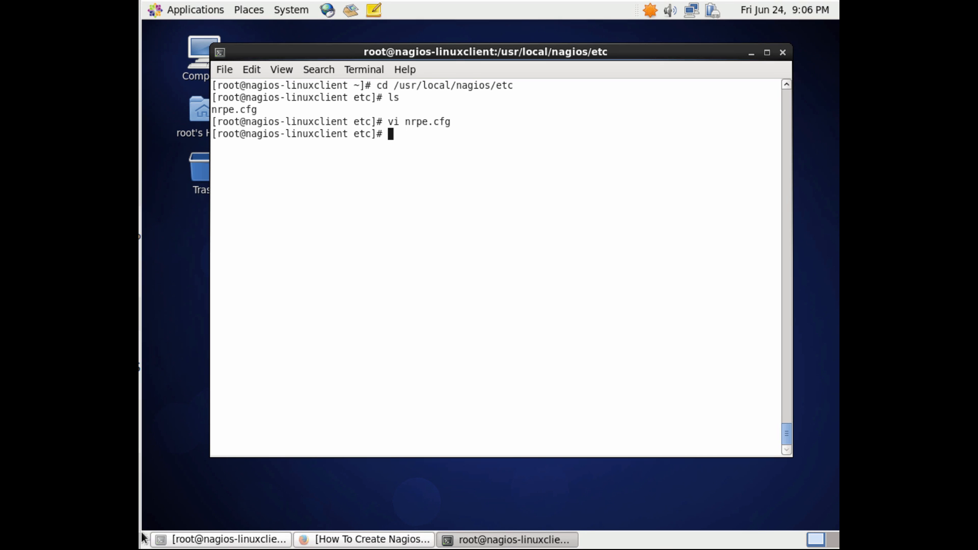
text(chkcin)
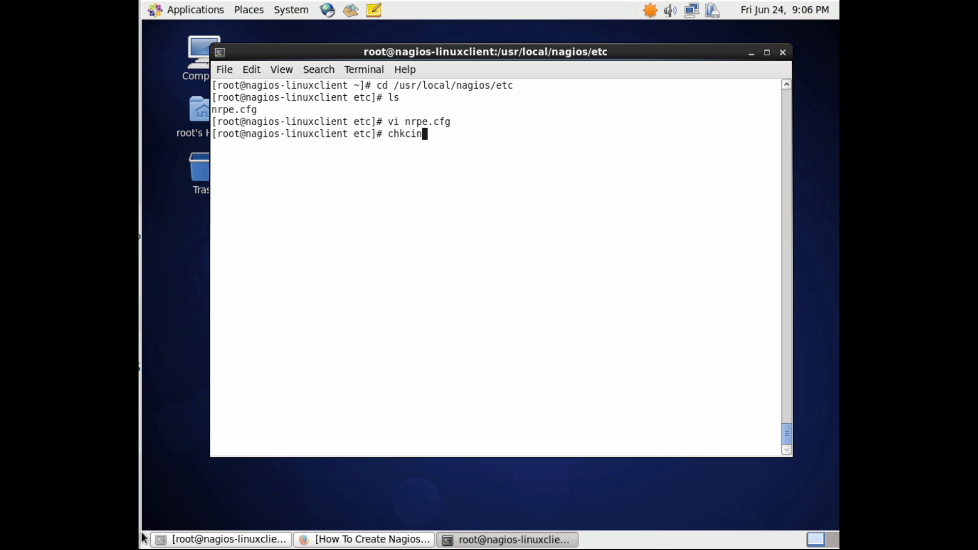
text(config)
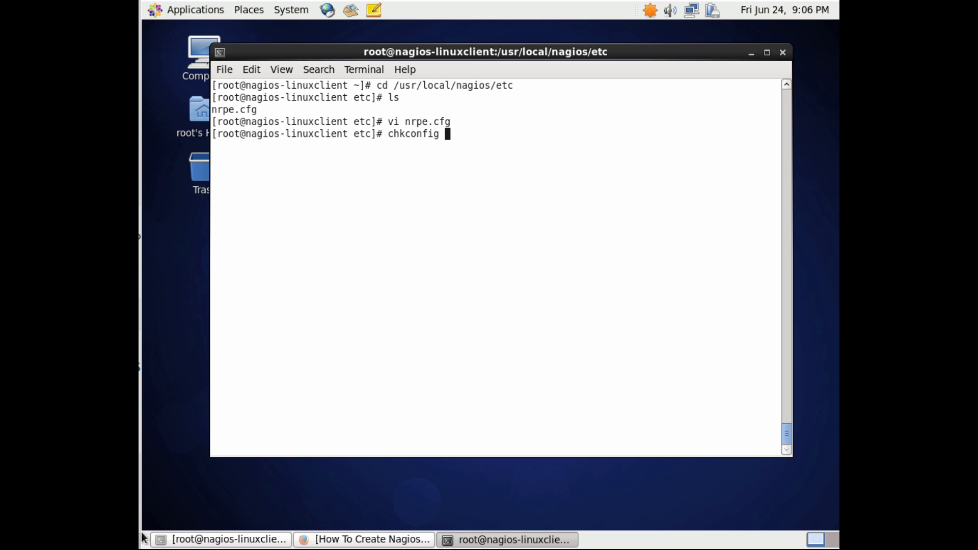
text(--list)
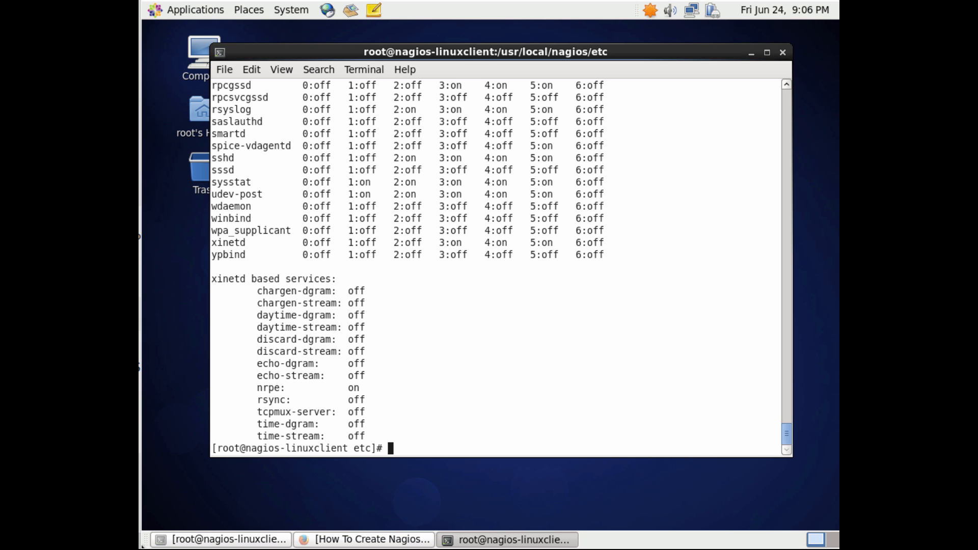
mouse_move(278, 403)
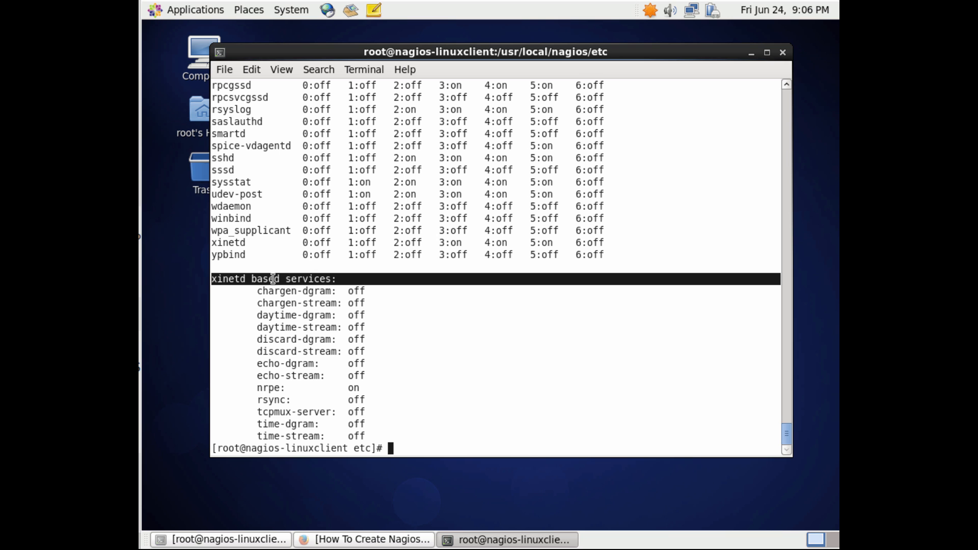
mouse_move(357, 383)
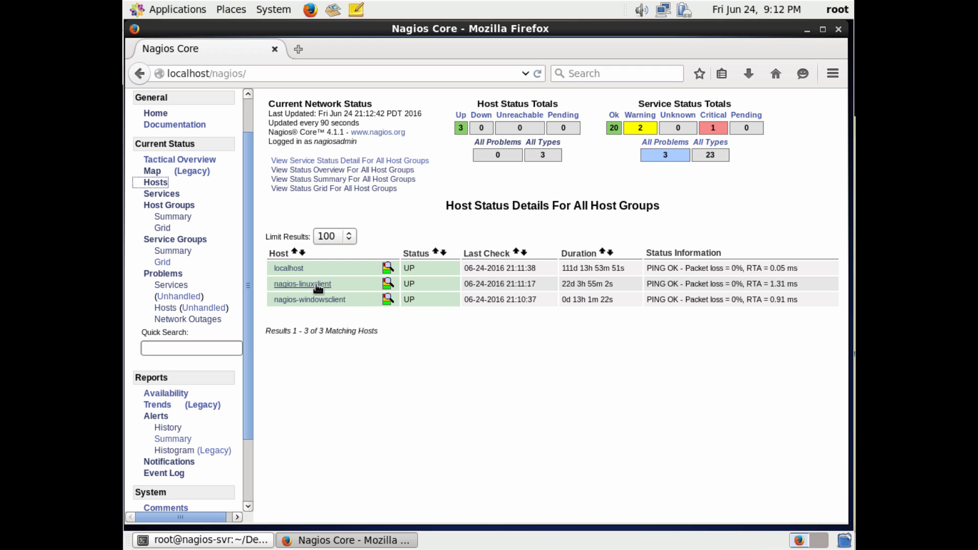
mouse_move(302, 284)
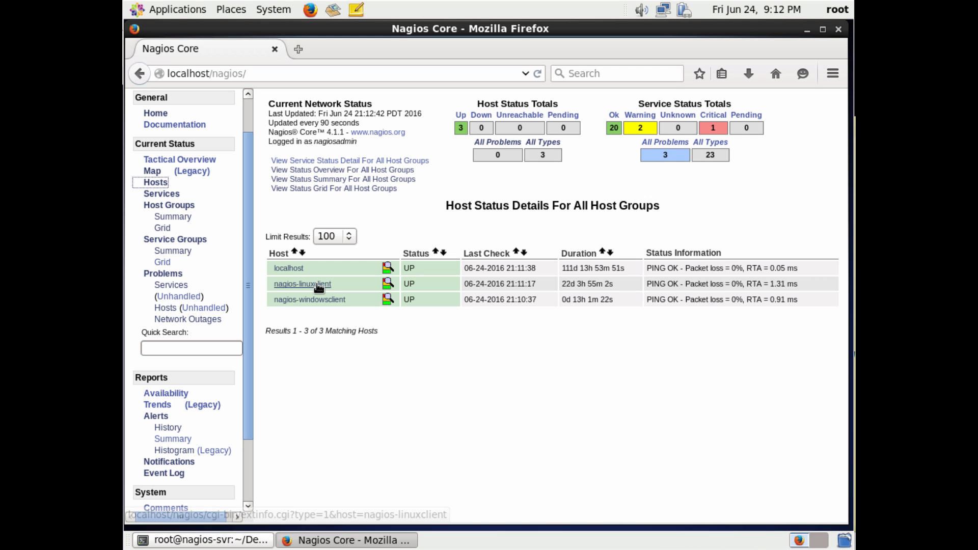
View service status for host nagios-linuxclient, showing HTTP in WARNING.
click(302, 283)
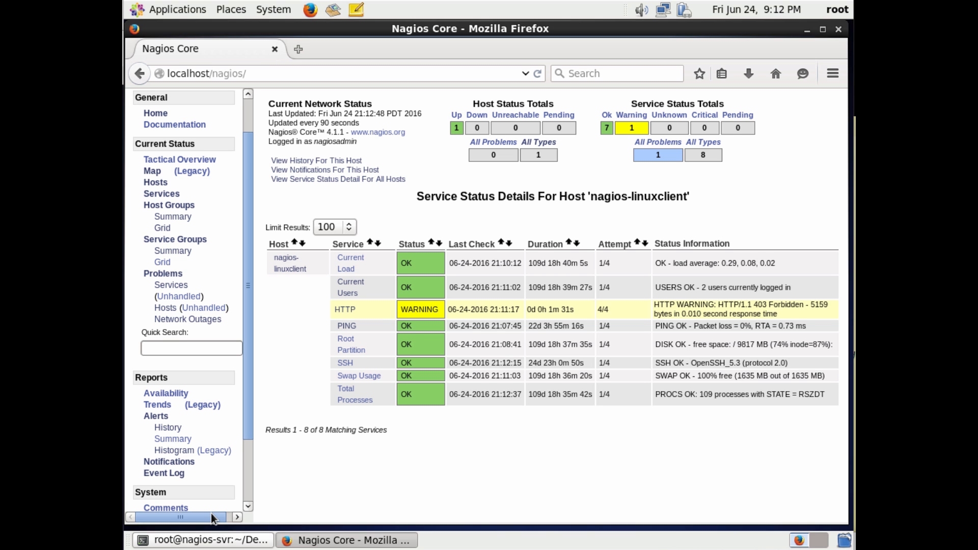
In the server terminal, confirm the objects directory with pwd and open commands.cfg in vi.
click(210, 540)
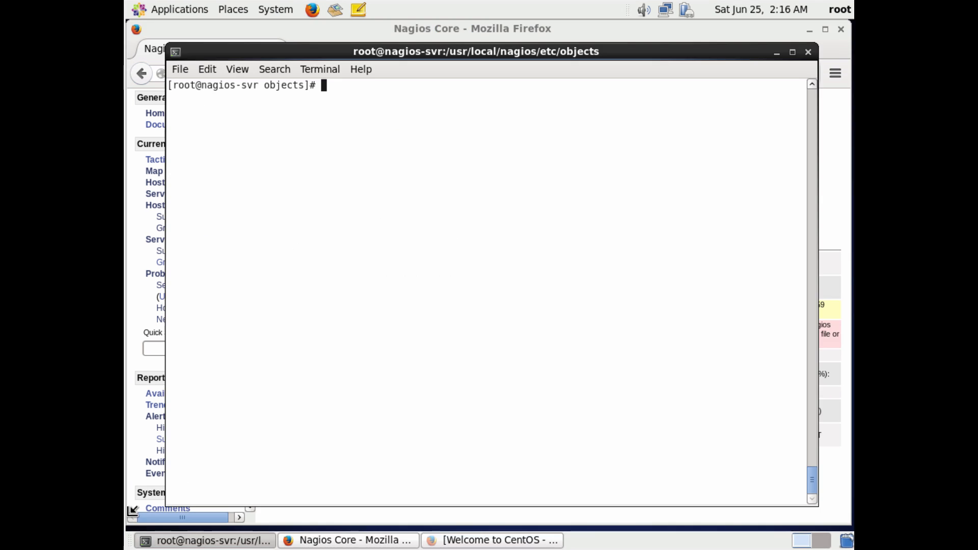
text(pwd)
text(vi)
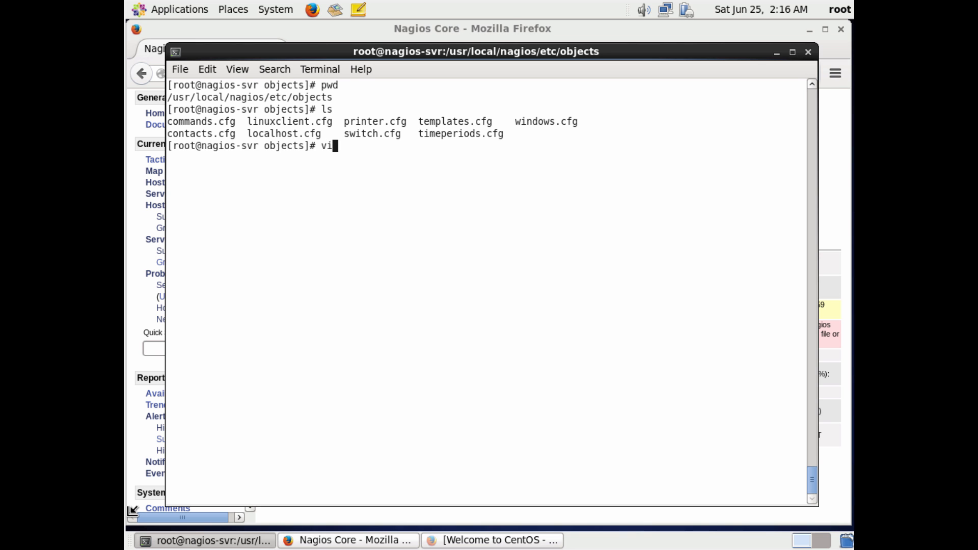
text(com)
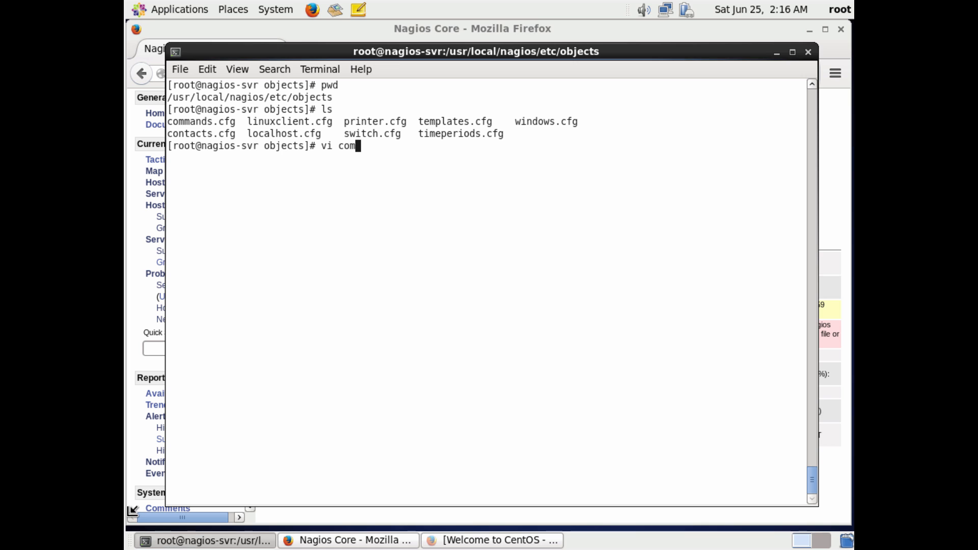
text(mands.cfg)
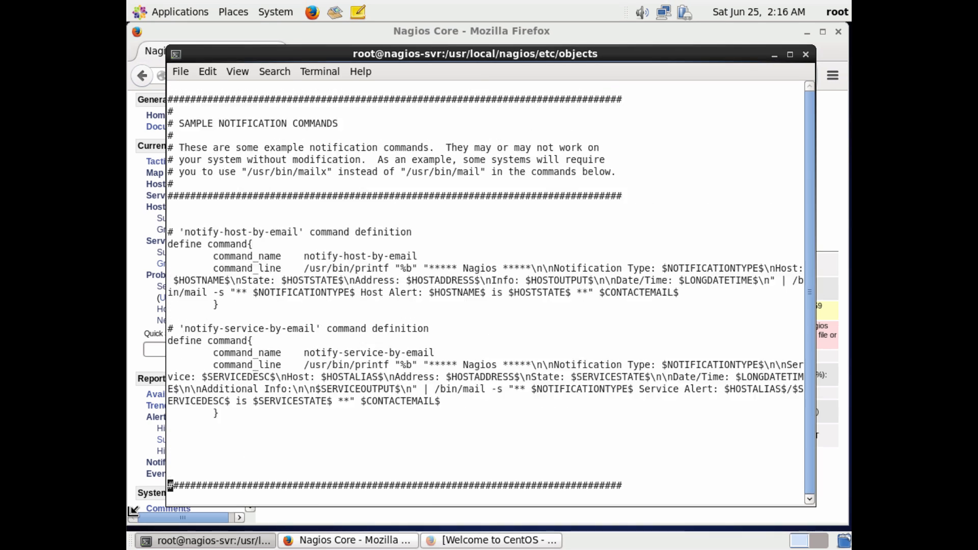
Add a 'check_fileopen' command definition comment and block with command_name check_fileopen.
scroll(down, 3)
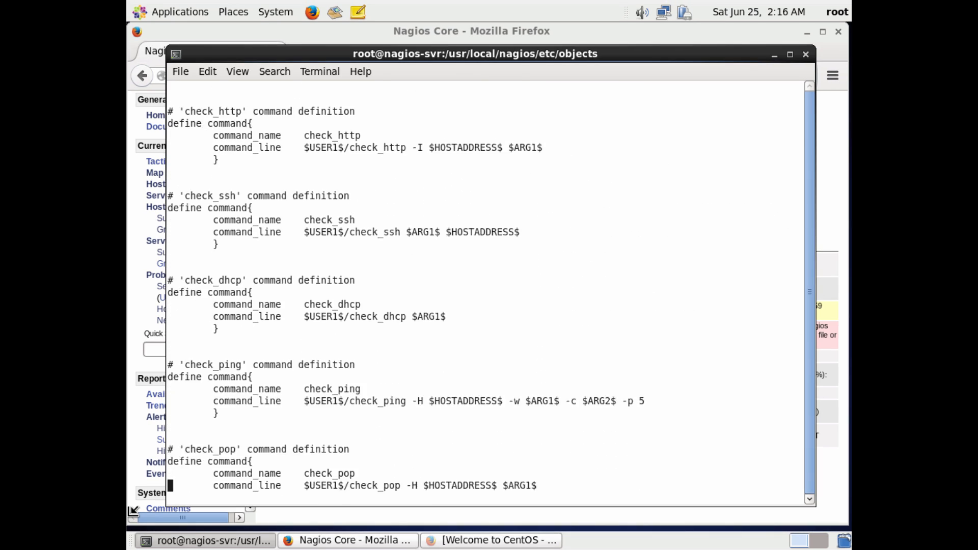
scroll(down, 3)
text(# ')
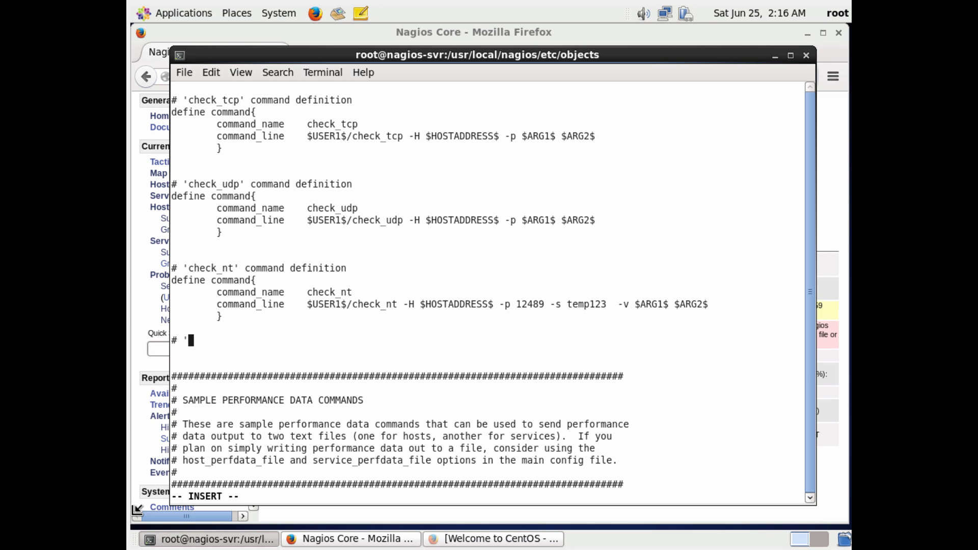
text(check_fileopen)
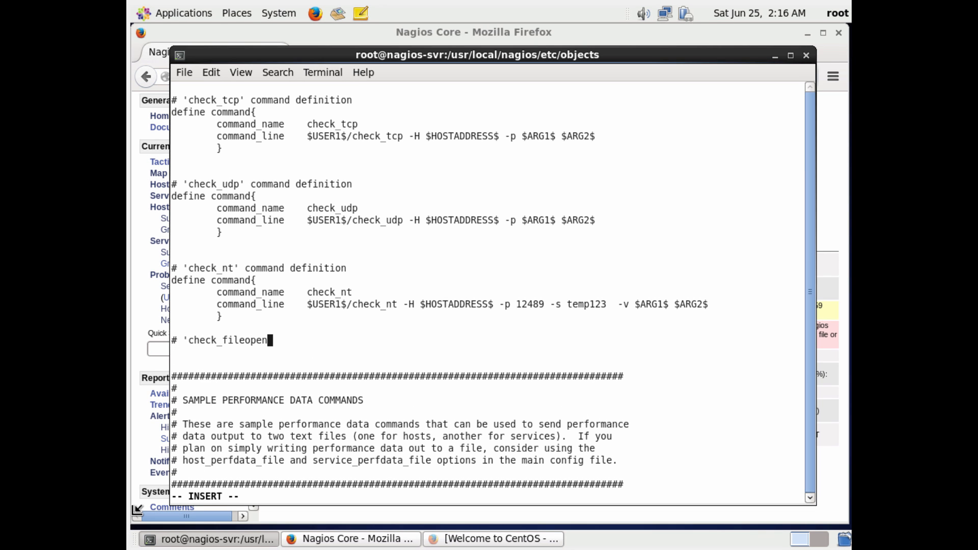
text(' command)
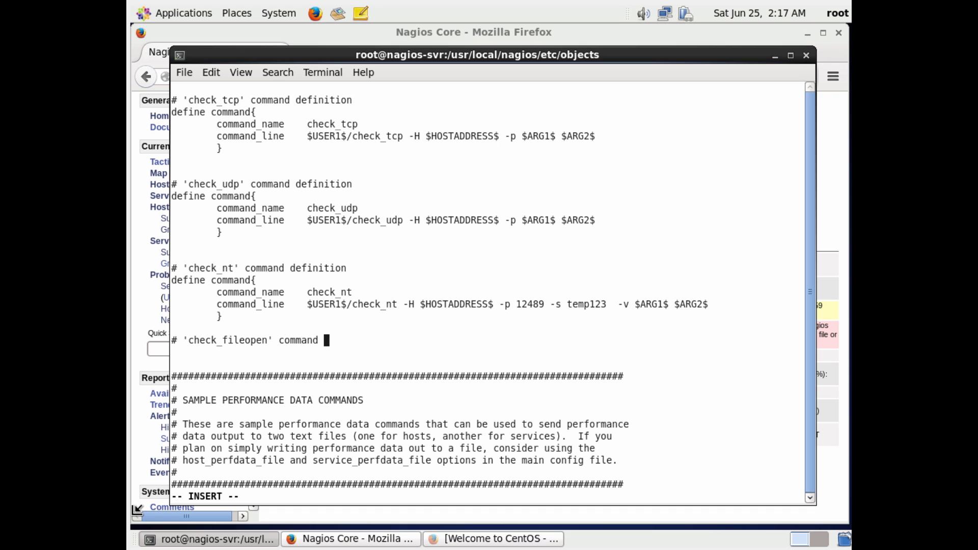
text(definition)
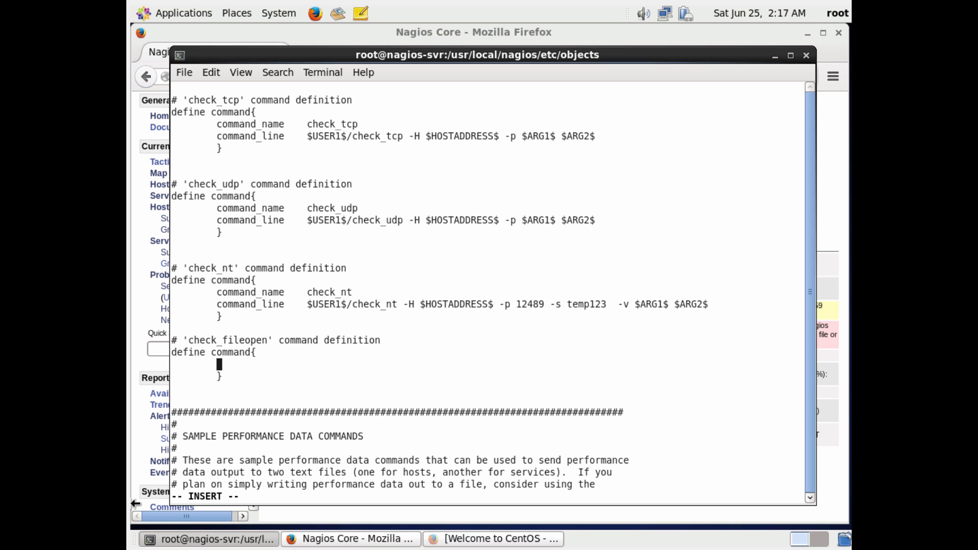
text(command)
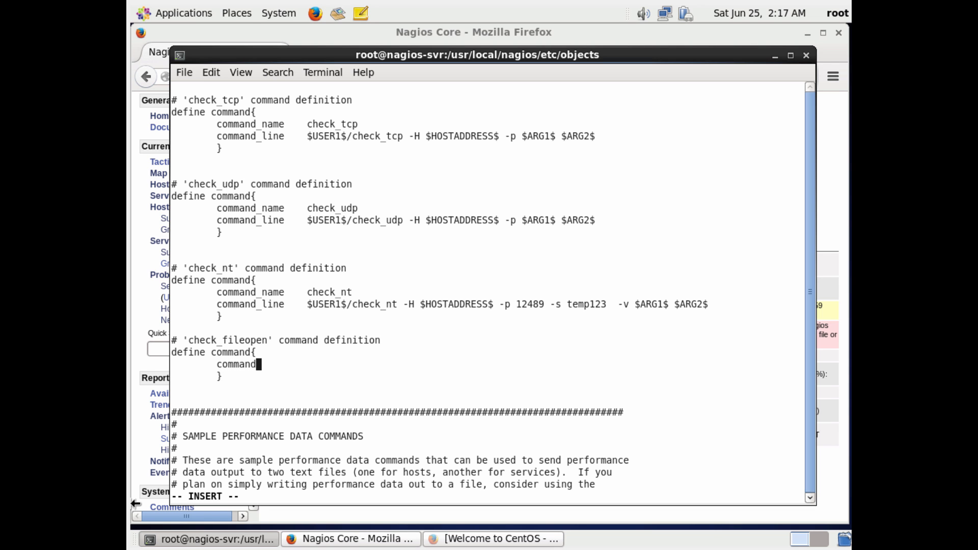
text(_name)
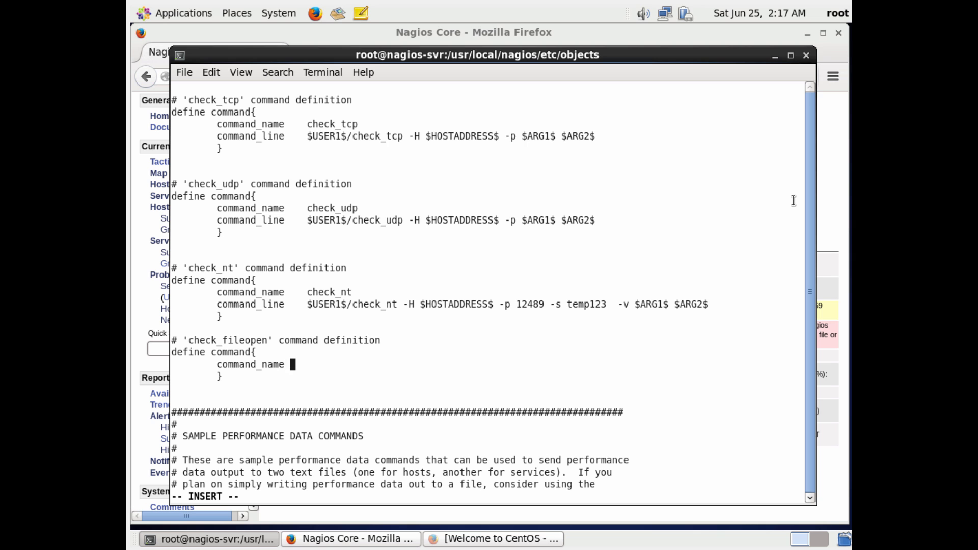
mouse_move(785, 131)
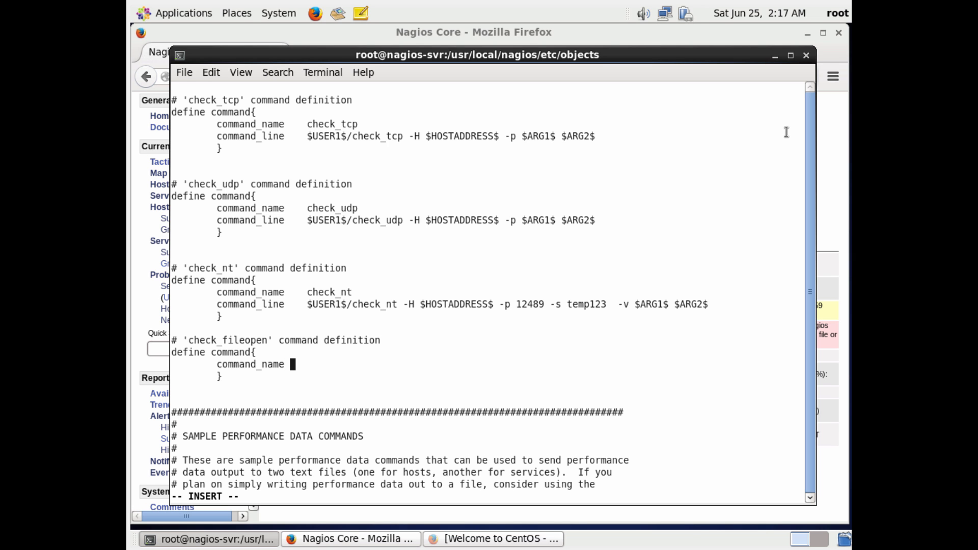
text(c)
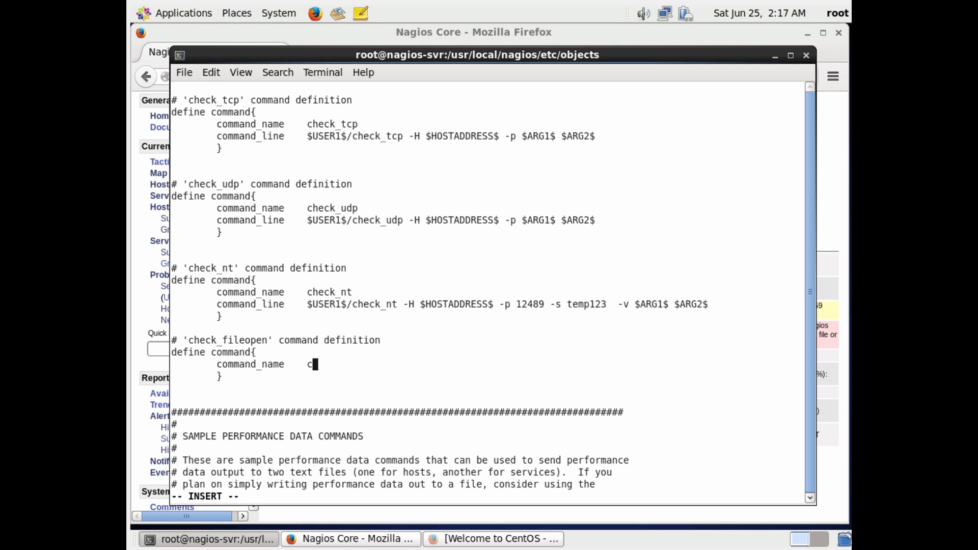
text(heck)
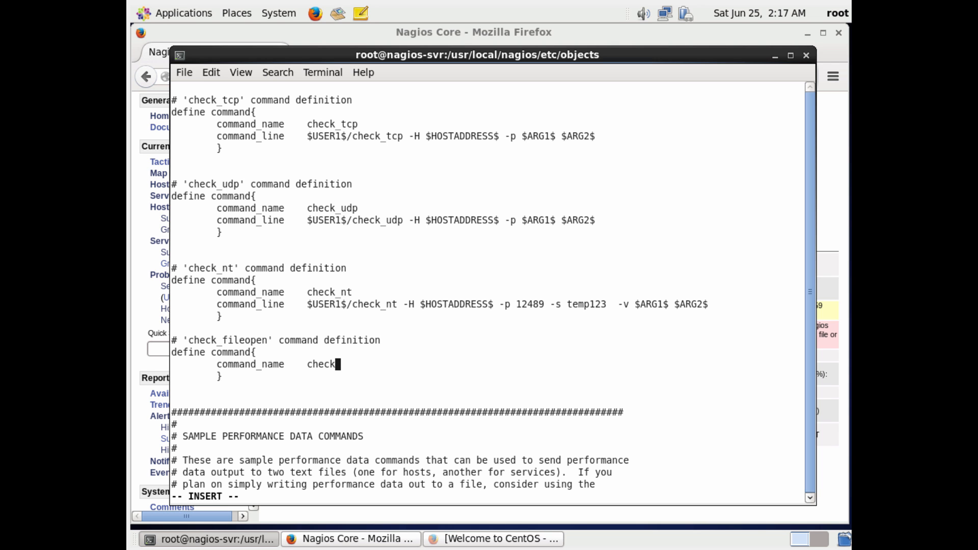
text(_fileop)
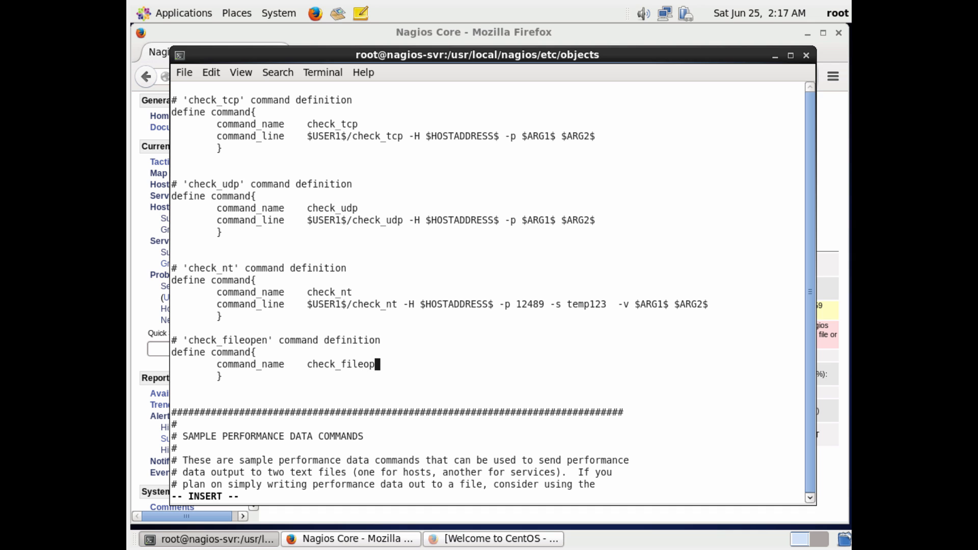
text(en)
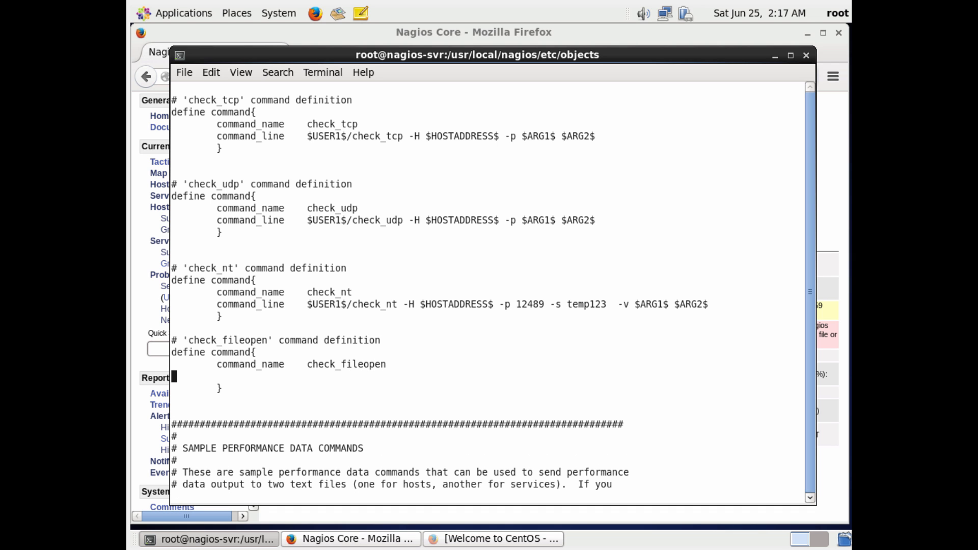
Start the check_fileopen command_line with $USER1$/check_nrpe.
key(i)
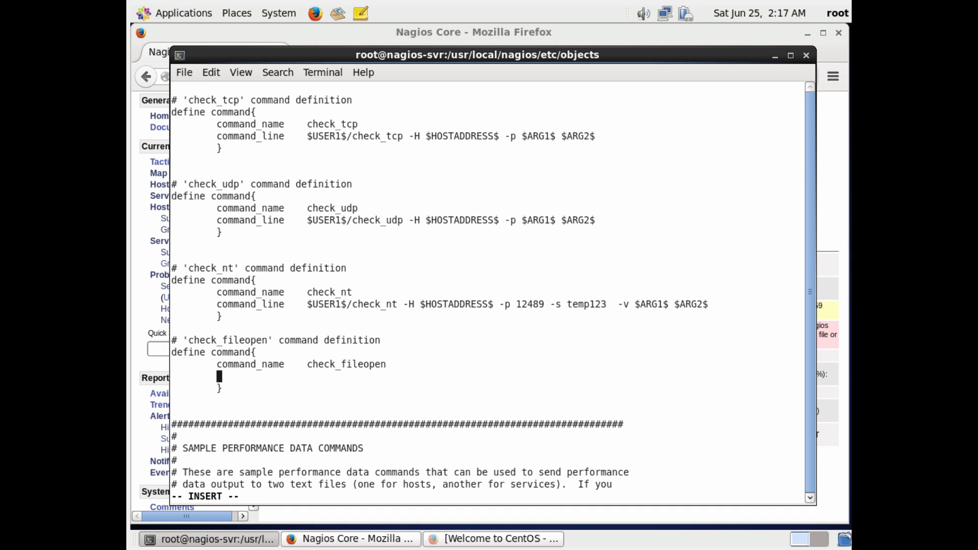
text(command_line    $)
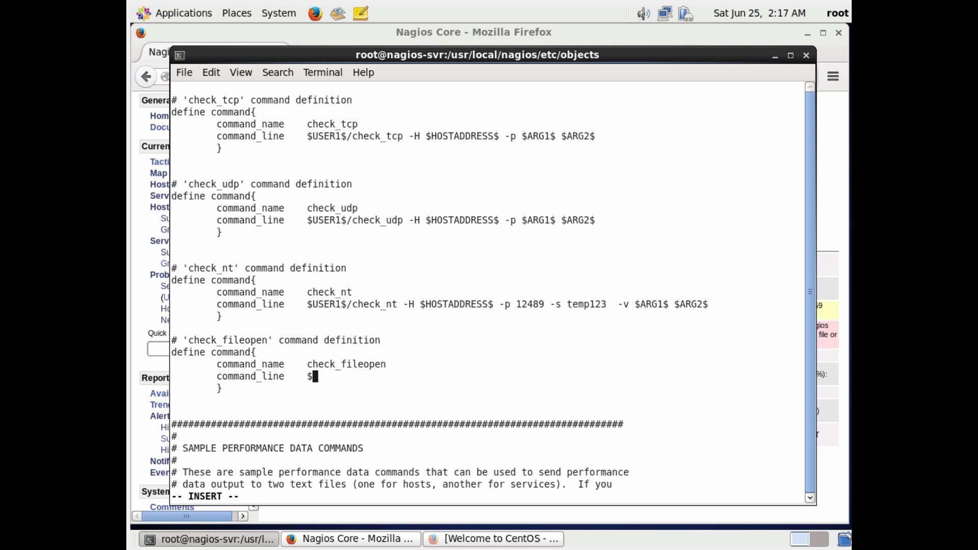
text(USER)
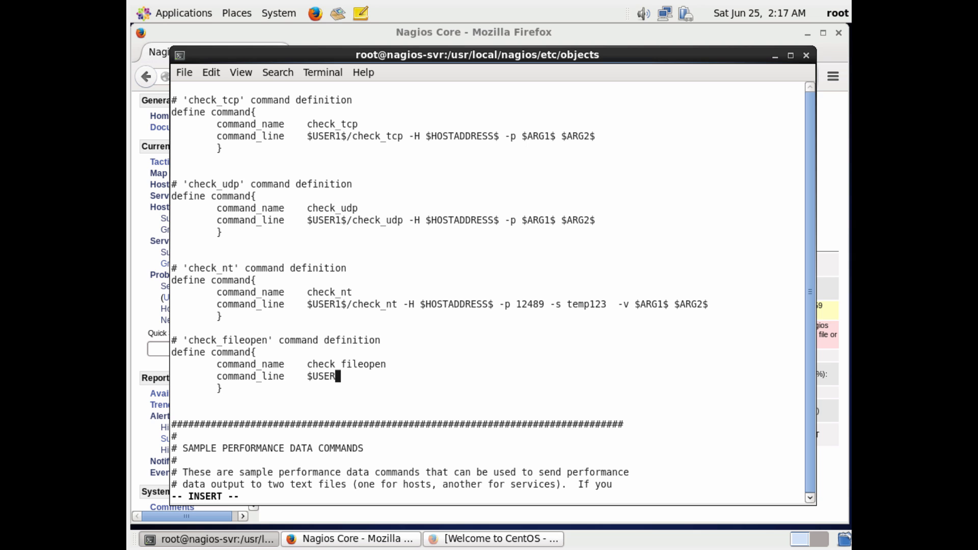
text(1$)
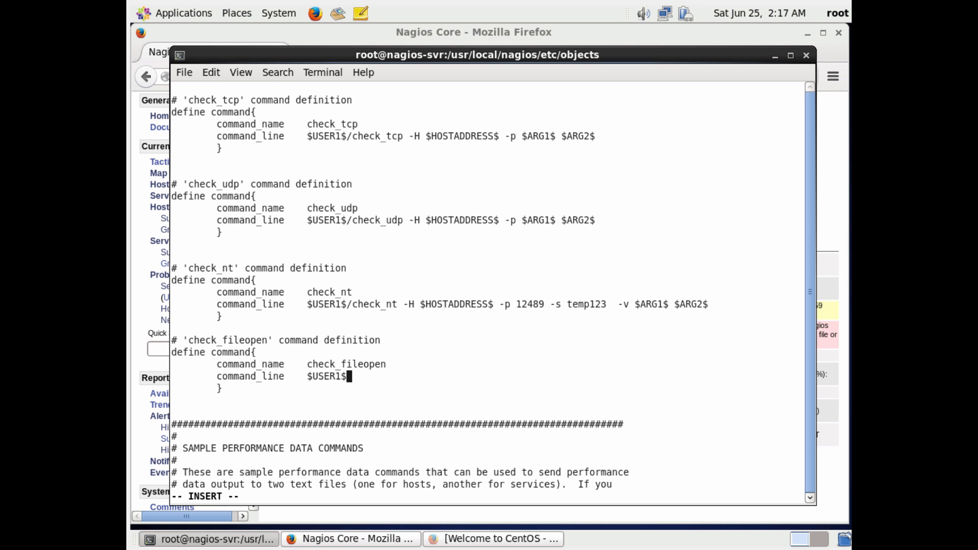
text(chec)
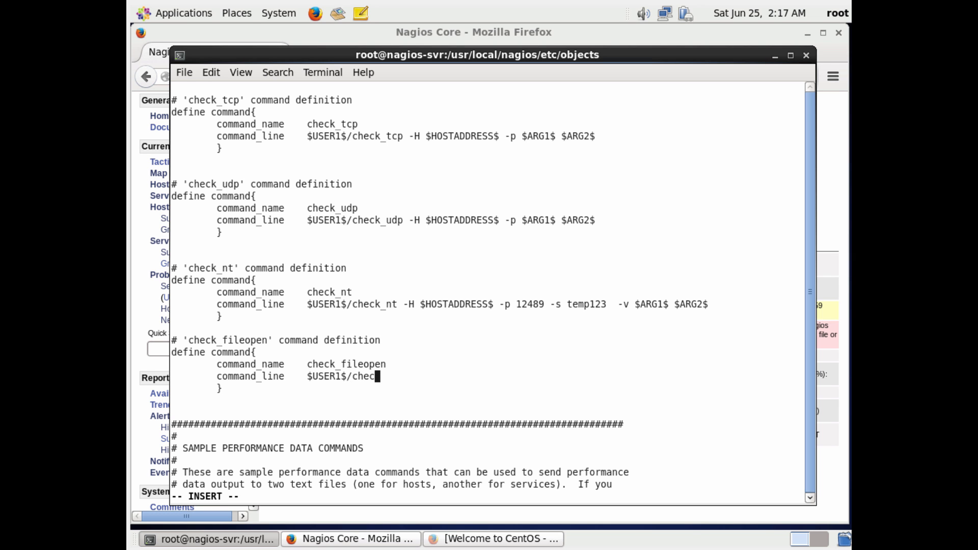
text(_)
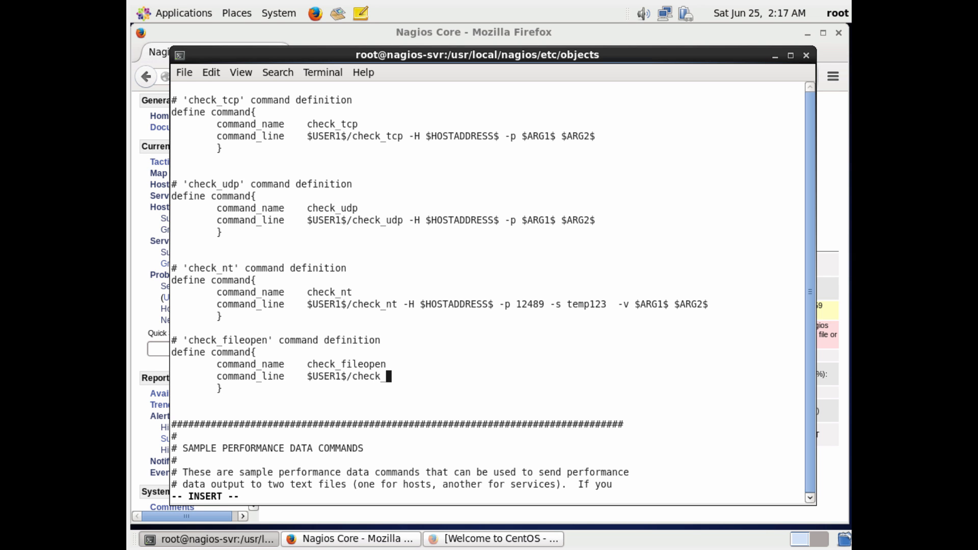
text(rpe)
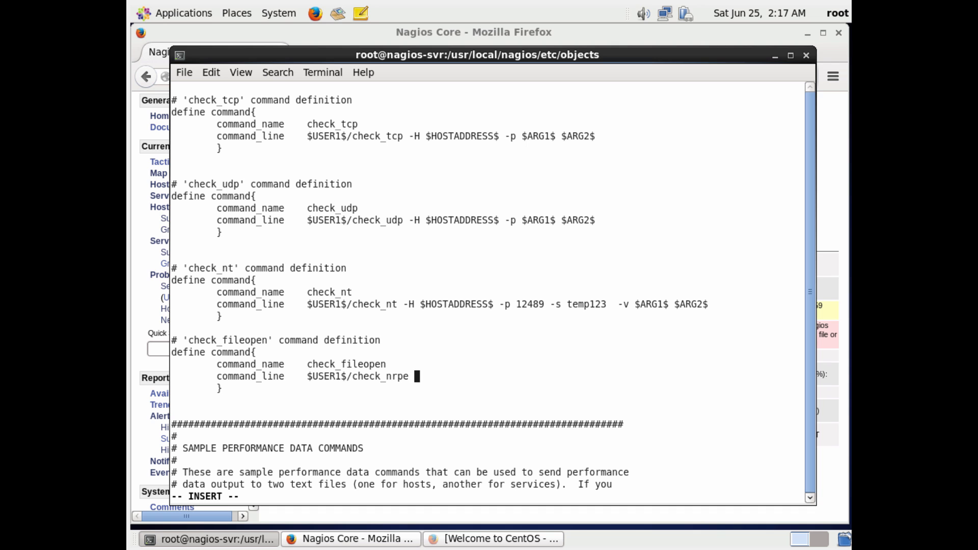
Finish the command line with -H $HOSTADDRESS$ -c check_fileopen $ARG1$ $ARG2$.
text(-H)
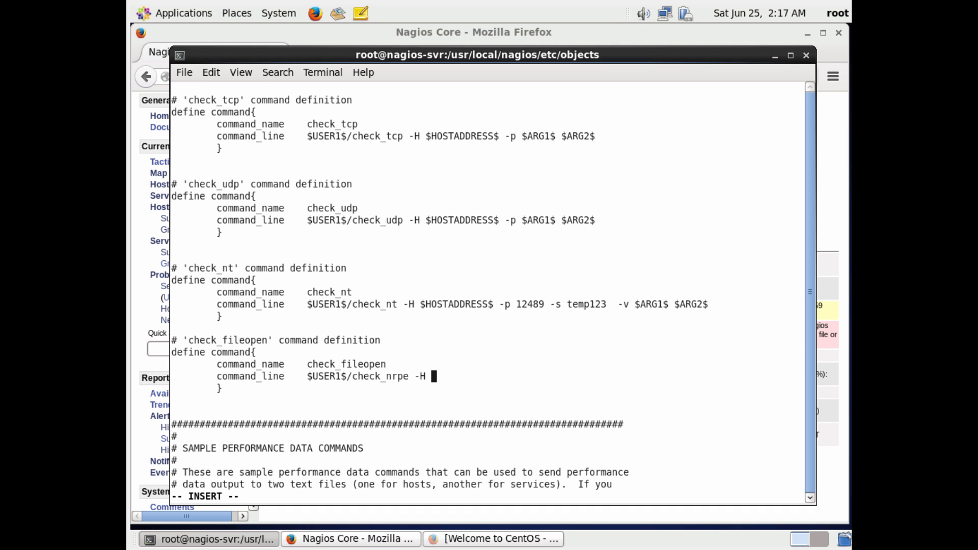
text(HOS)
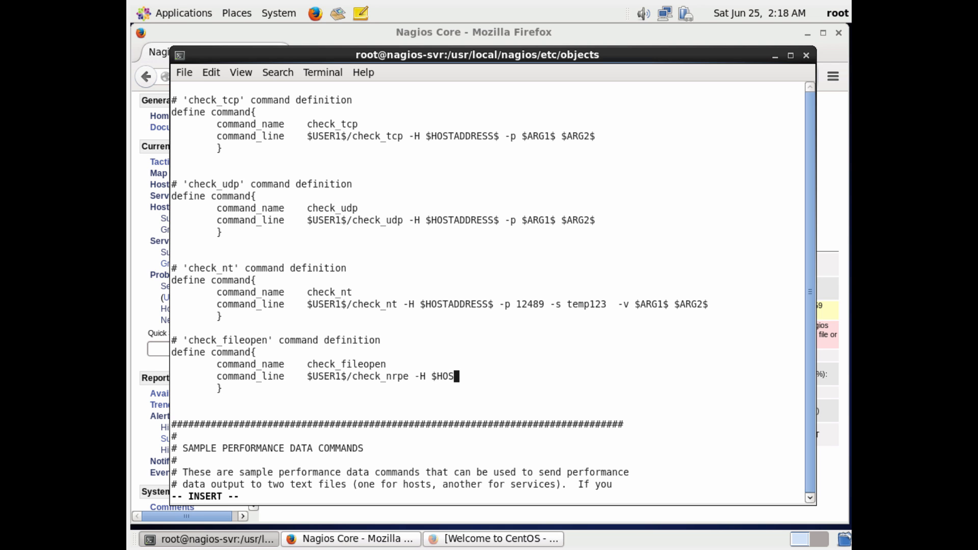
text(ADD)
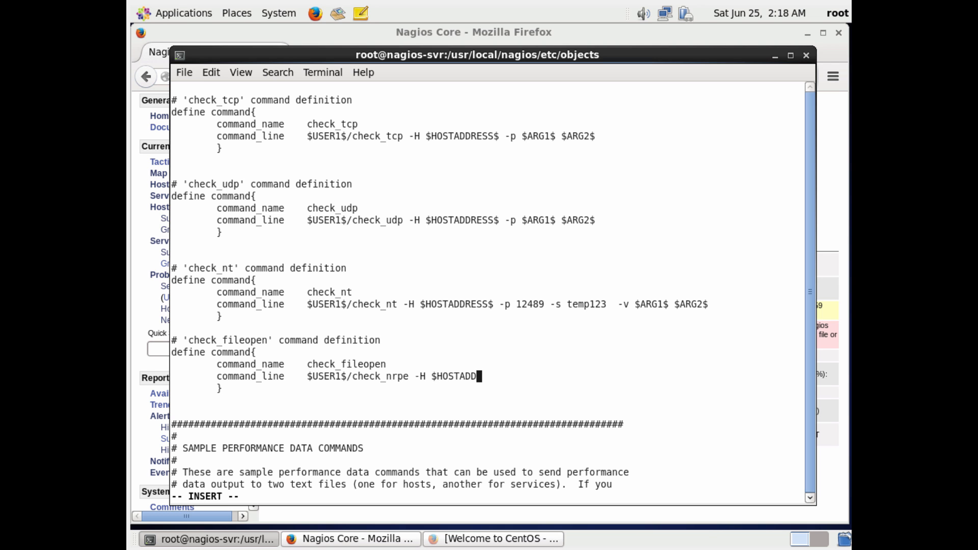
text(RESS$ -c check)
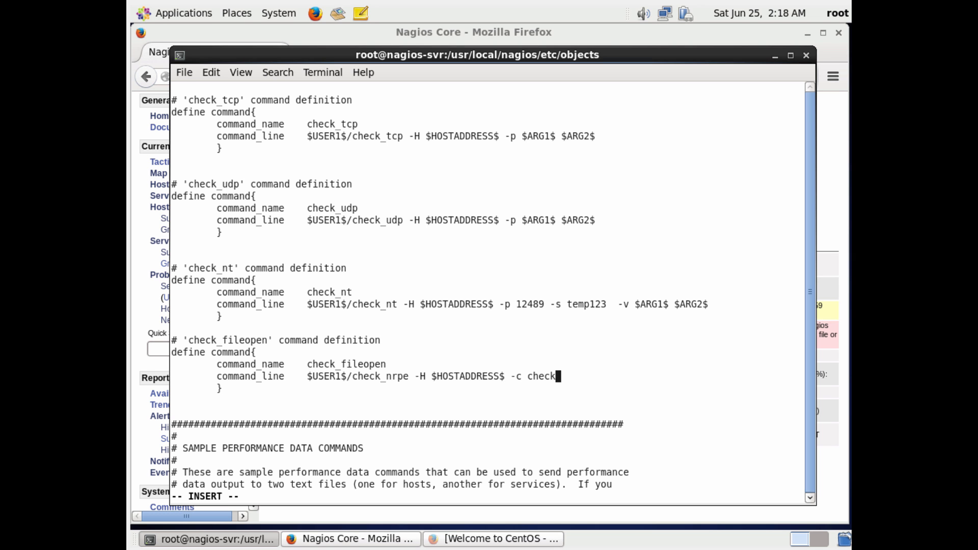
text(_fileope)
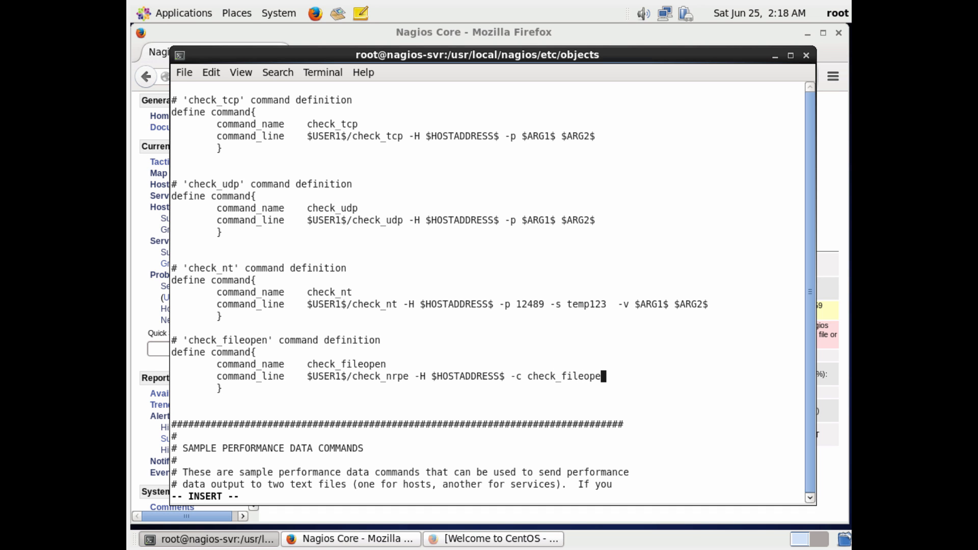
text(n)
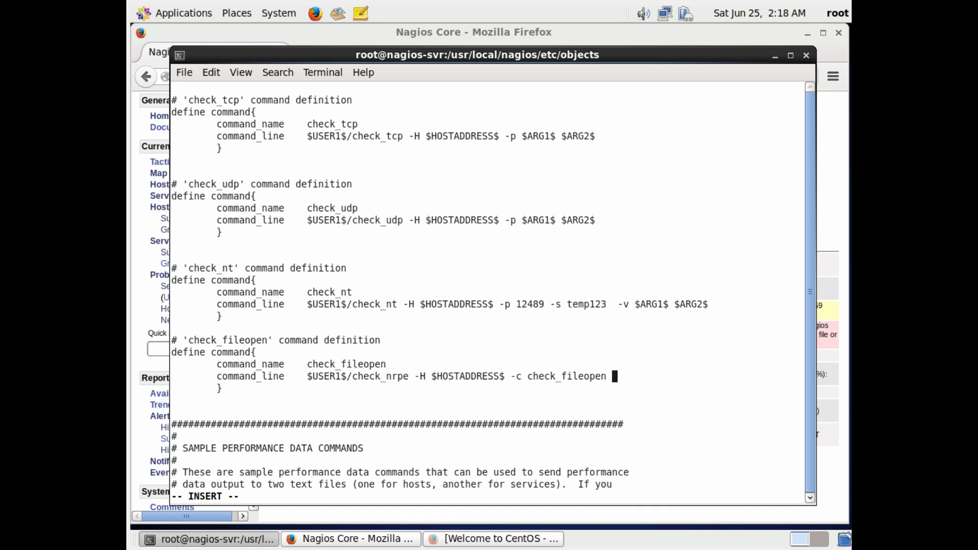
mouse_move(539, 291)
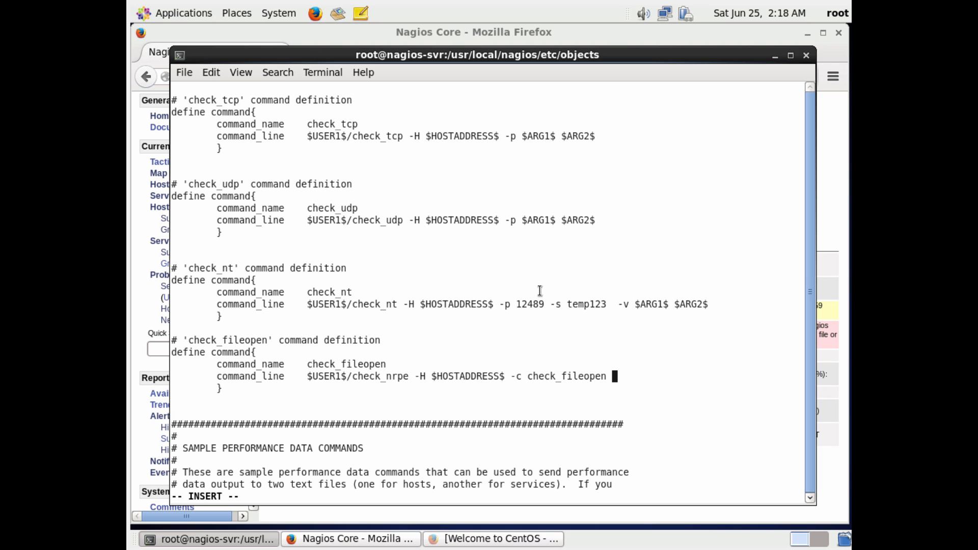
double_click(538, 219)
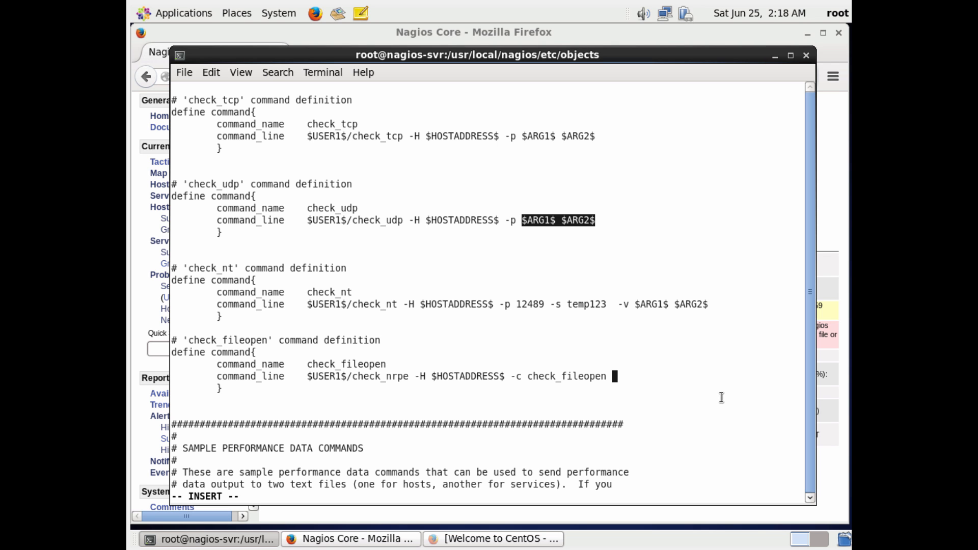
text($ARG1$ $ARG2$)
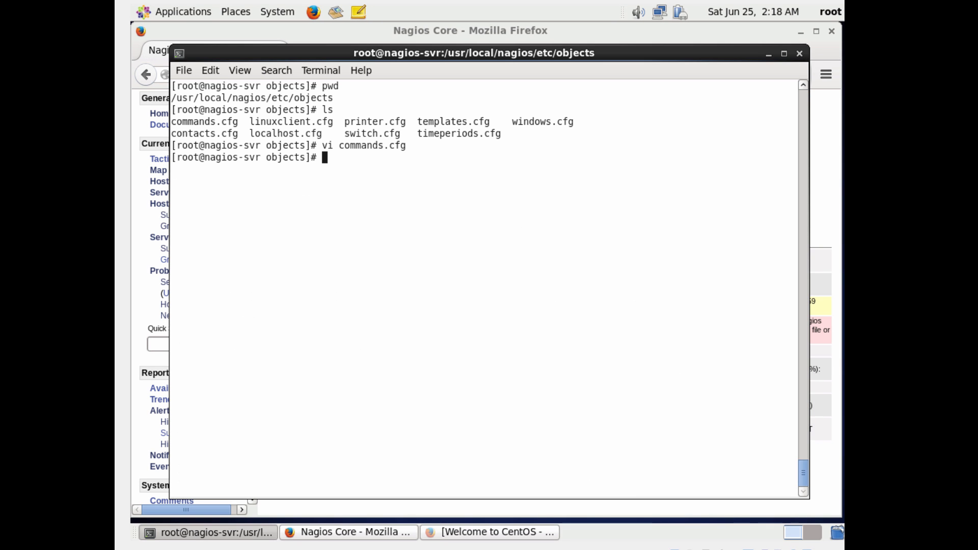
Open linuxclient.cfg in vi.
text(vi)
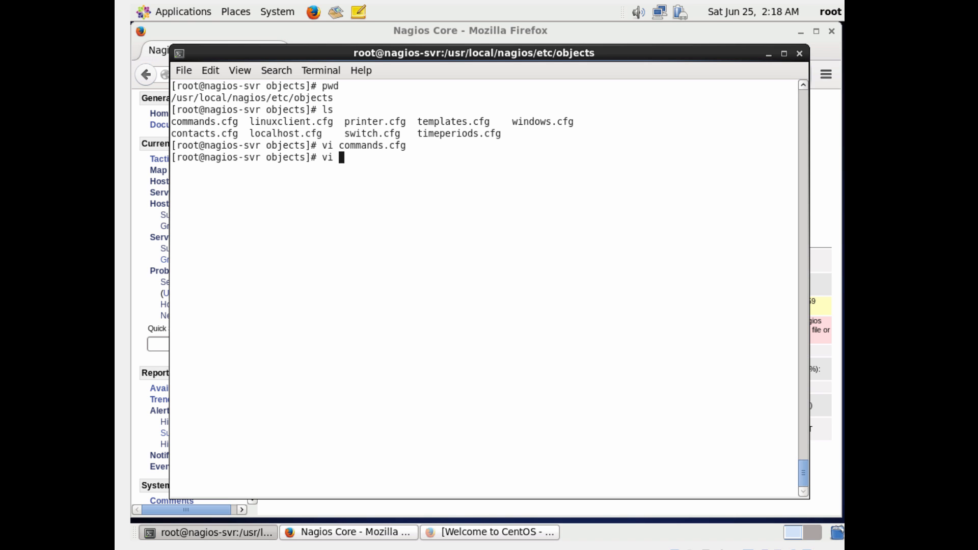
text(li)
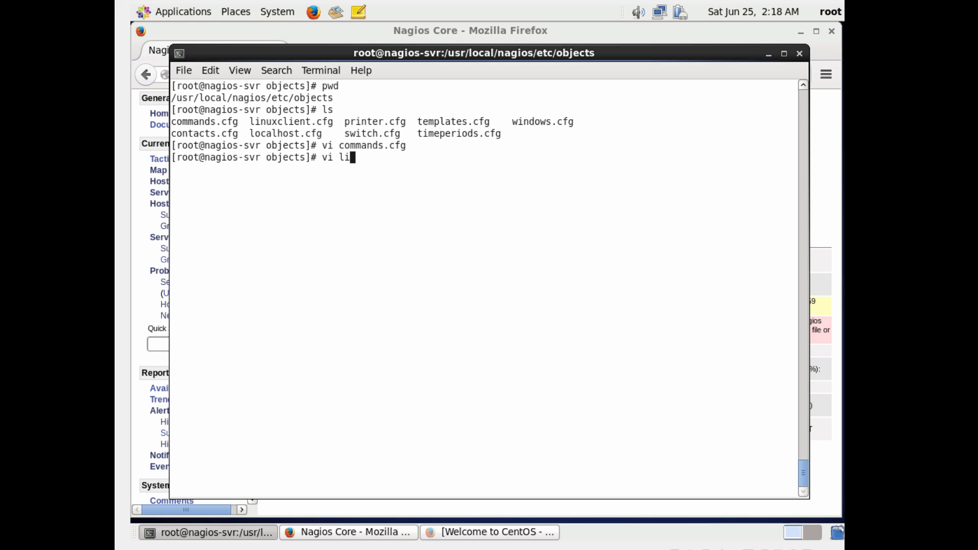
text(u)
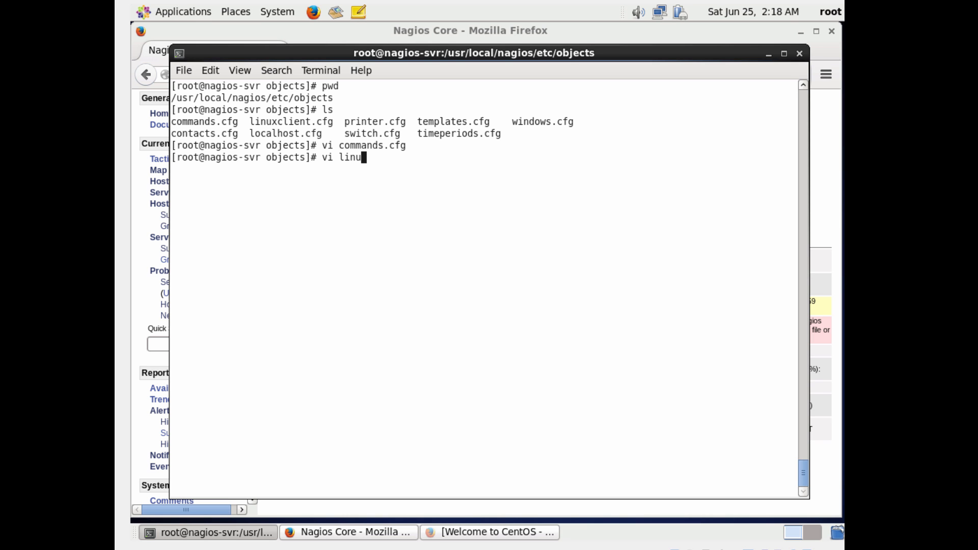
text(xclient.cfg)
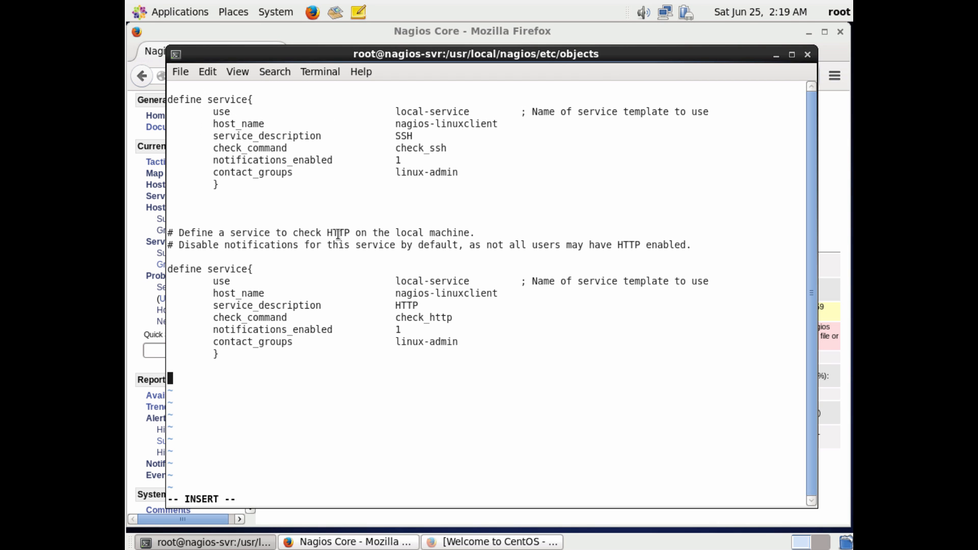
mouse_move(342, 233)
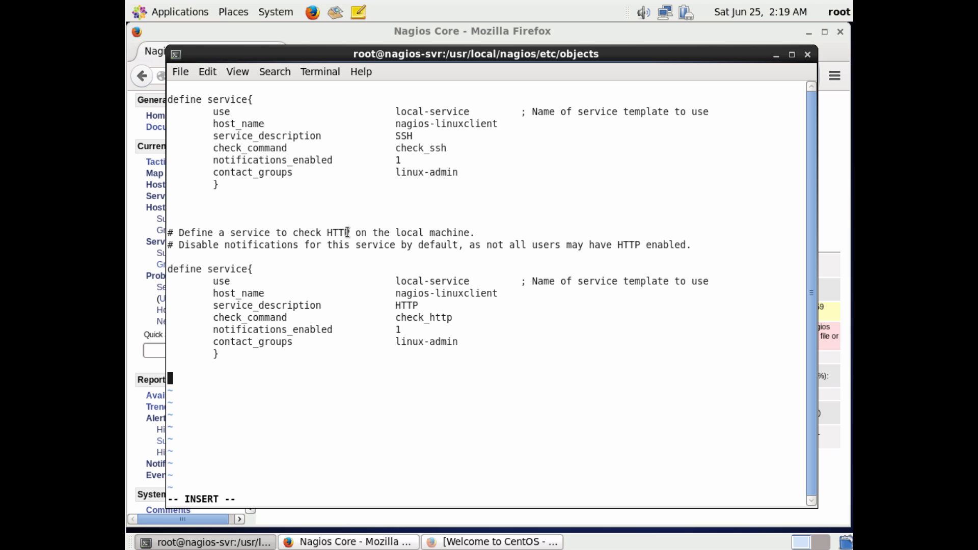
Add the comment '# Define a service to check HTTP FILE open' below the HTTP service.
double_click(336, 232)
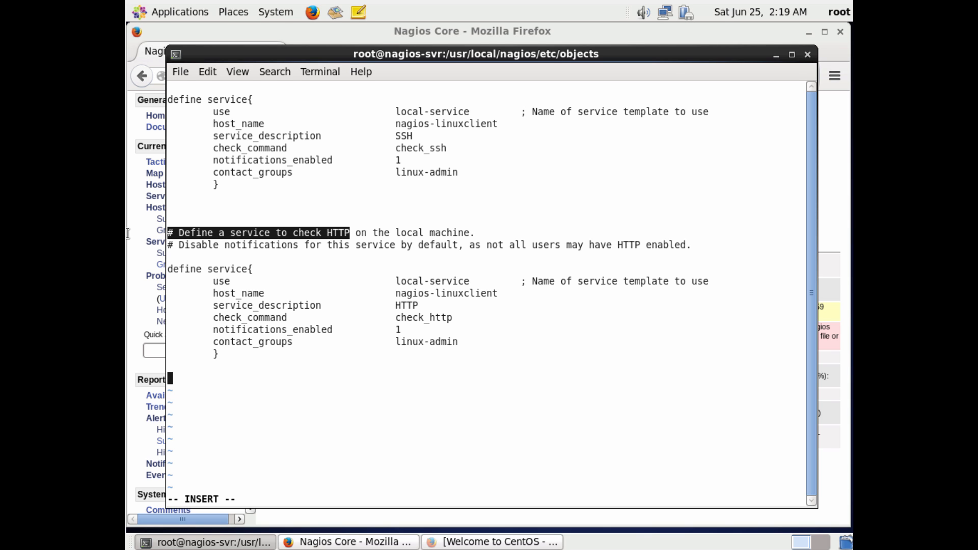
text(# Define a service to check HTTP)
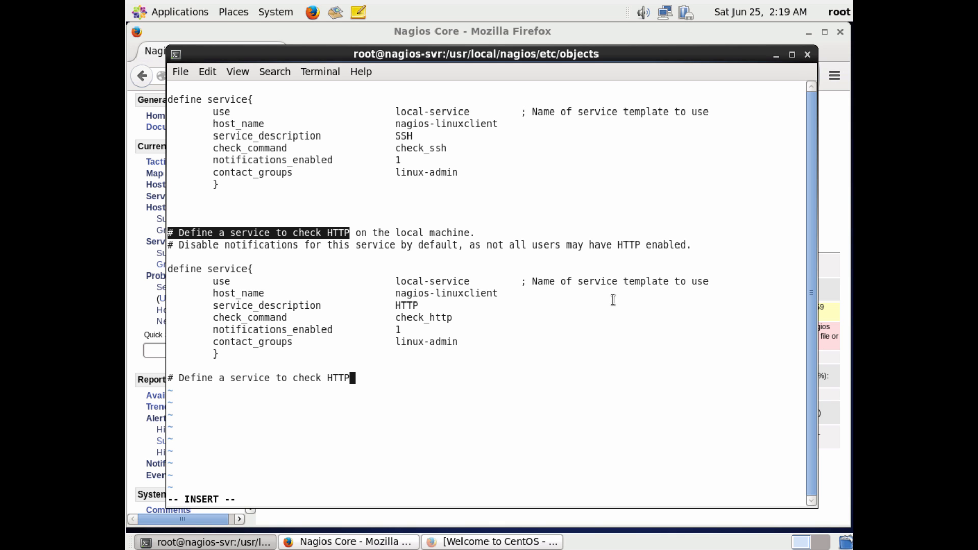
text(F)
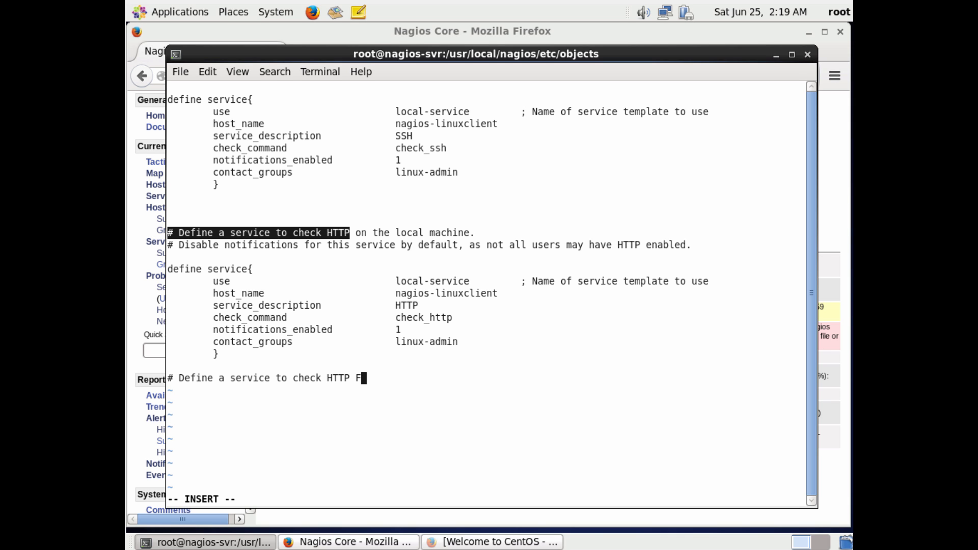
text(ILE OP)
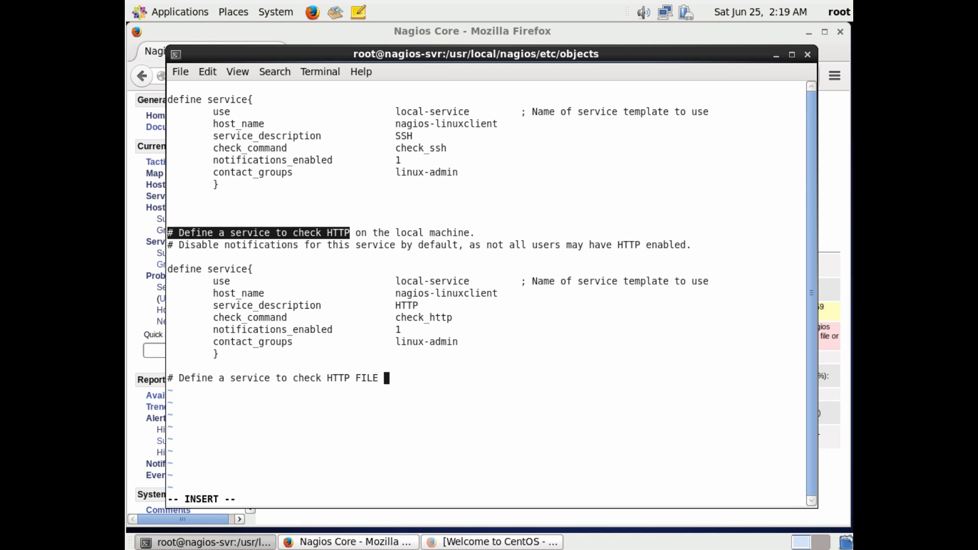
text(ope)
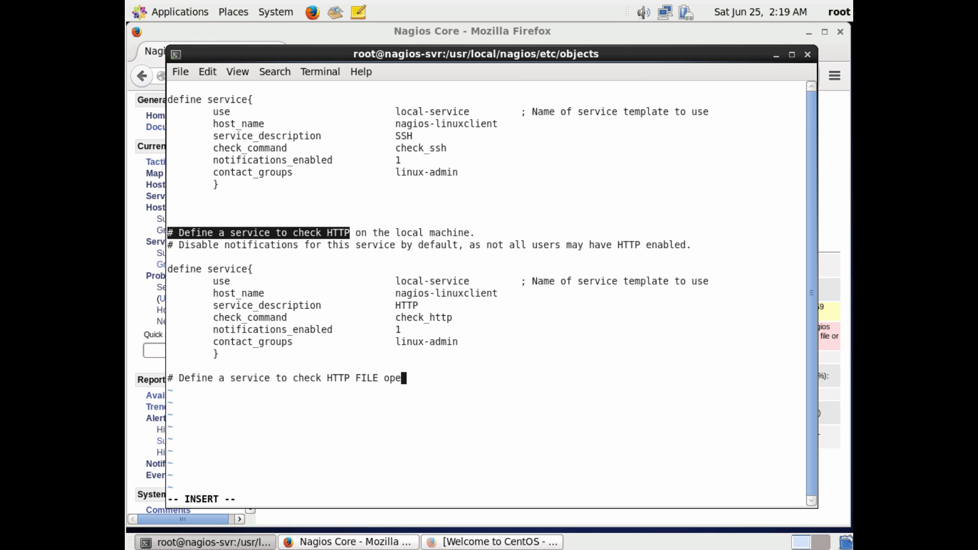
text(n)
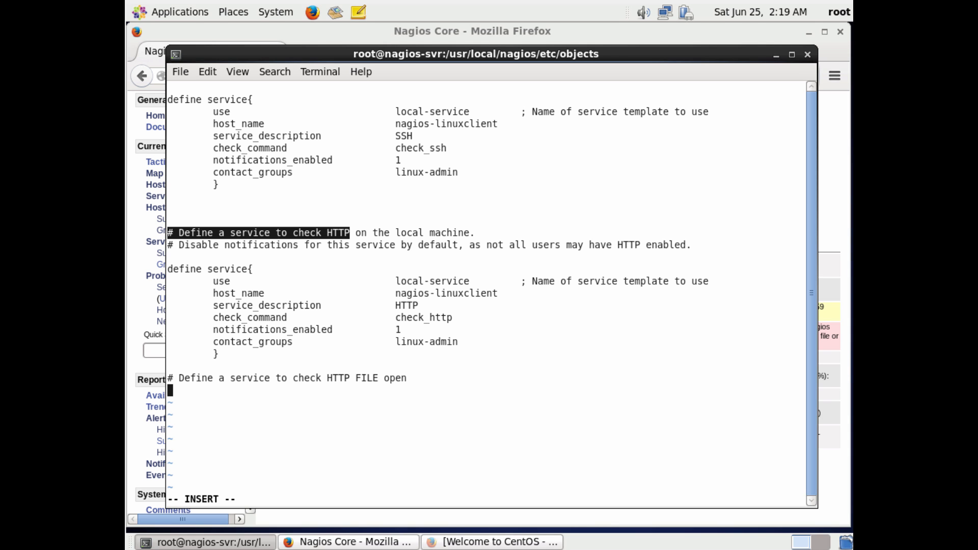
text(de)
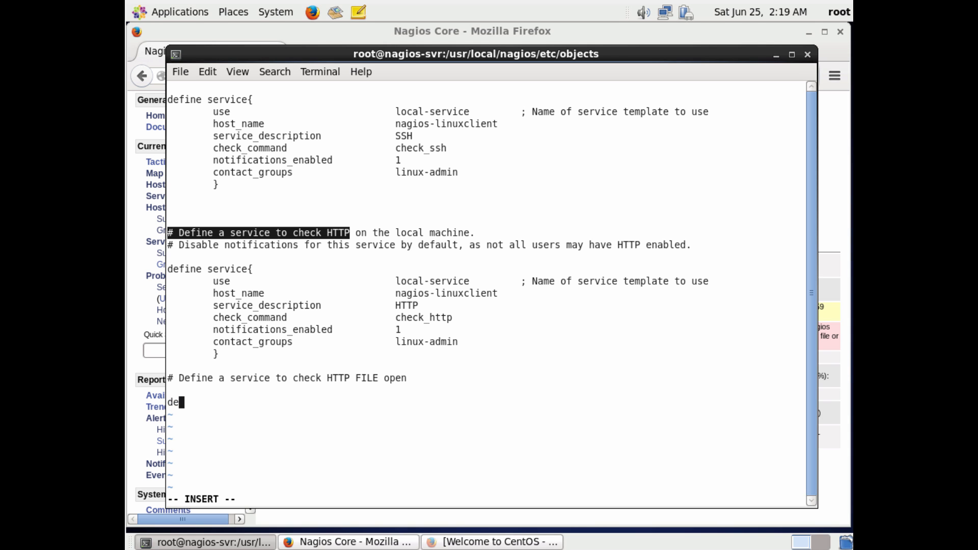
Begin a define service block using local-service for host nagios-linuxclient.
text(fine service{)
click(486, 426)
text(})
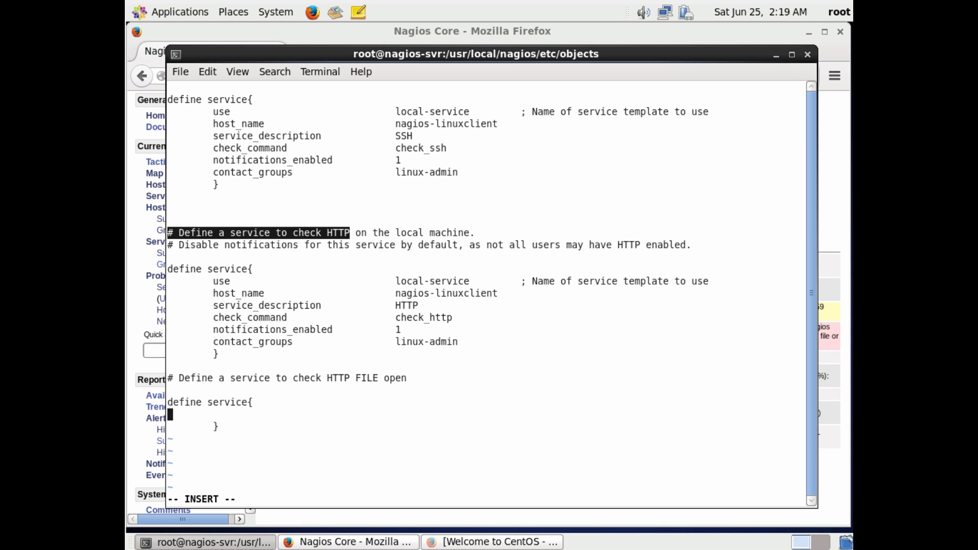
text(use)
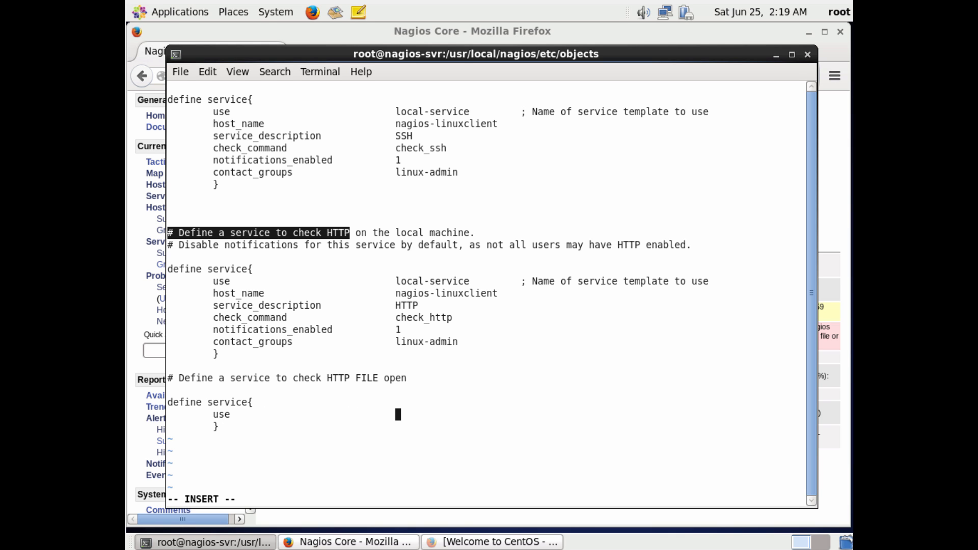
text(local-service)
text(h)
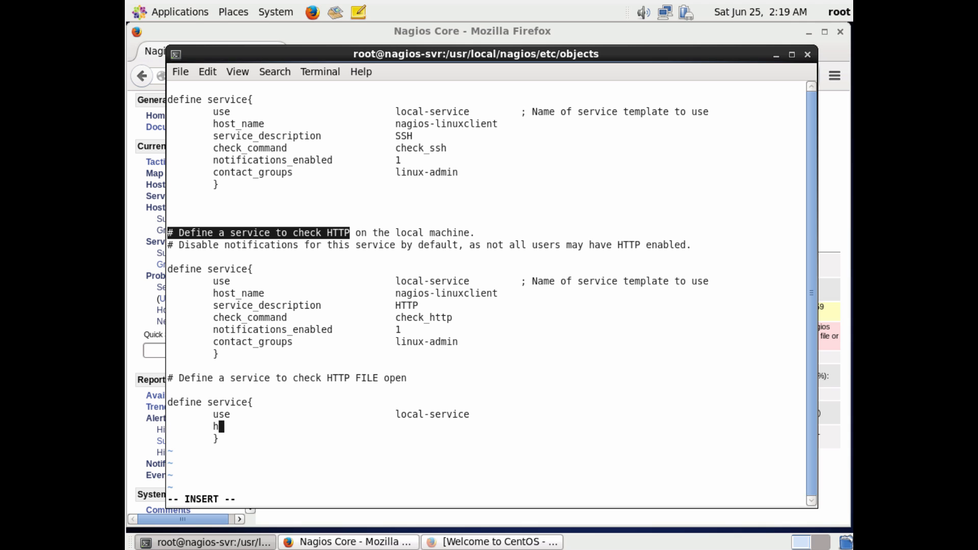
text(ost)
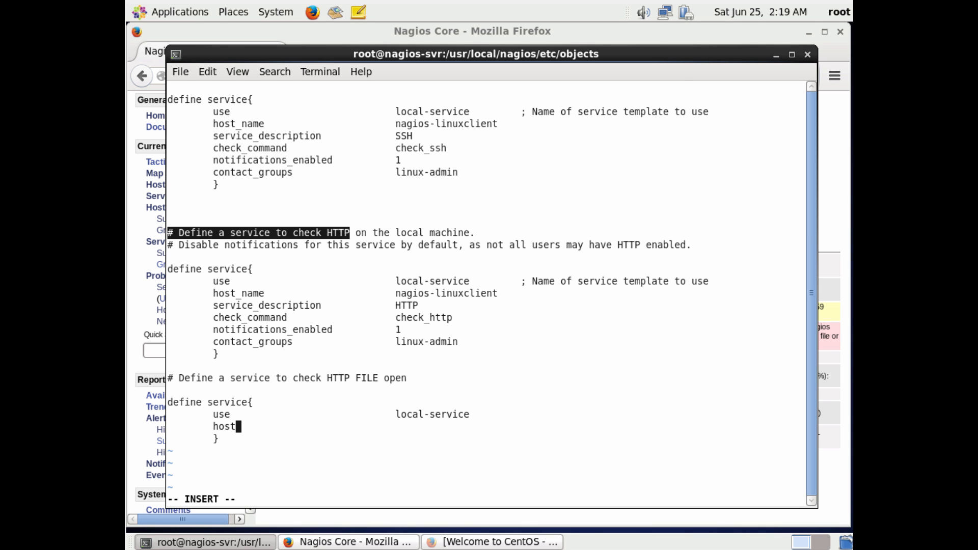
text(_name)
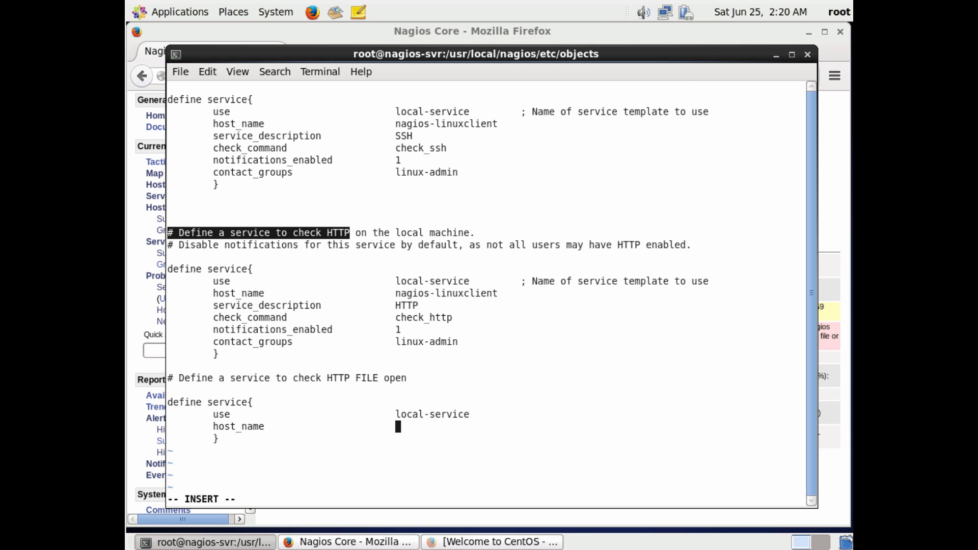
text(nagios-linuxclient)
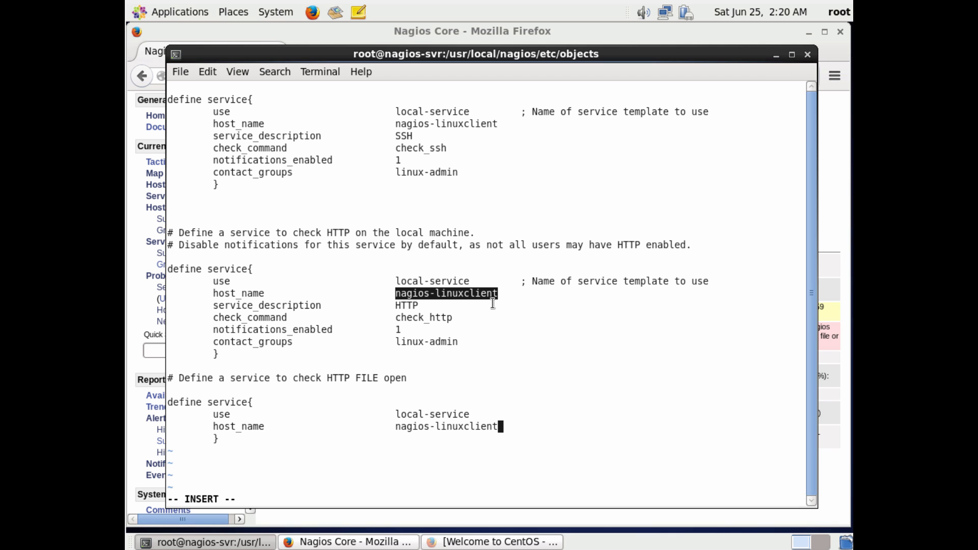
Set service_description HTTP FILE OPEN, check_command check_fileopen, notifications_enabled 1, and contact_groups.
text(service)
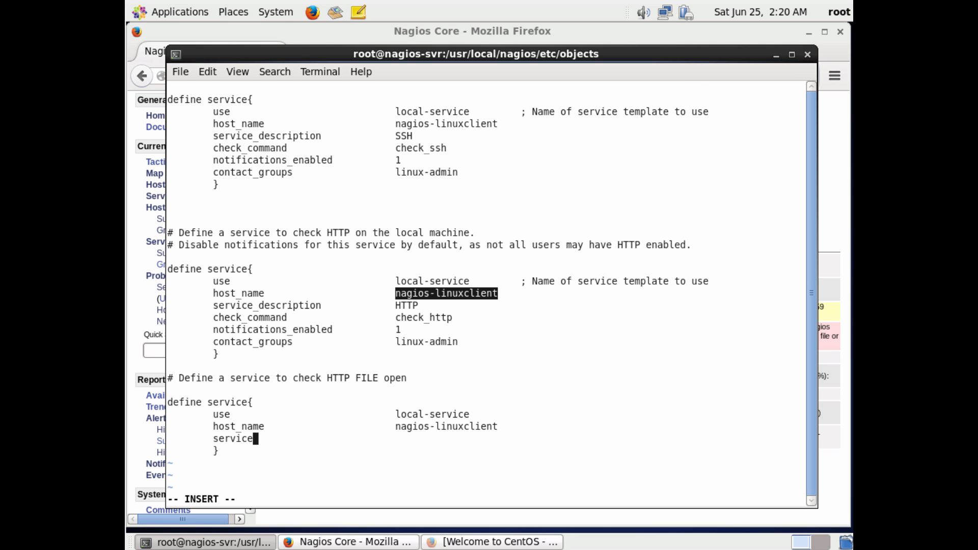
text(desc)
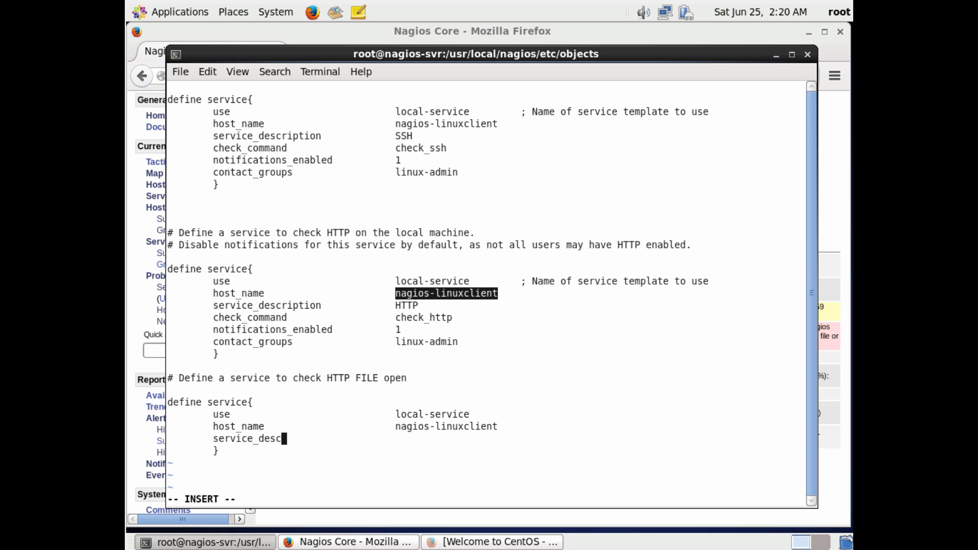
text(ription)
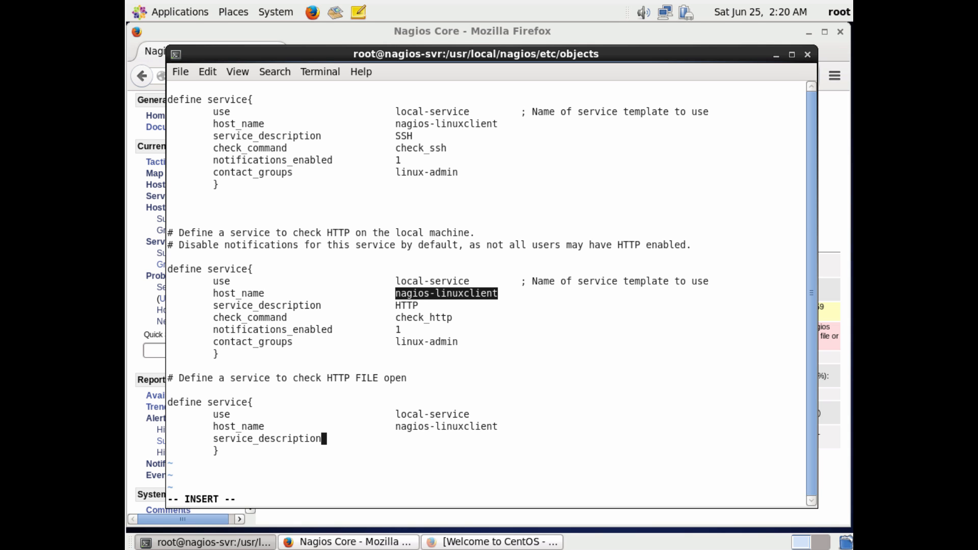
text(HTTP F)
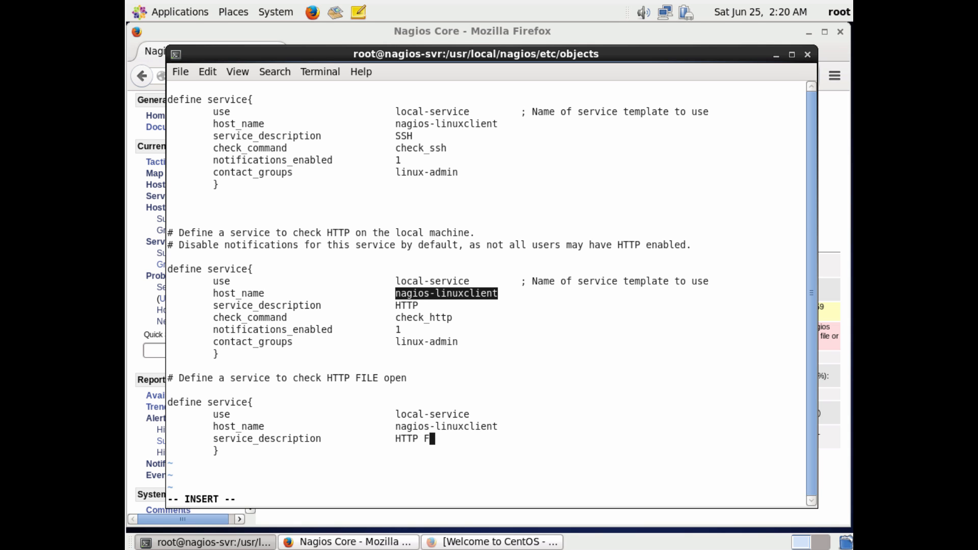
text(ILE OPEN)
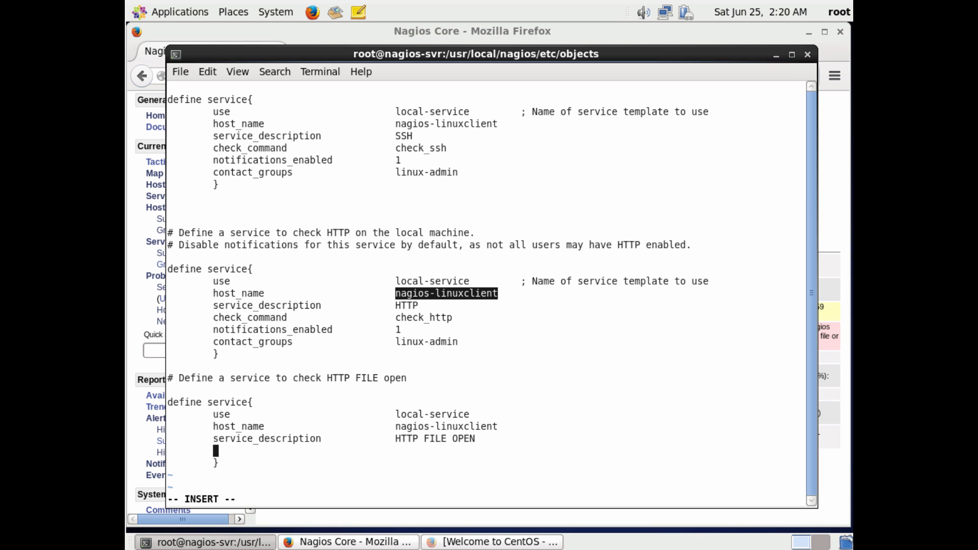
text(check_command                   che)
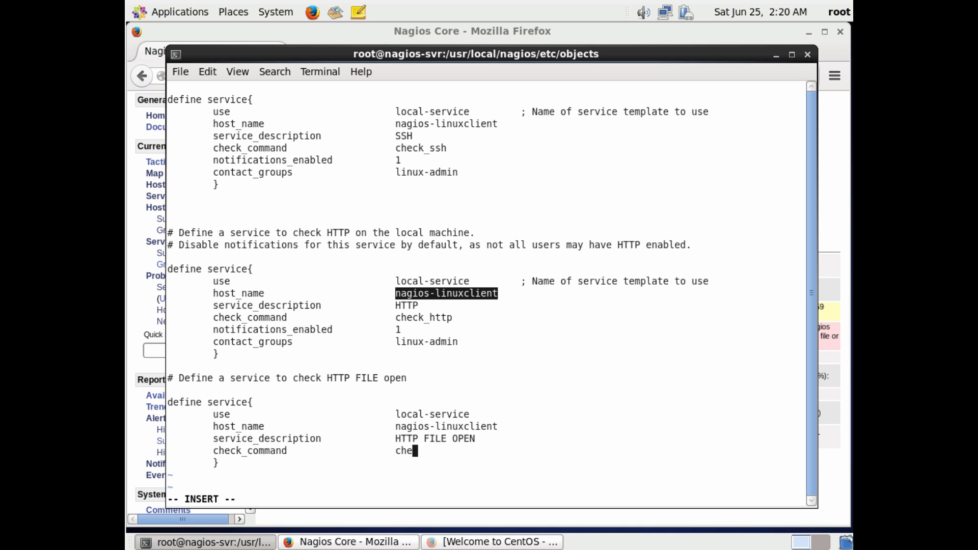
text(ck_fileopen)
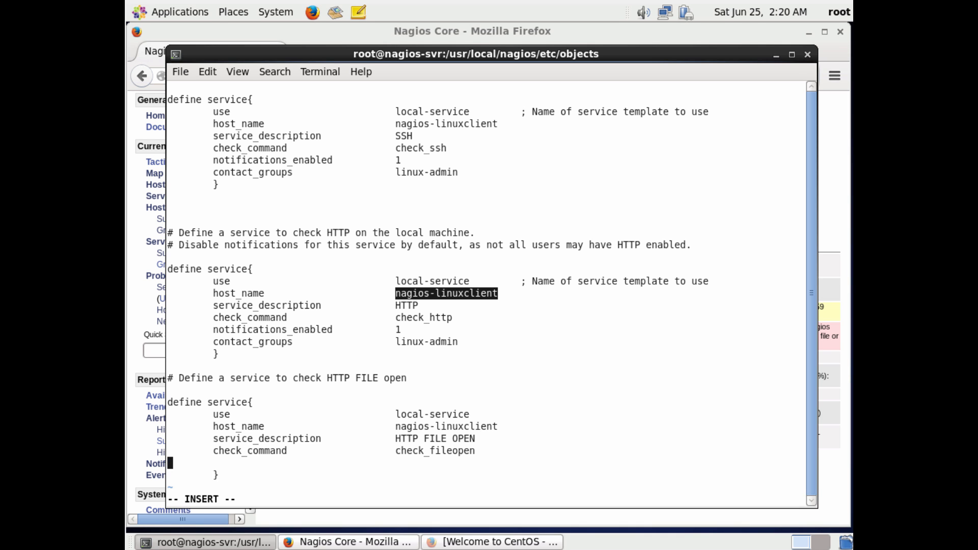
text(notifications_enabled)
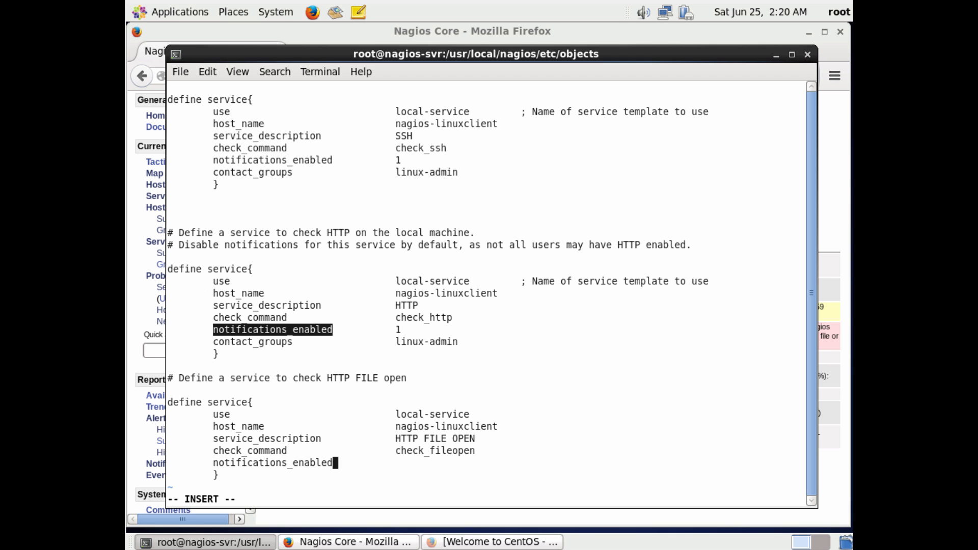
text(1)
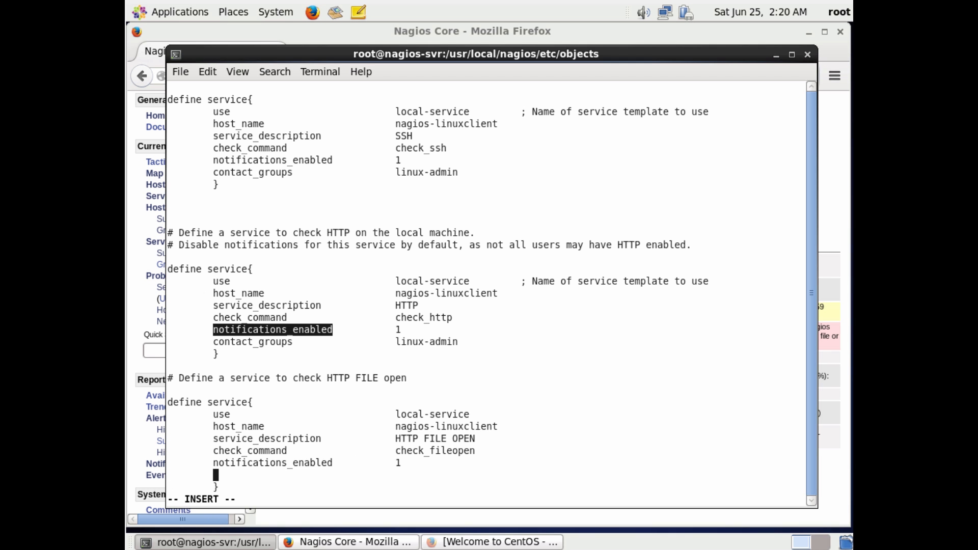
text(contact_groups)
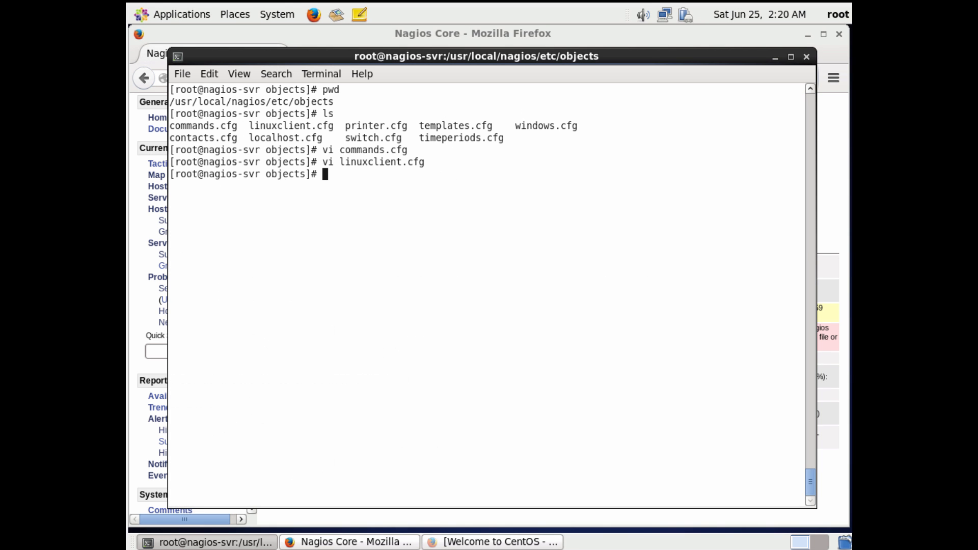
Restart Nagios with 'service nagios restart'.
text(service n)
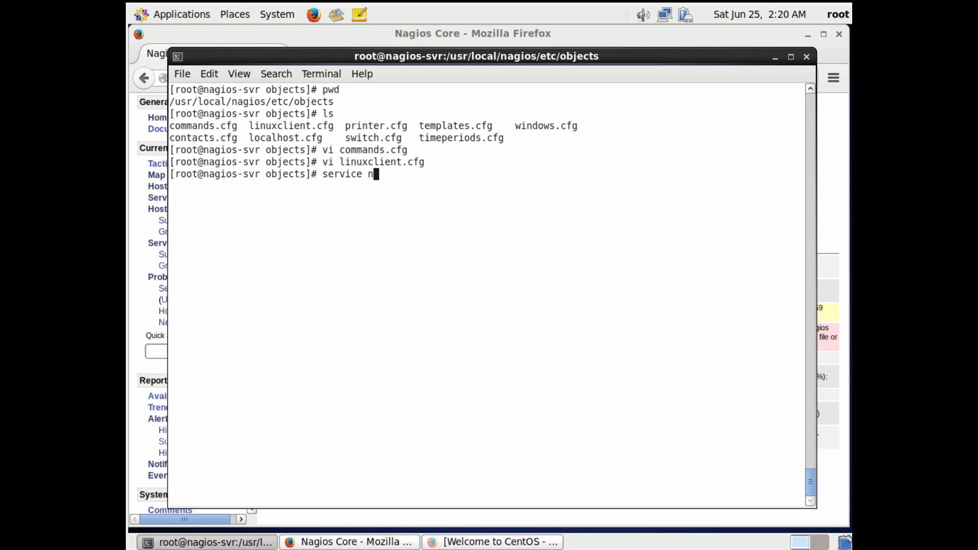
text(agios restart)
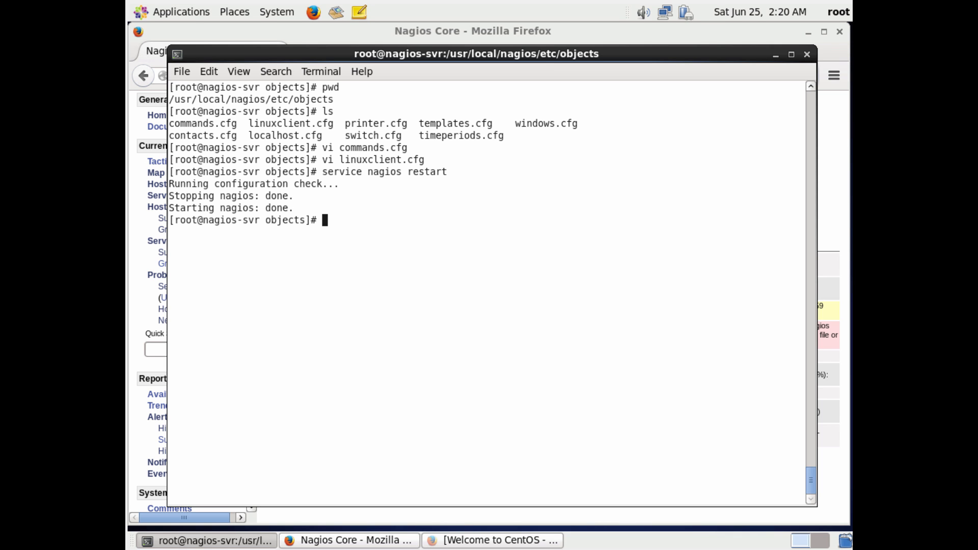
mouse_move(155, 438)
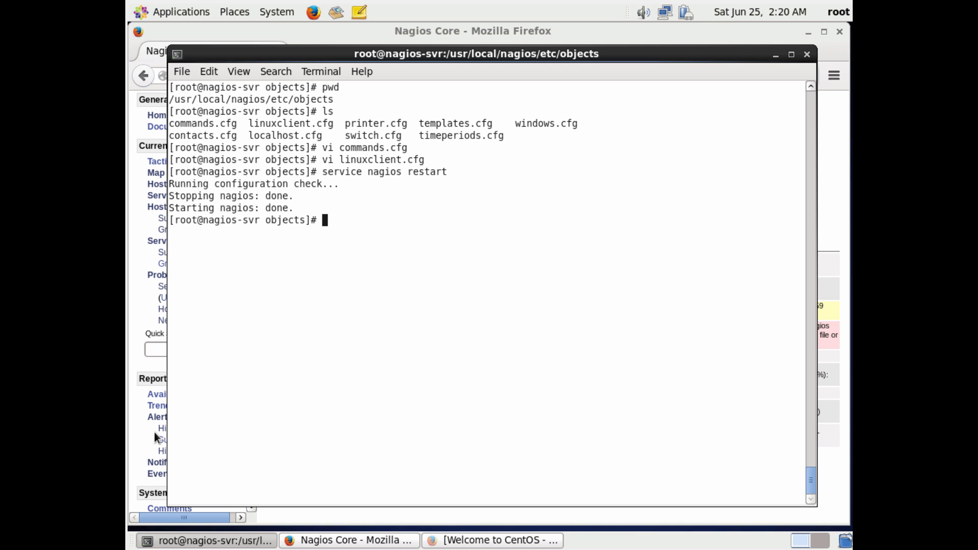
mouse_move(144, 442)
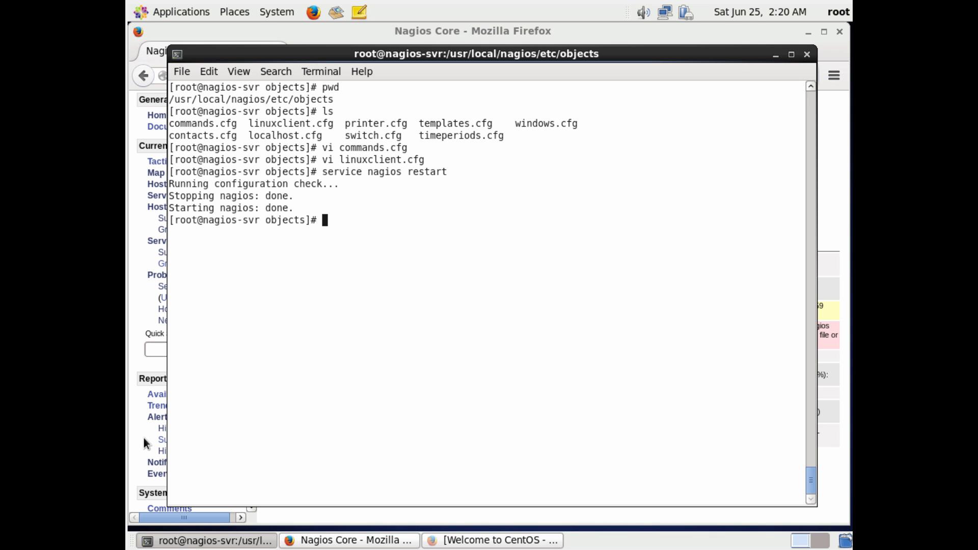
mouse_move(154, 405)
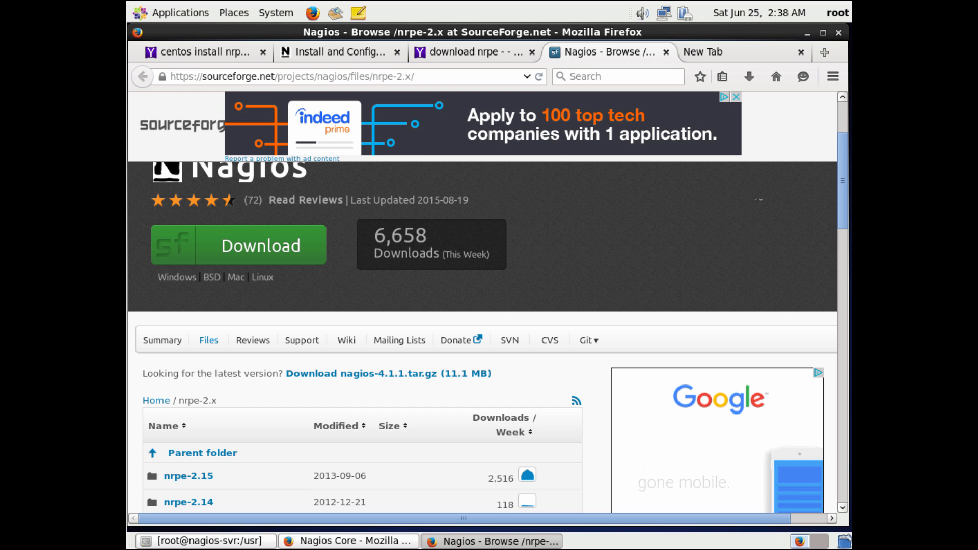
Download nrpe-2.15.tar.gz from the nrpe-2.15 folder, confirming the Firefox download dialog.
scroll(down, 3)
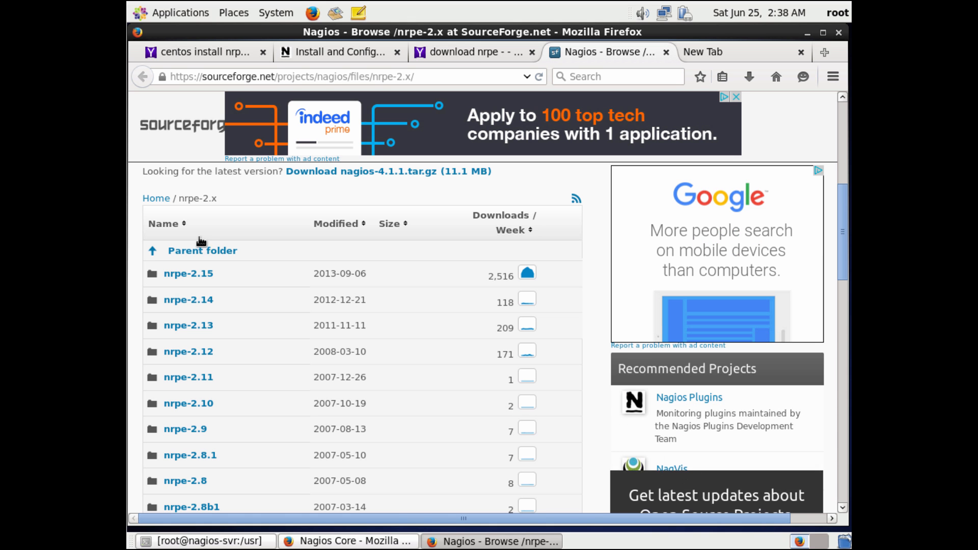
click(188, 273)
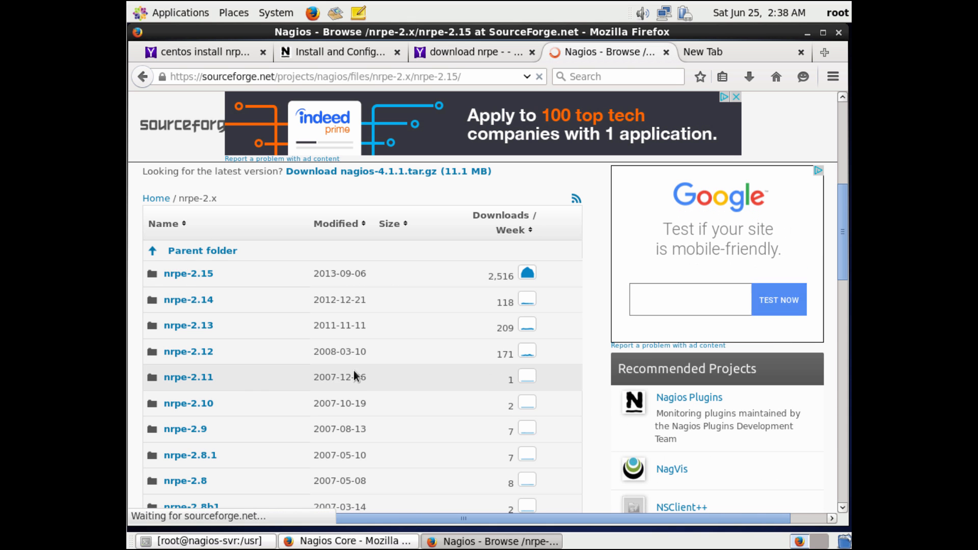
click(187, 272)
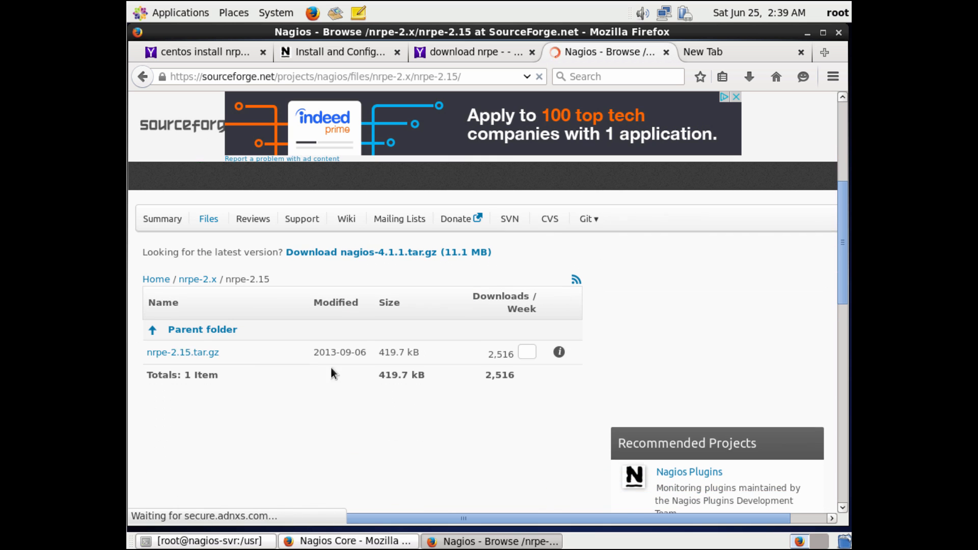
click(182, 353)
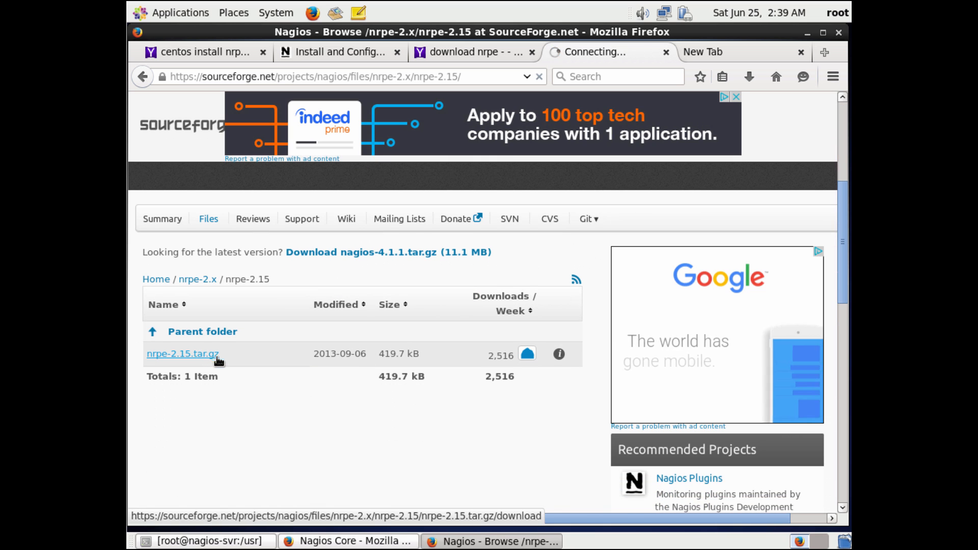
click(182, 353)
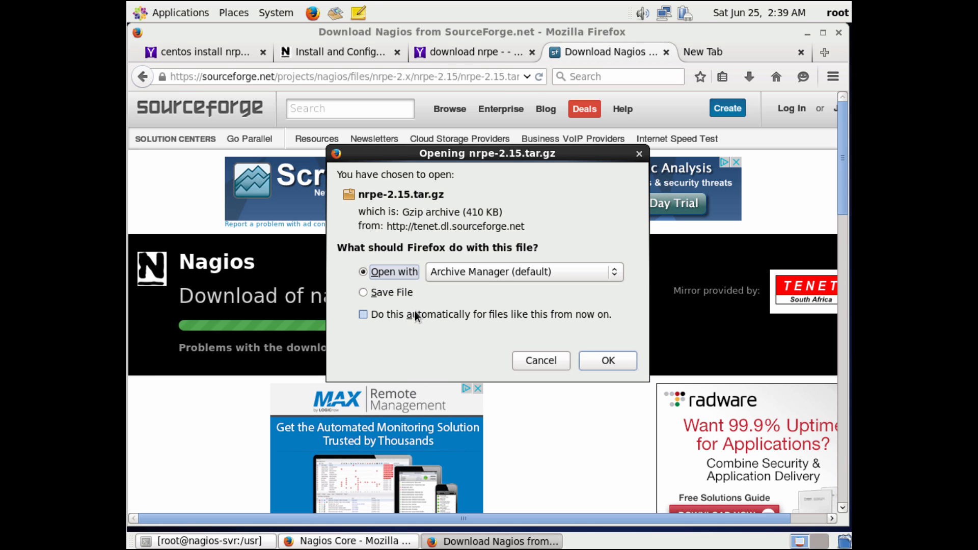
click(606, 361)
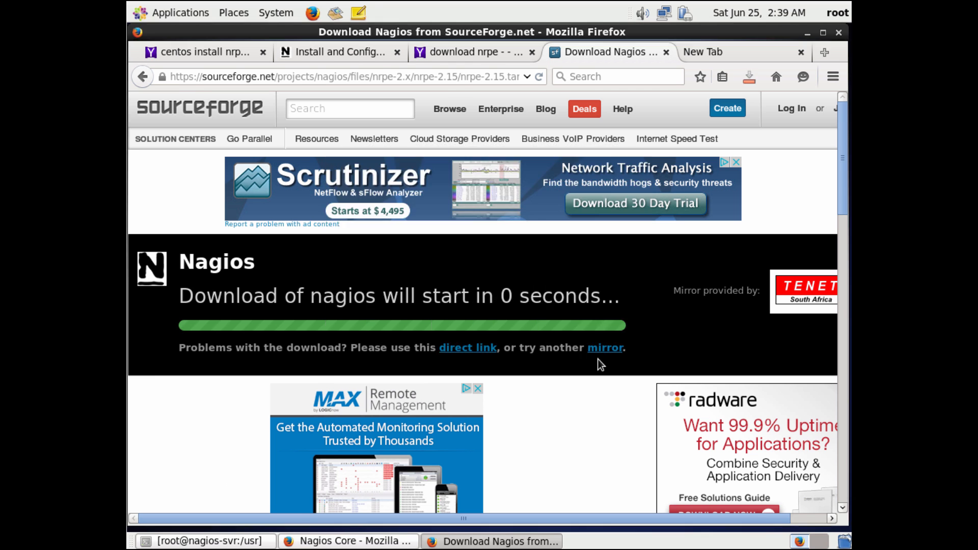
click(748, 76)
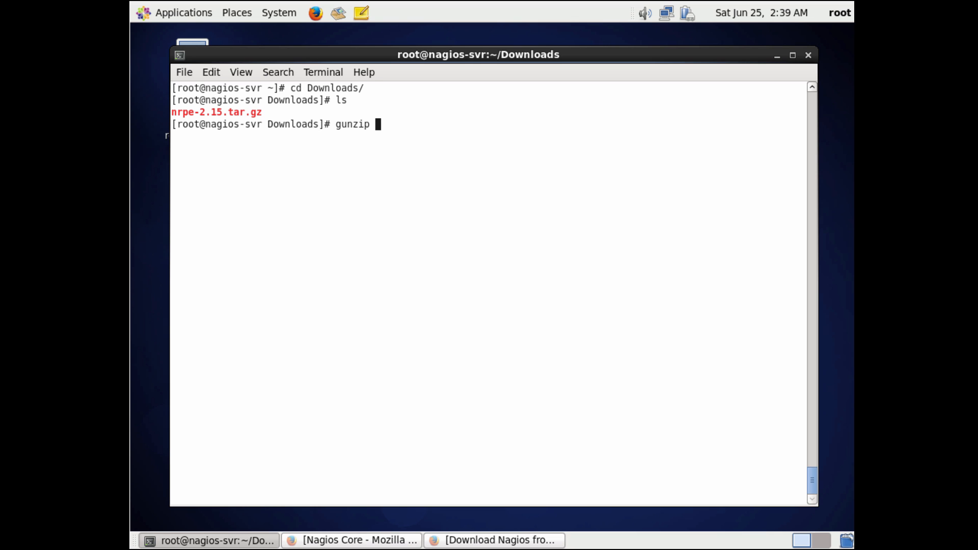
Extract nrpe-2.15.tar.gz with tar -zxvf and run ./configure inside nrpe-2.15.
text(tar -zx)
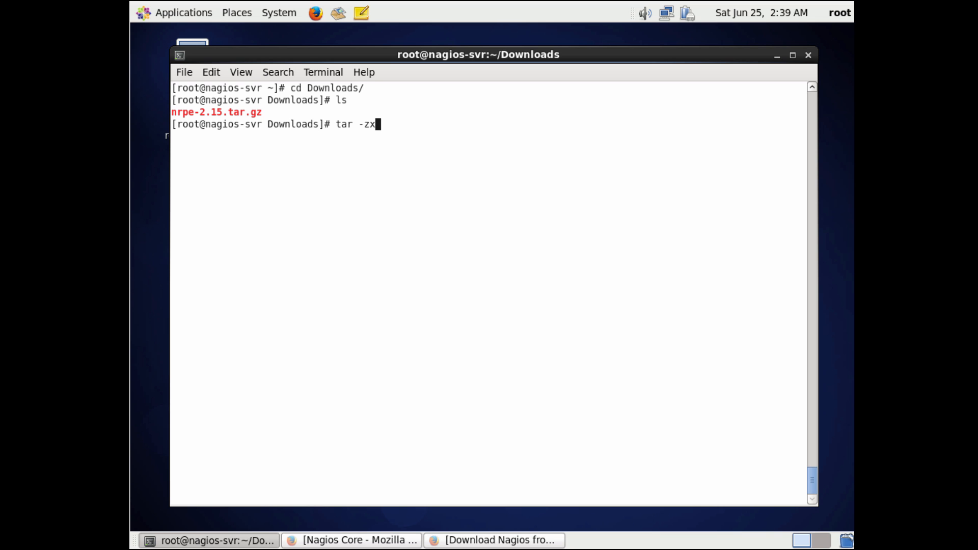
text(vf nr)
text(./)
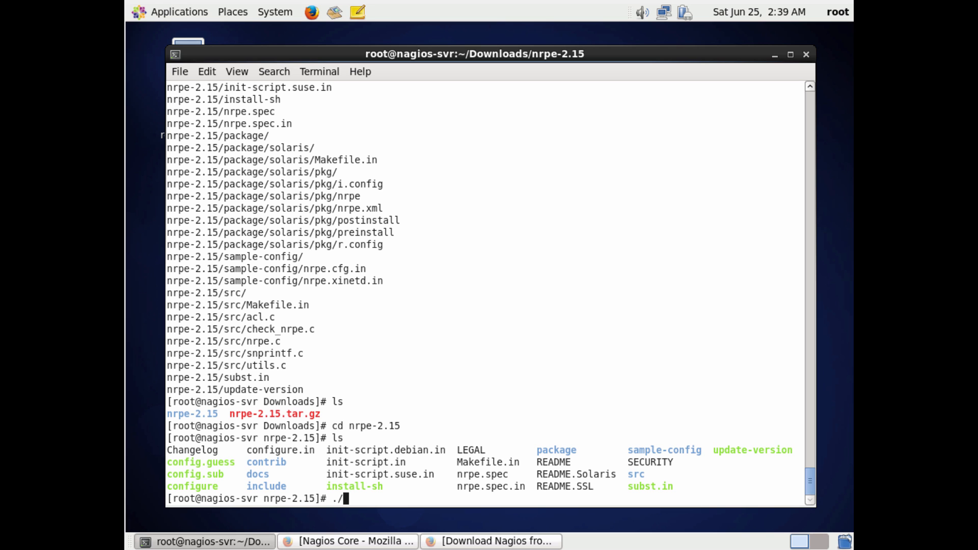
text(configure)
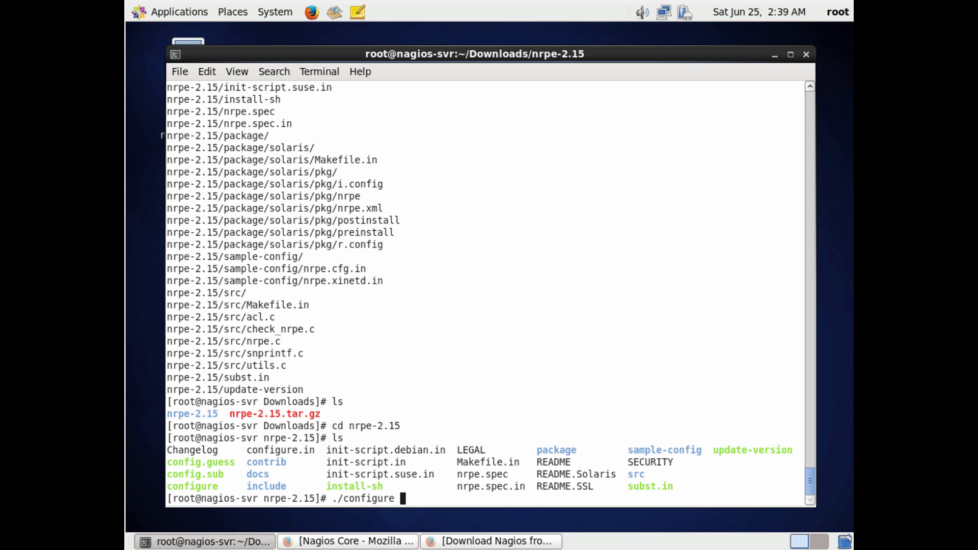
key(Return)
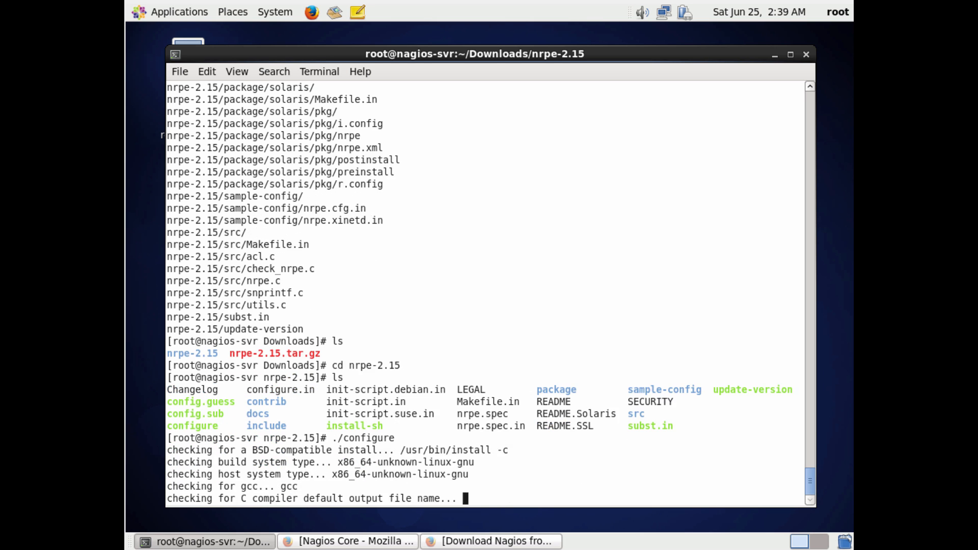
scroll(down, 3)
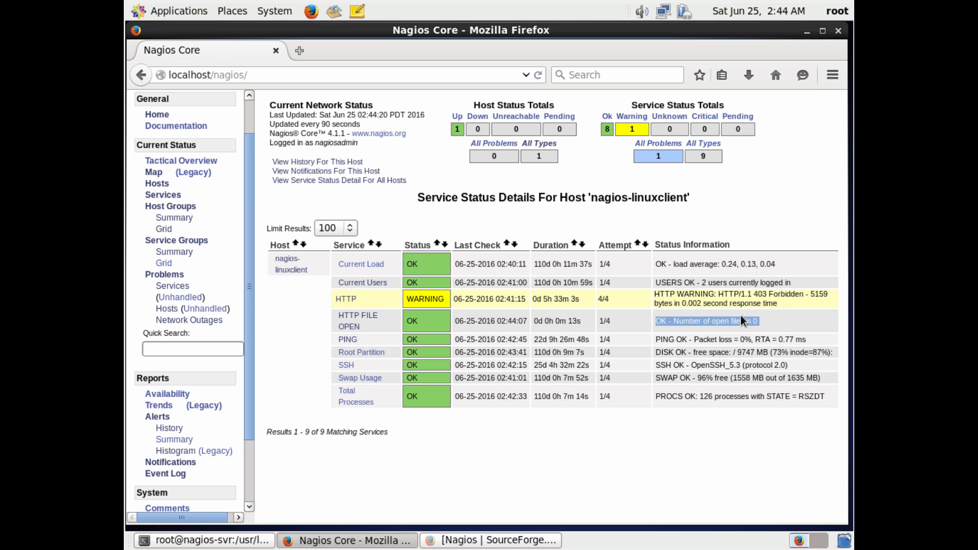
Select the HTTP FILE OPEN row's status information in the Nagios service list.
triple_click(704, 320)
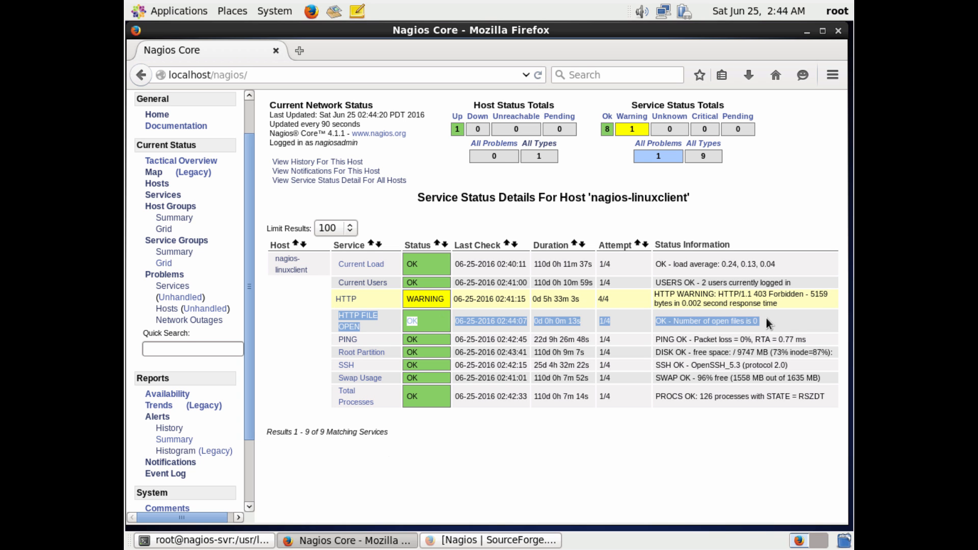
click(357, 320)
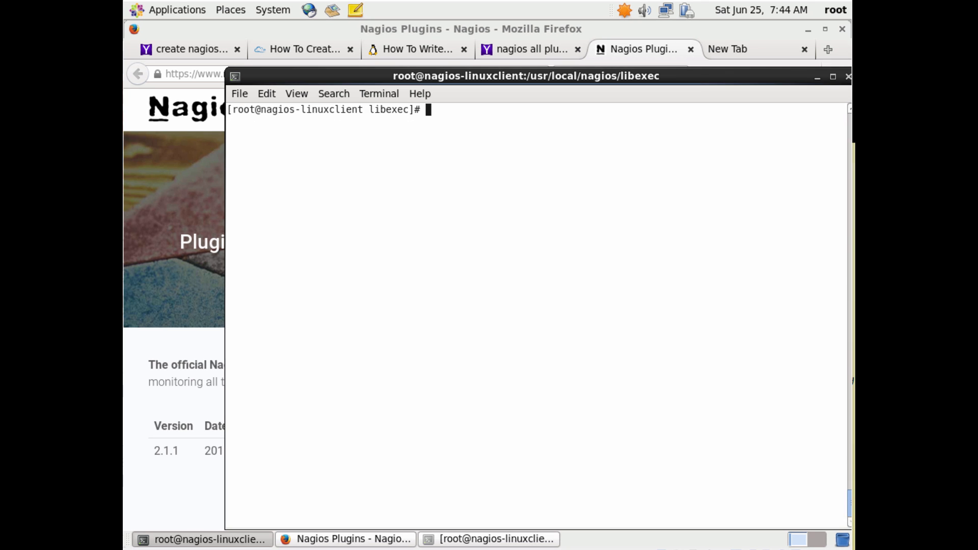
Open /etc/sudoers in the vi editor from the root prompt.
text(vi)
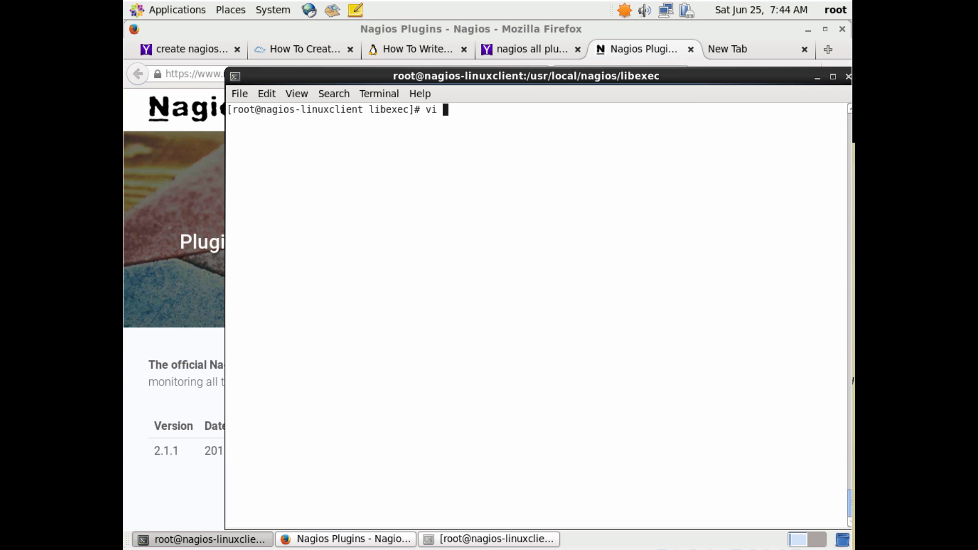
text(/et)
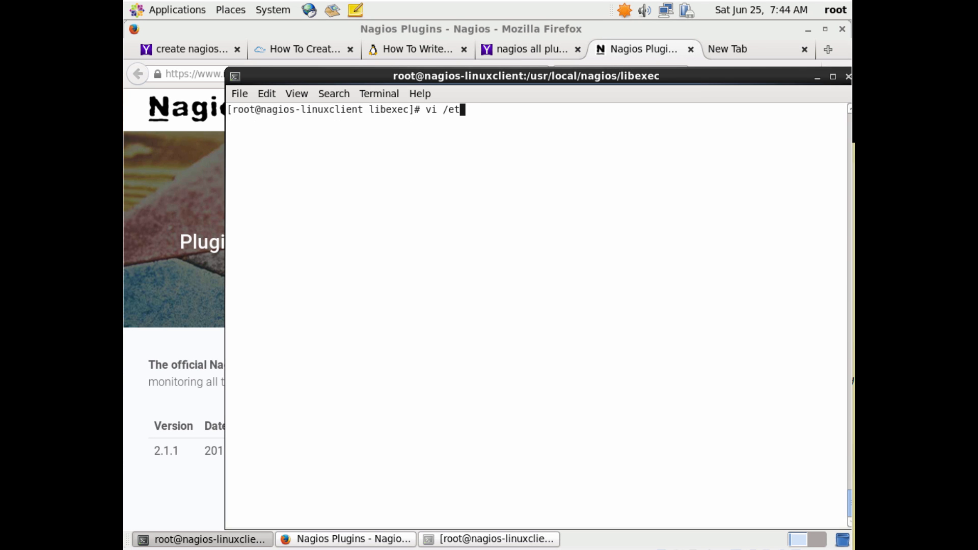
text(c/)
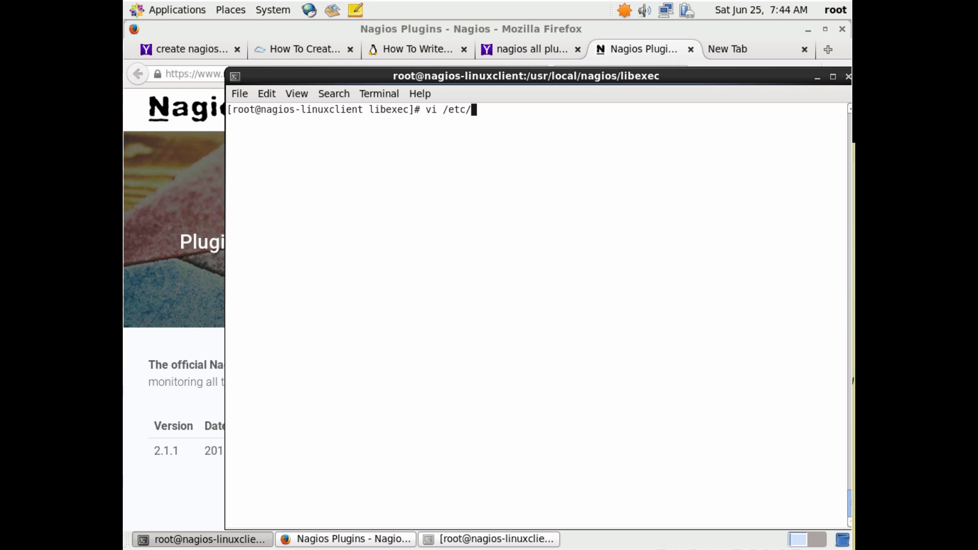
text(su)
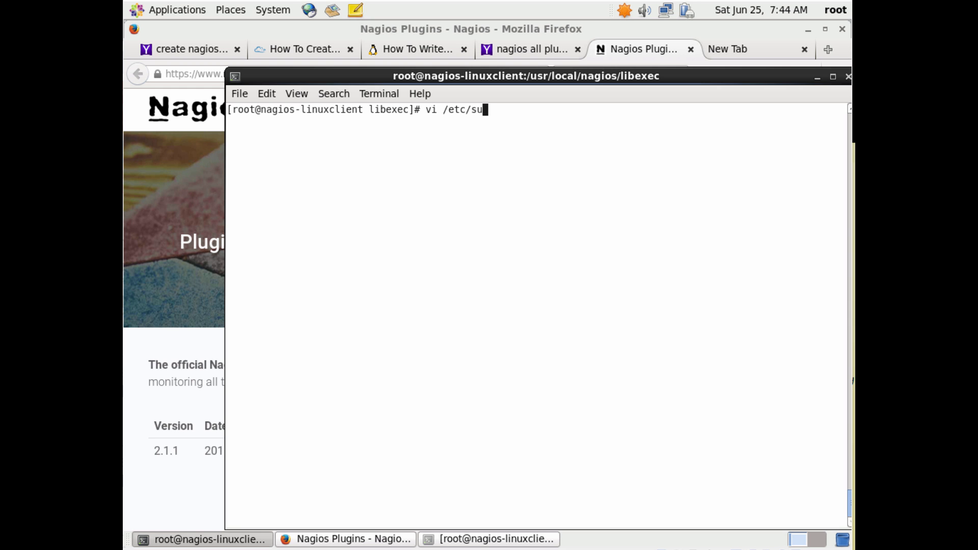
text(d)
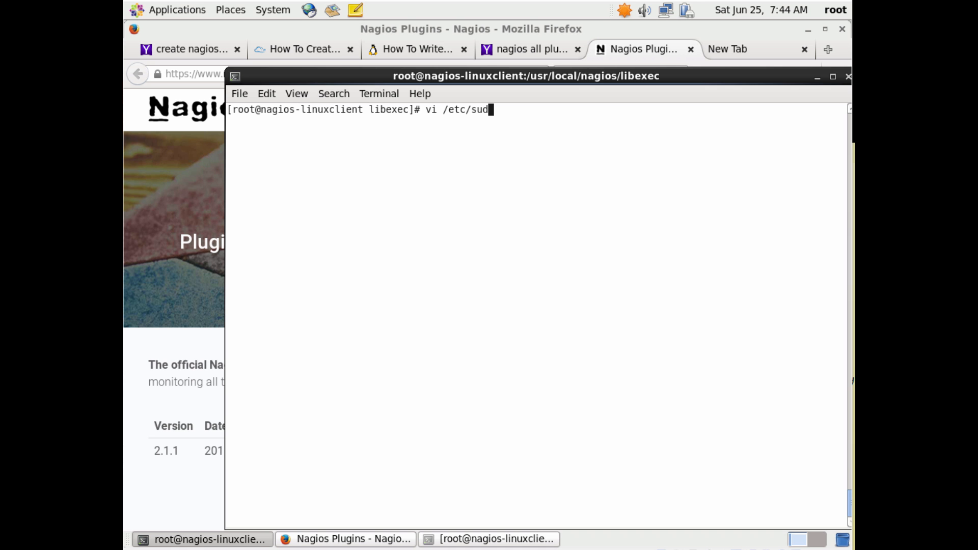
text(o)
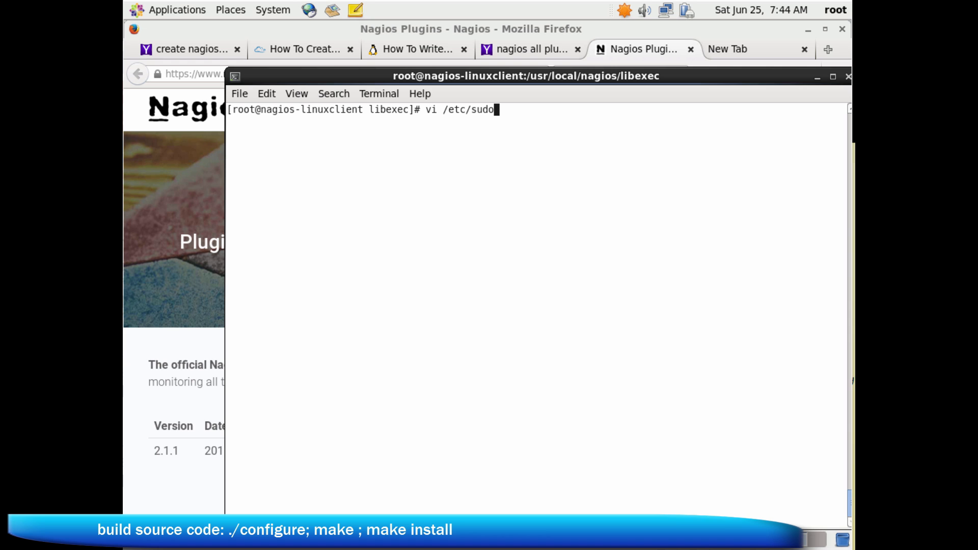
text(e)
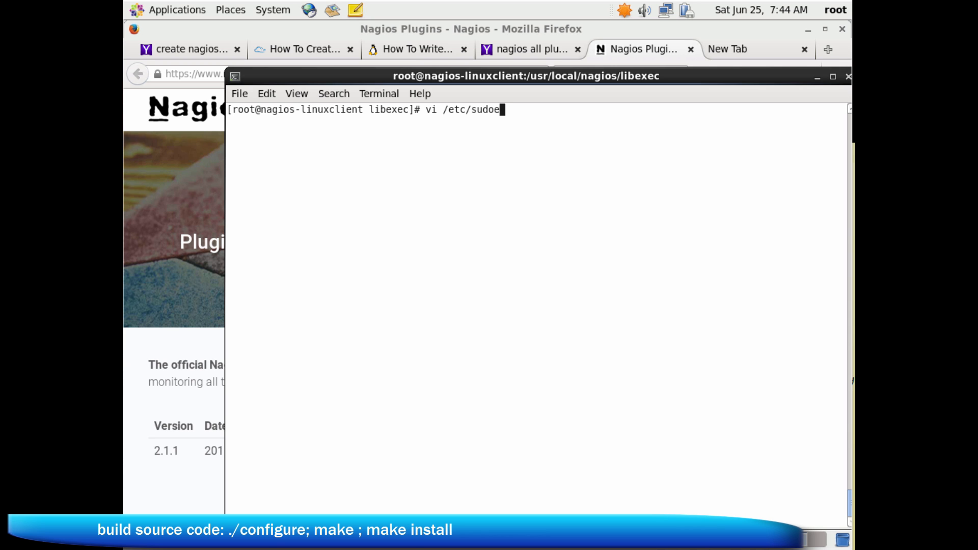
text(r)
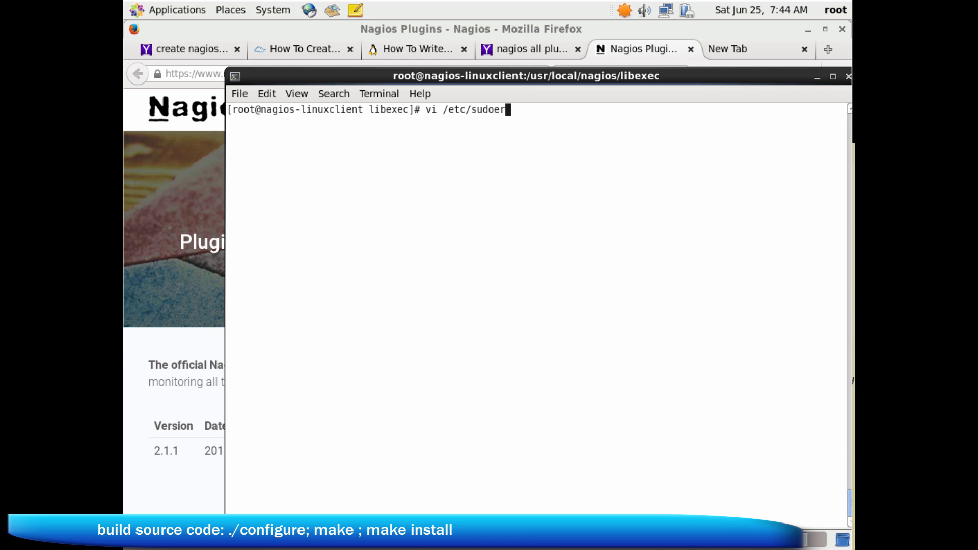
text(s)
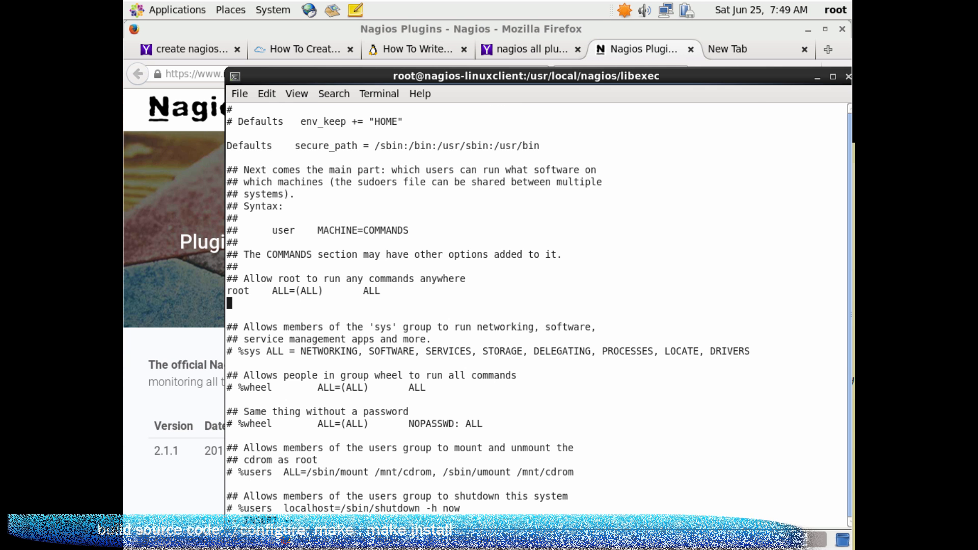
Add 'nagios ALL=(ALL) NOPASSWD:/usr/lib64/nagios/plugins/check_fileopen,/usr/sbin/lsof' below the root rule.
text(nagios)
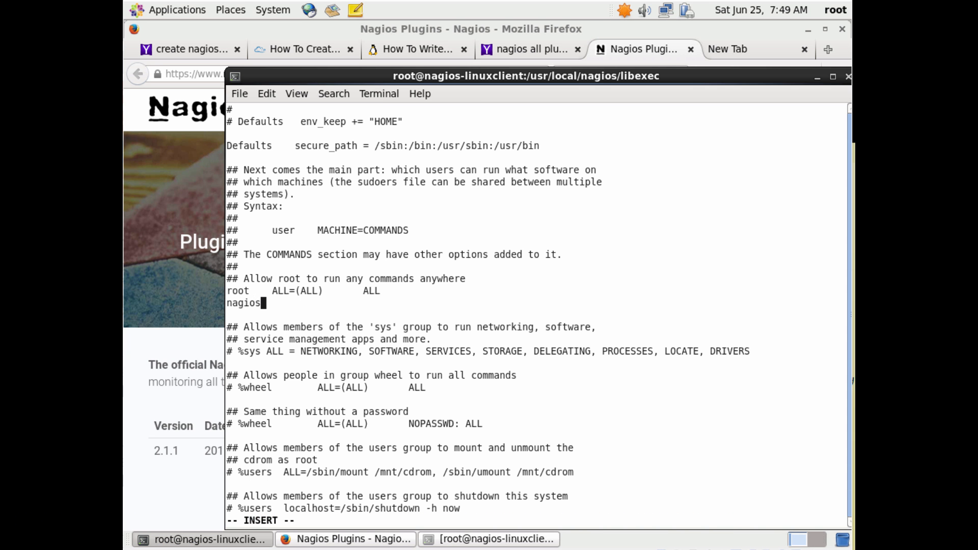
text(ALL)
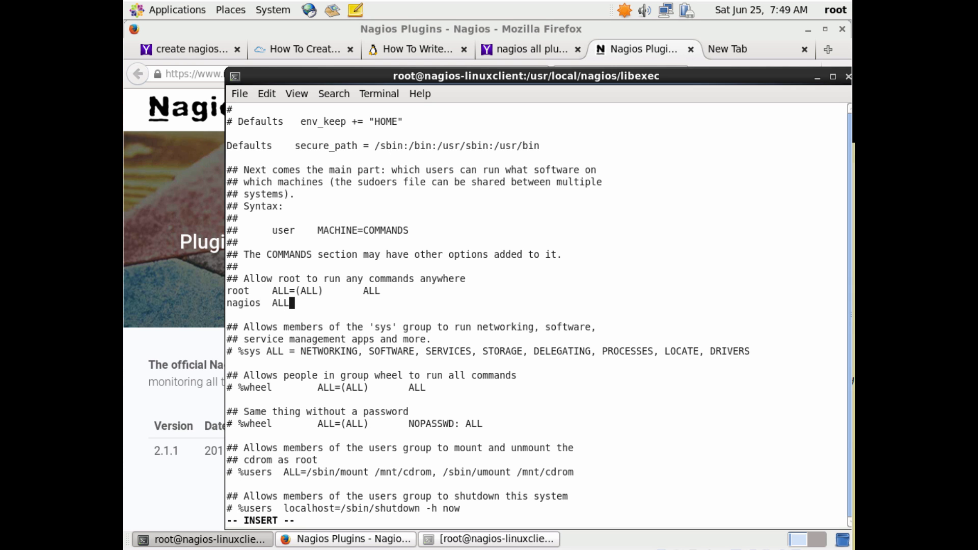
text(=(ALL)       NOPA)
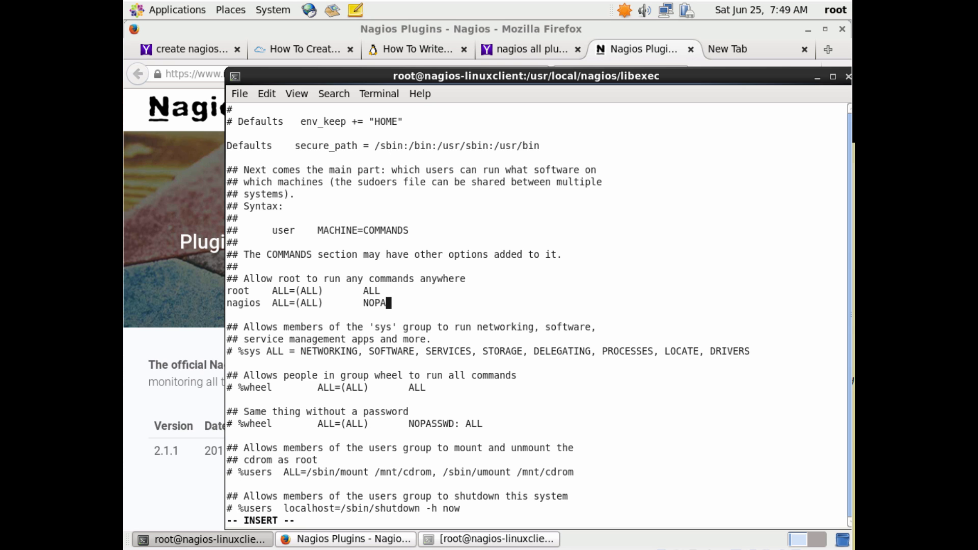
text(SSWD)
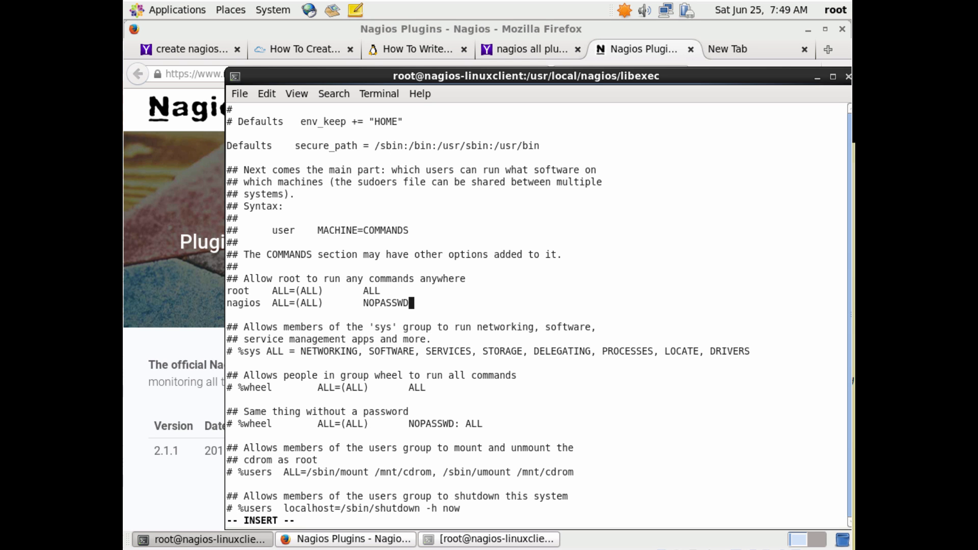
text(:/usr/)
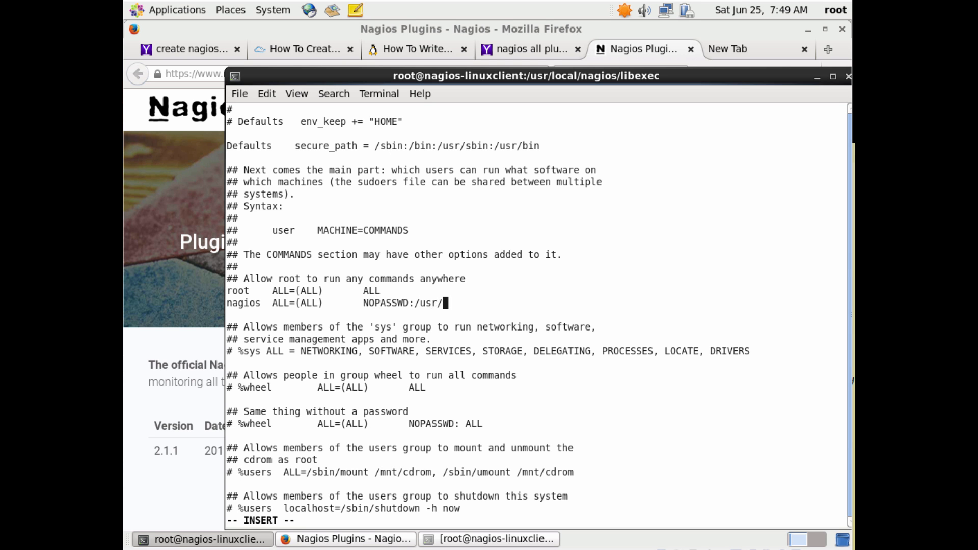
text(lib64/)
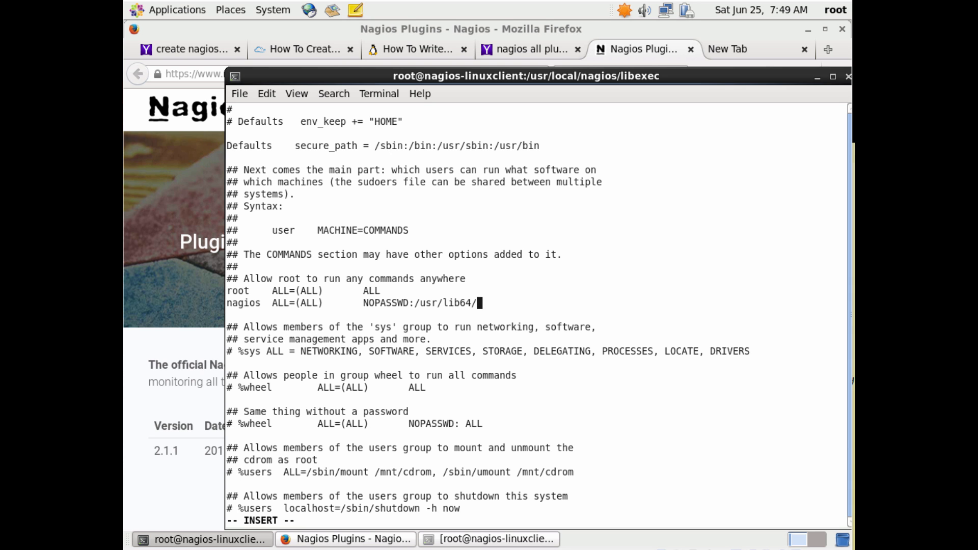
text(nagio)
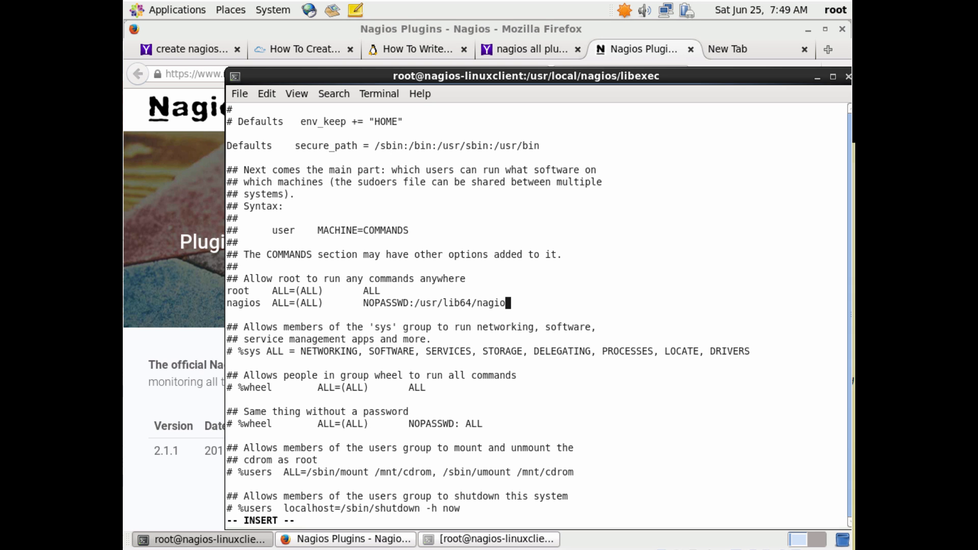
text(/plugins)
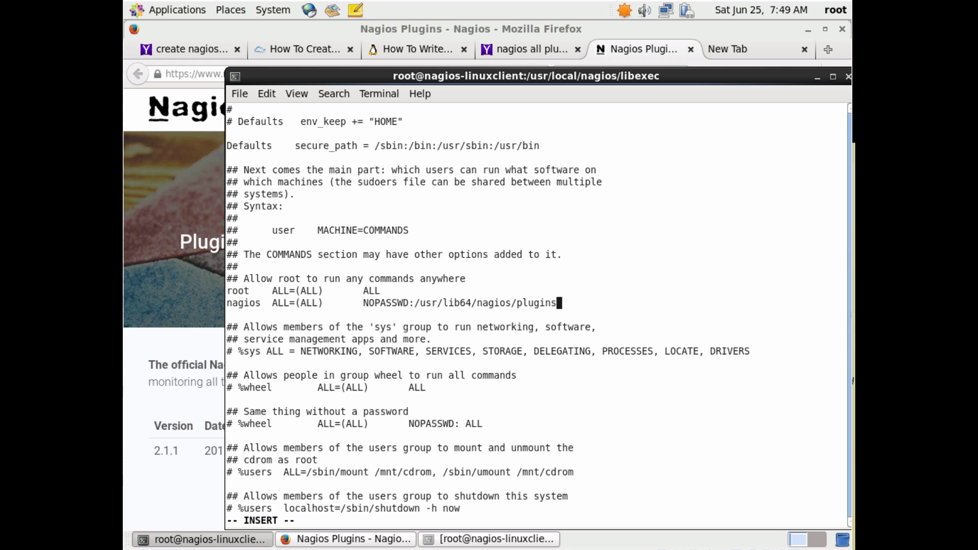
text(/check)
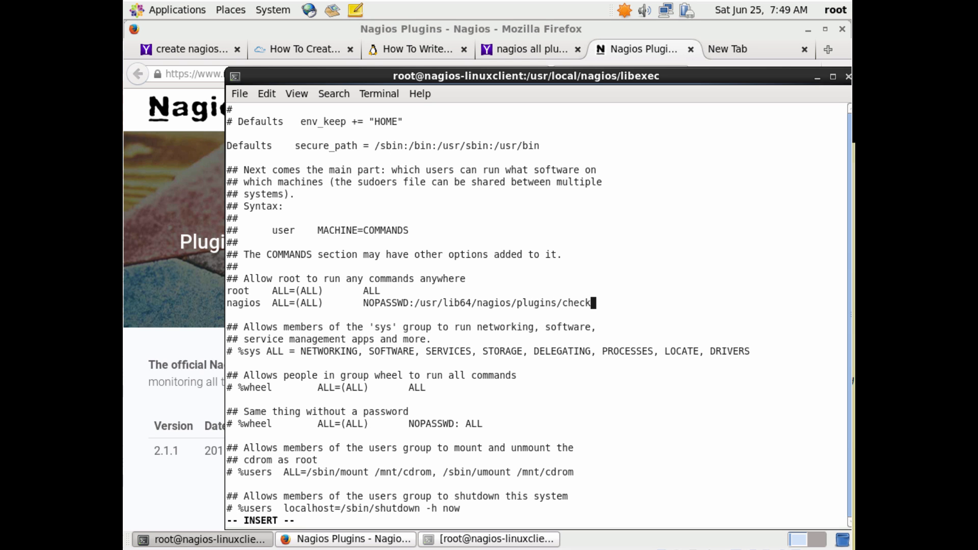
text(_fileopen)
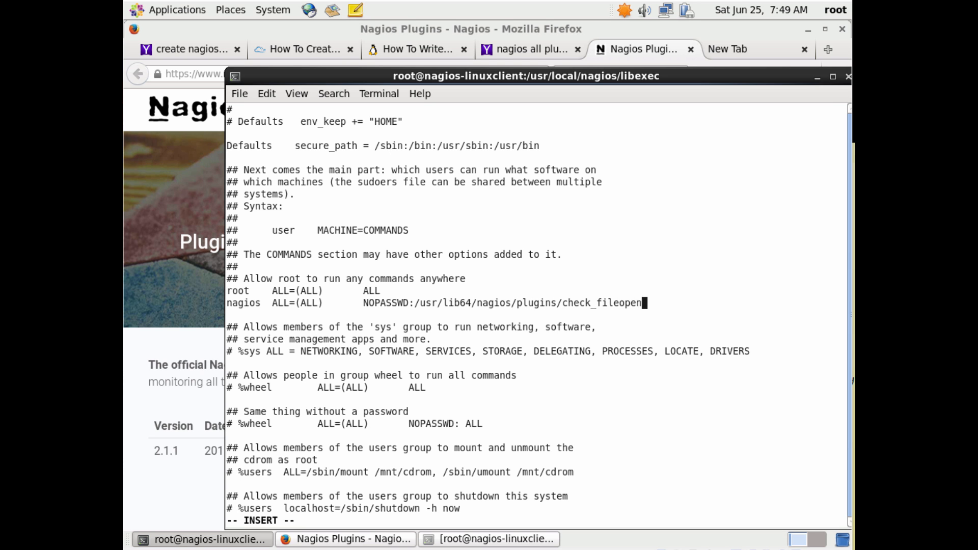
text(,)
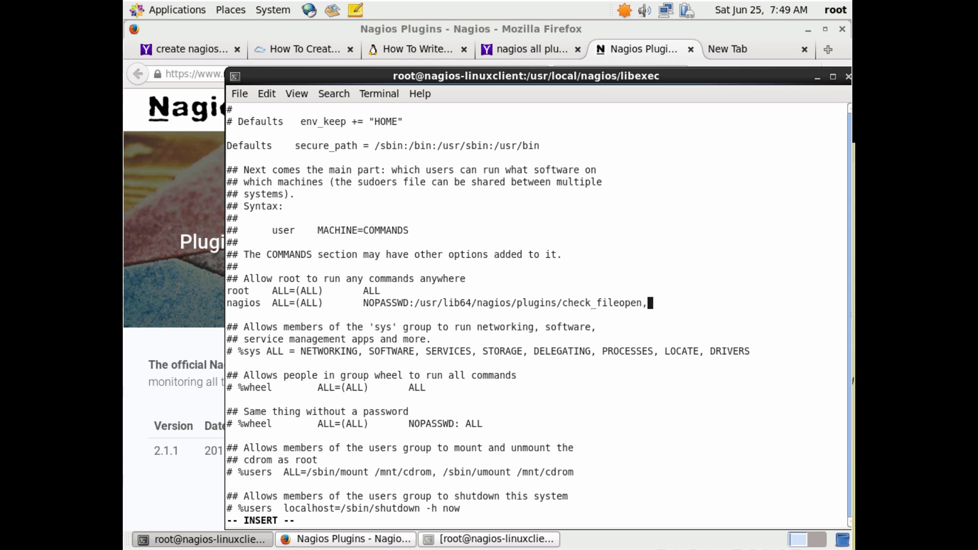
text(/)
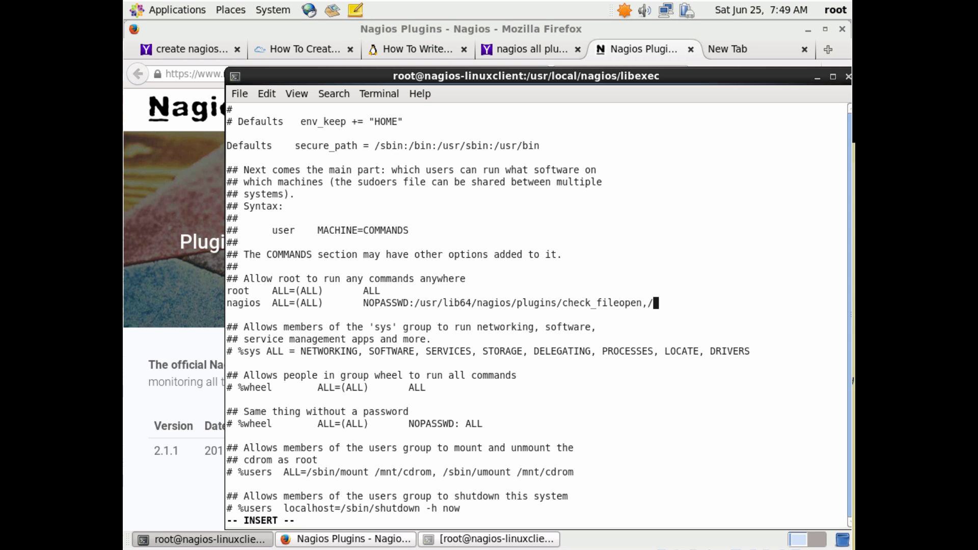
text(usr/s)
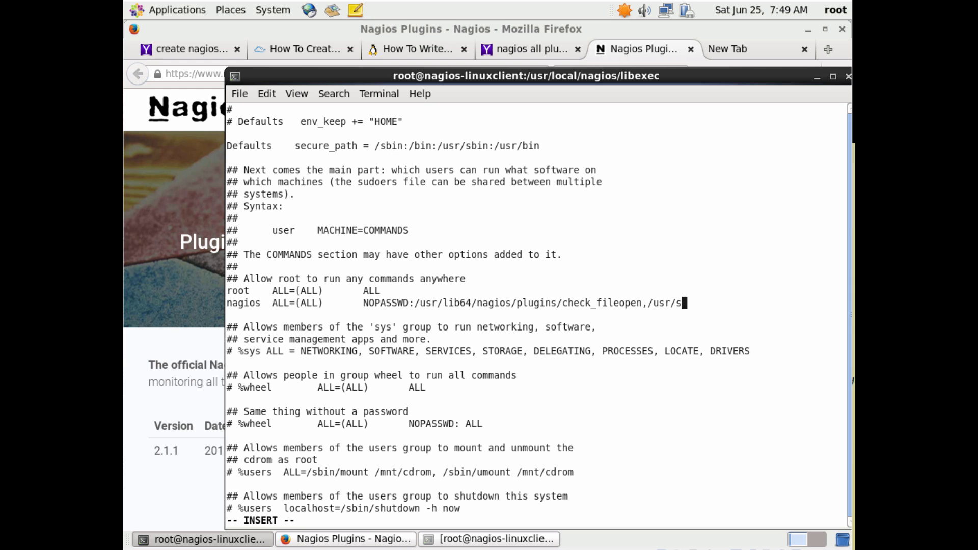
text(bin/lsof)
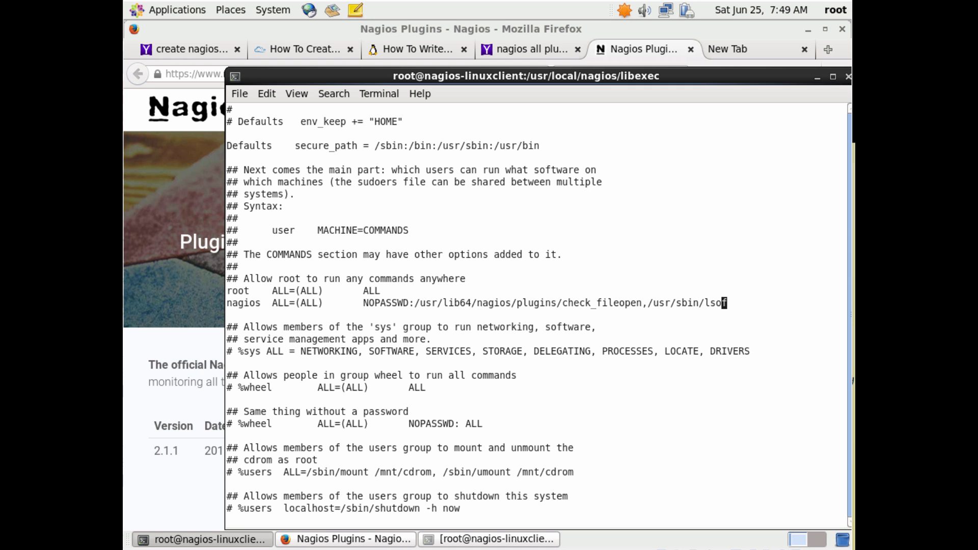
Save sudoers with :wq!, become nagios, and run check_fileopen apache 1200 1400.
text(:wq!)
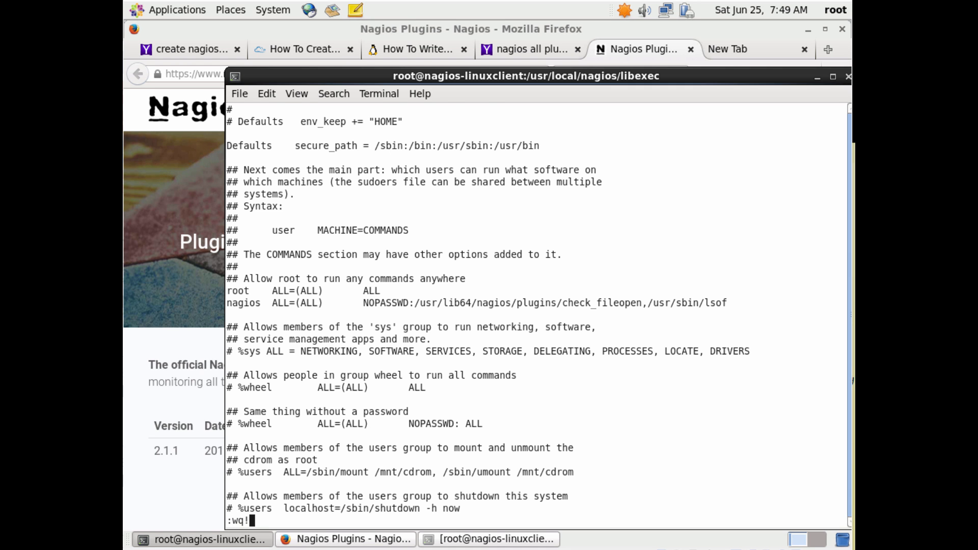
key(Return)
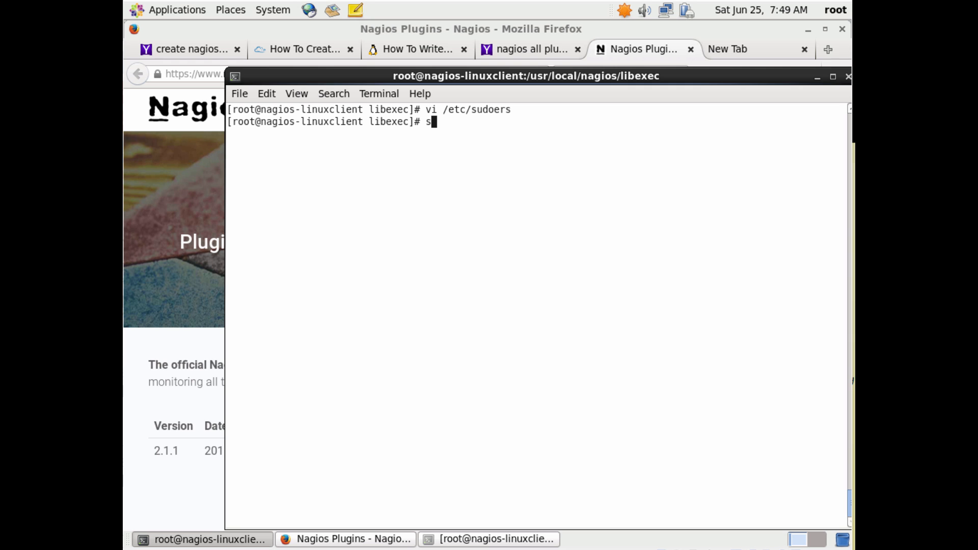
text(u -)
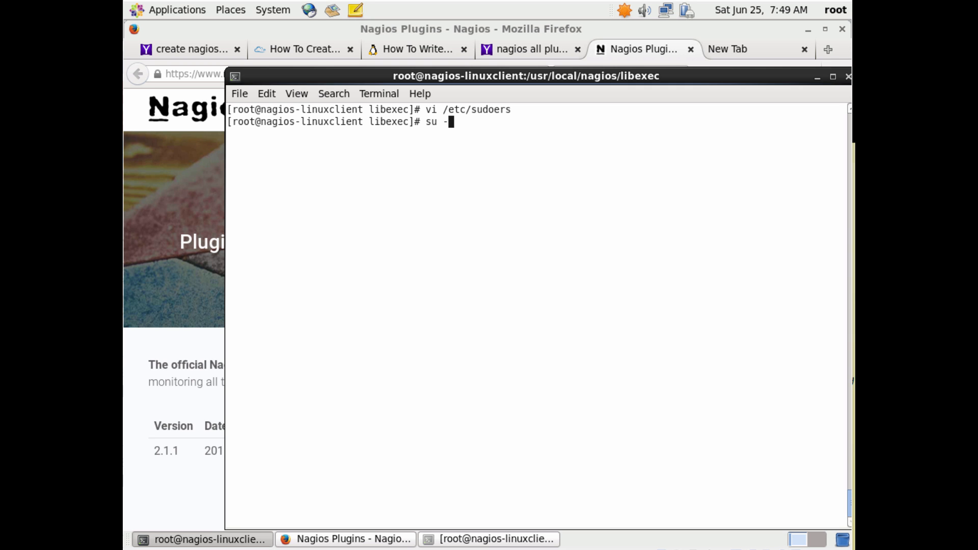
text(nag)
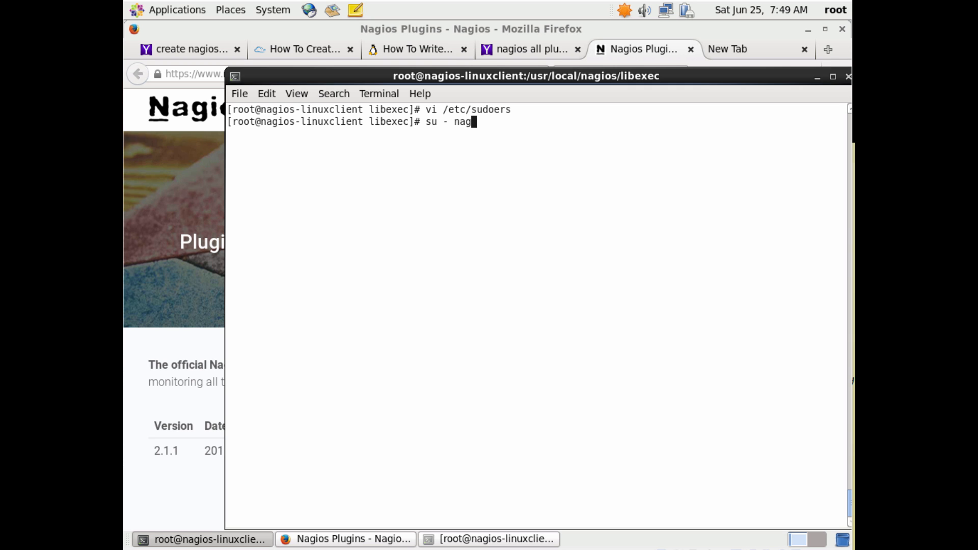
key(Return)
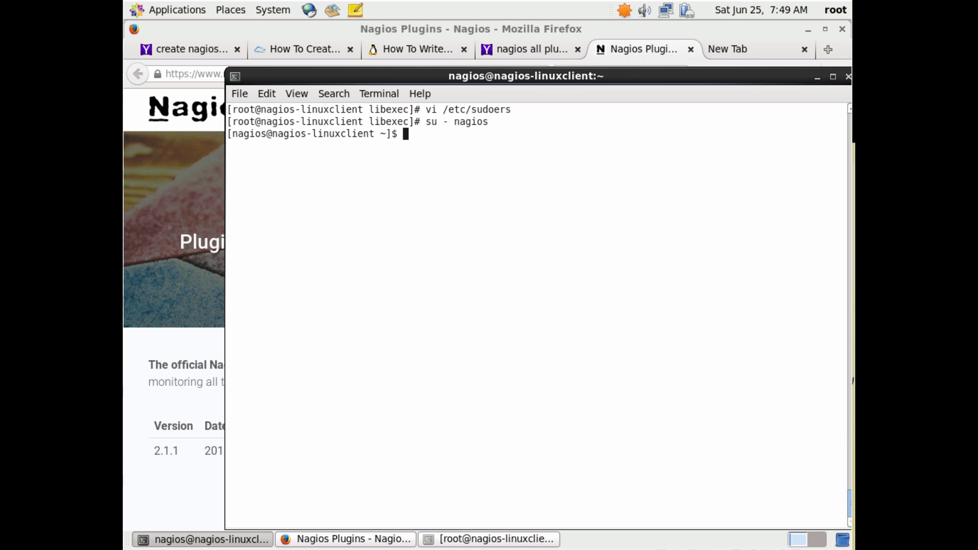
text(/usr/lib64/nagios/plugins/check_fileopen apache 1200 1400)
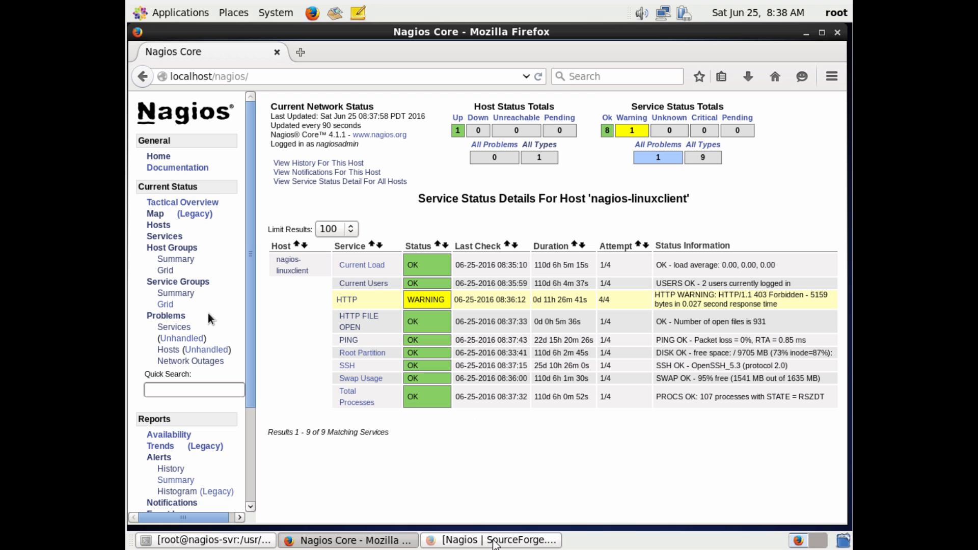
mouse_move(570, 393)
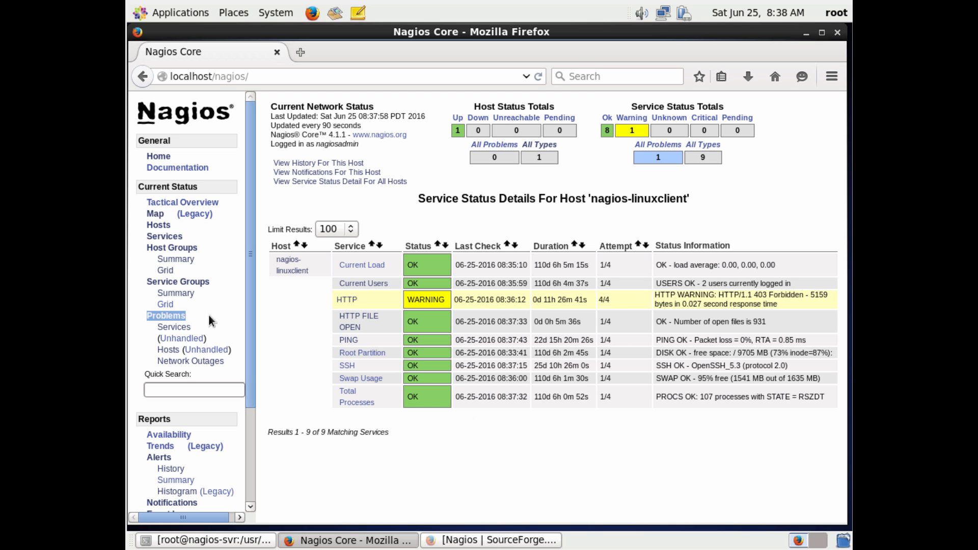
mouse_move(358, 321)
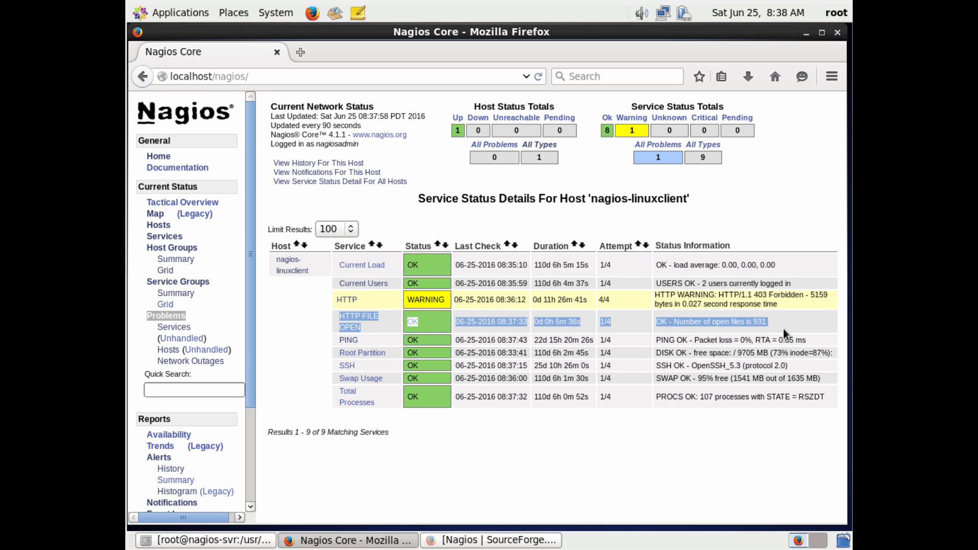
mouse_move(787, 339)
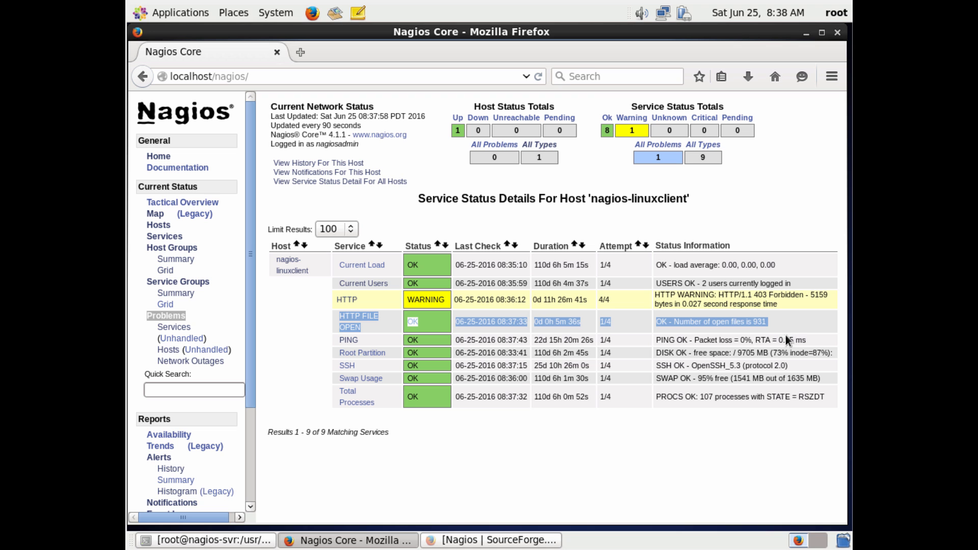
mouse_move(691, 428)
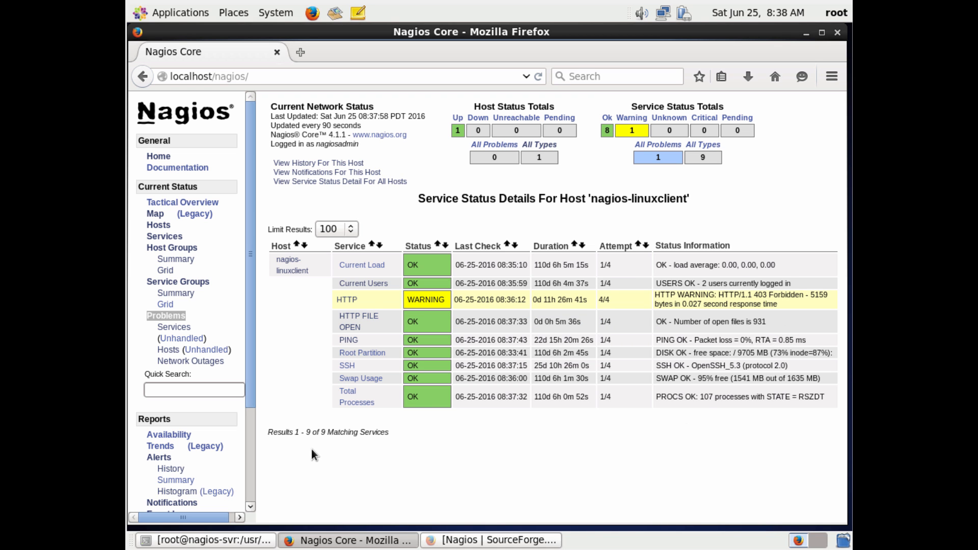
mouse_move(175, 480)
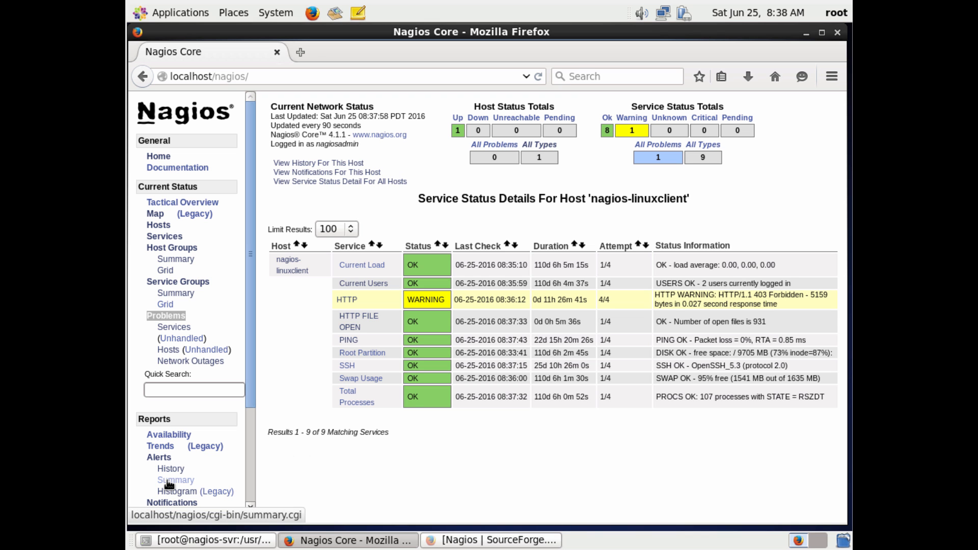